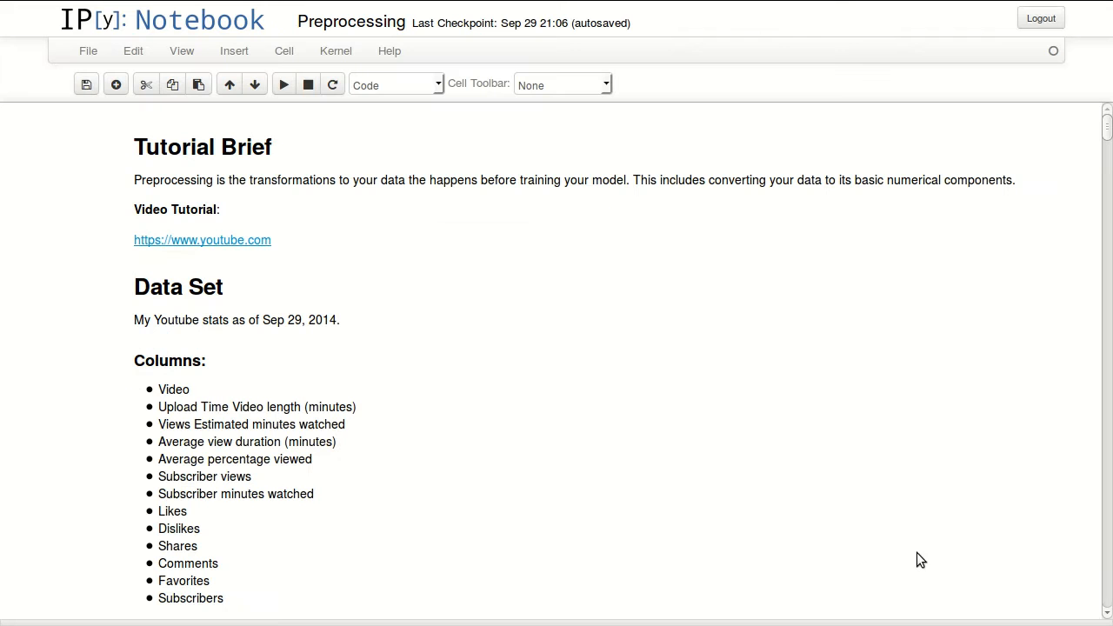
mouse_move(501, 163)
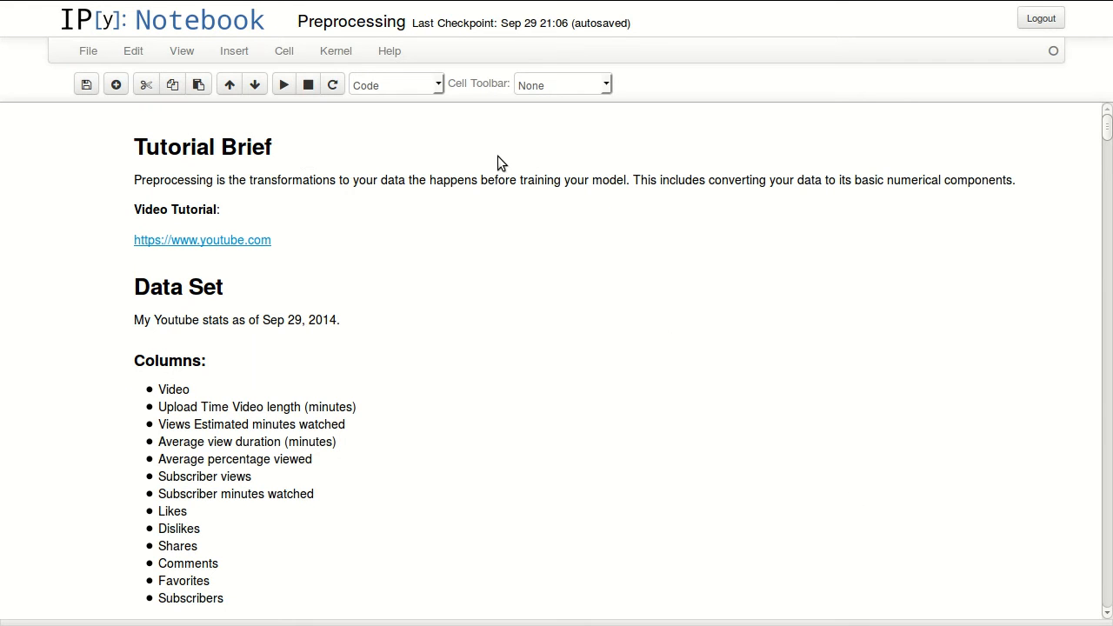
mouse_move(554, 212)
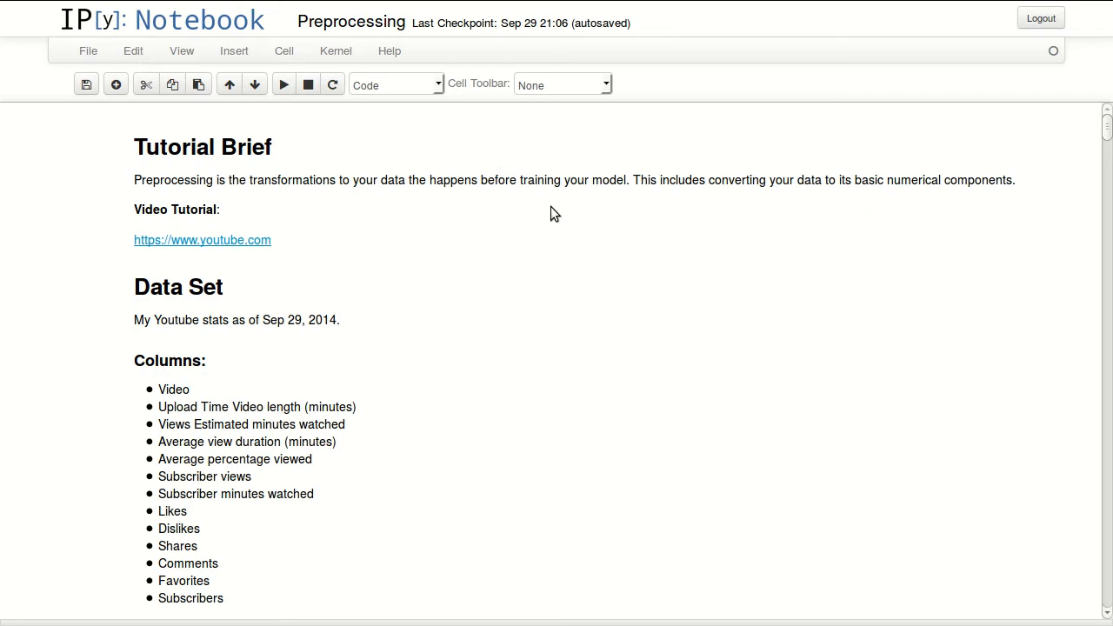
mouse_move(553, 183)
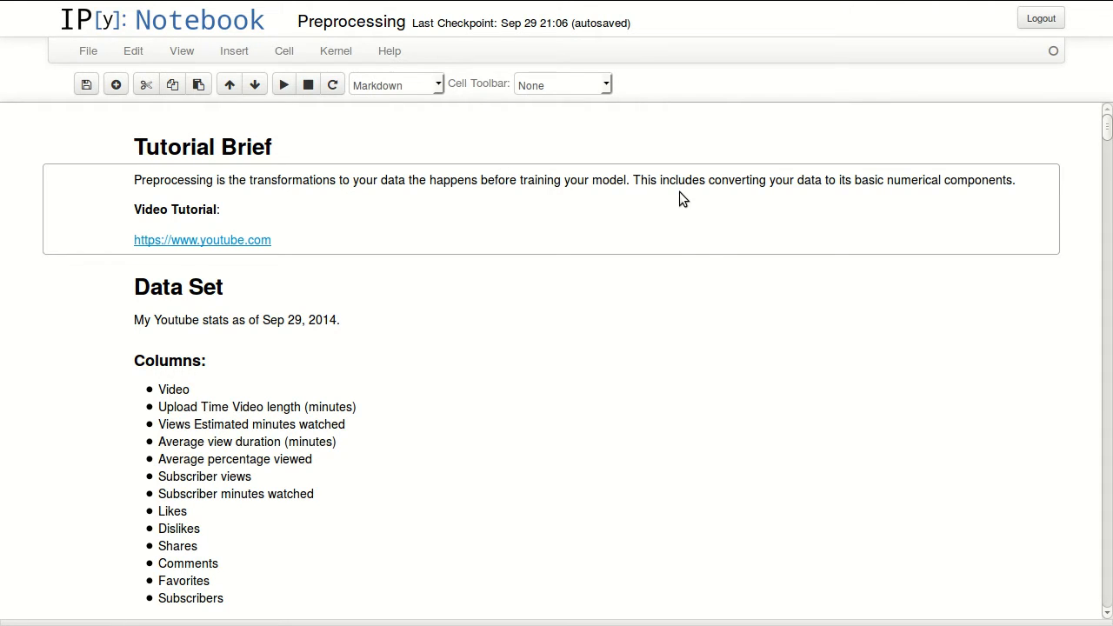
mouse_move(623, 240)
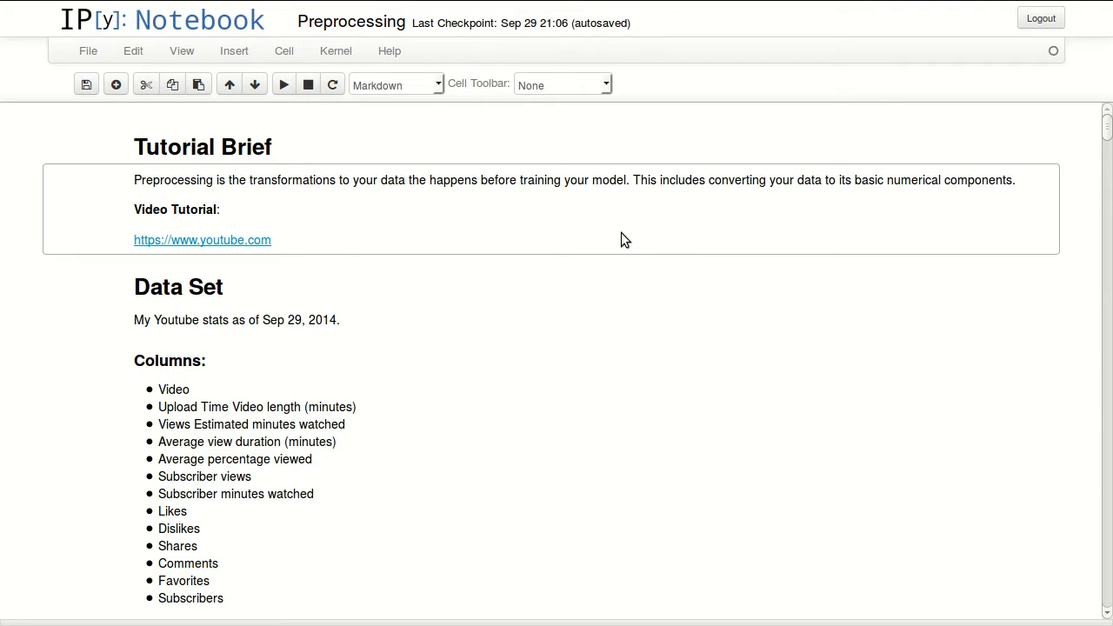
mouse_move(317, 245)
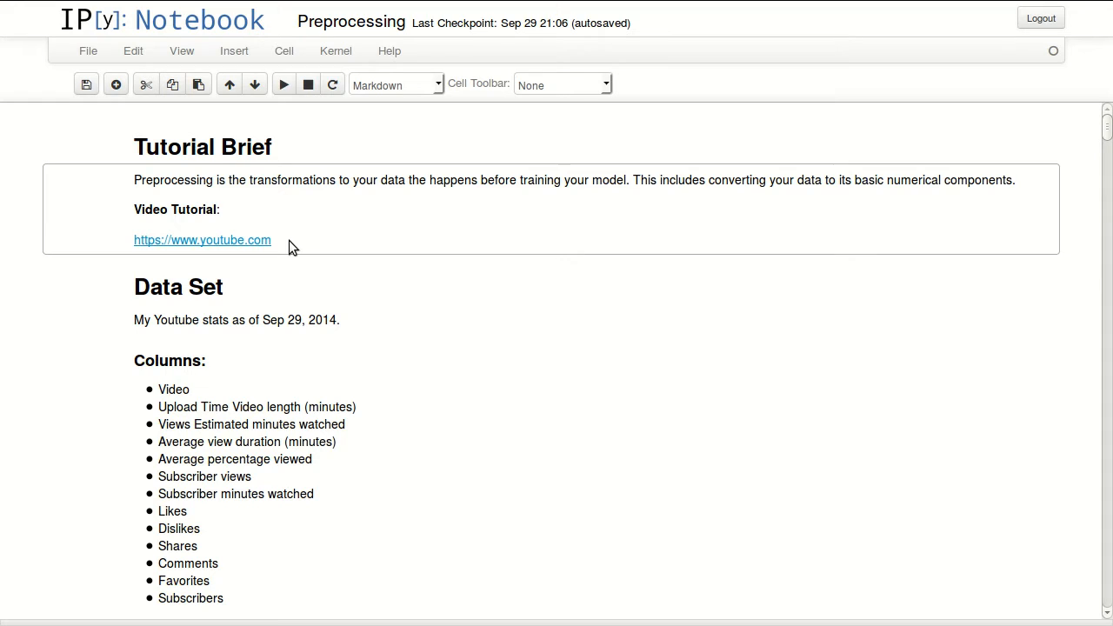
mouse_move(605, 219)
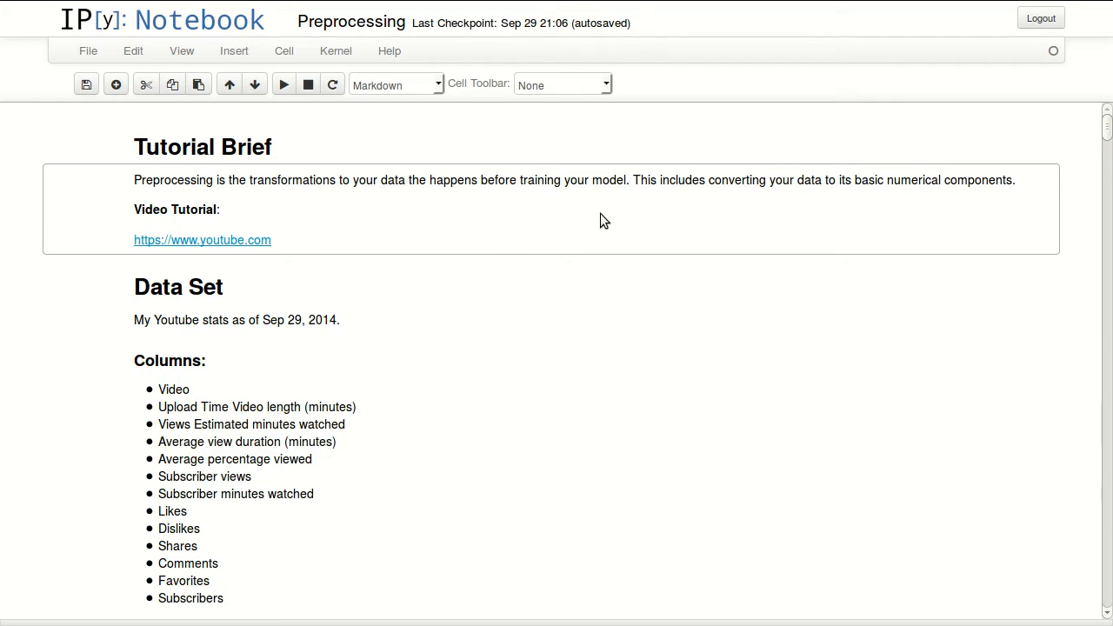
mouse_move(459, 236)
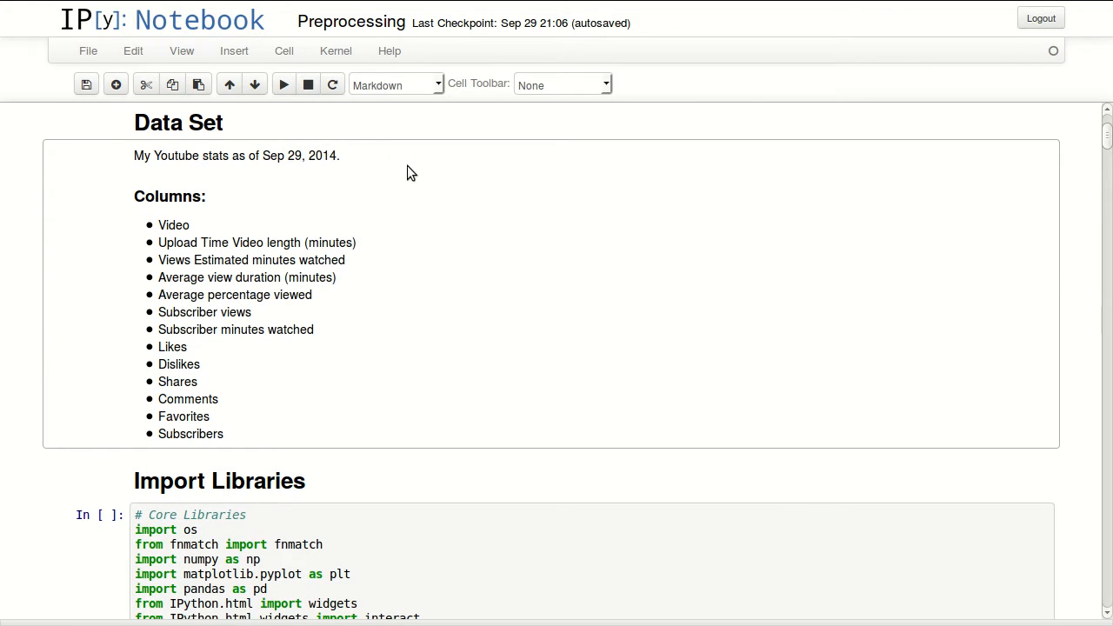
mouse_move(421, 184)
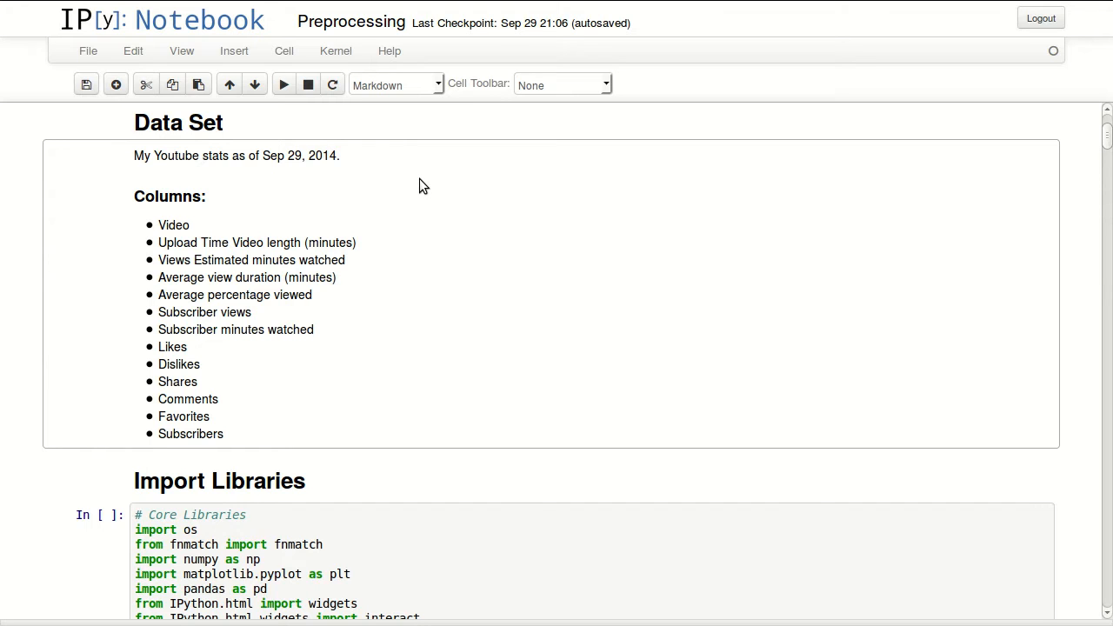
mouse_move(281, 170)
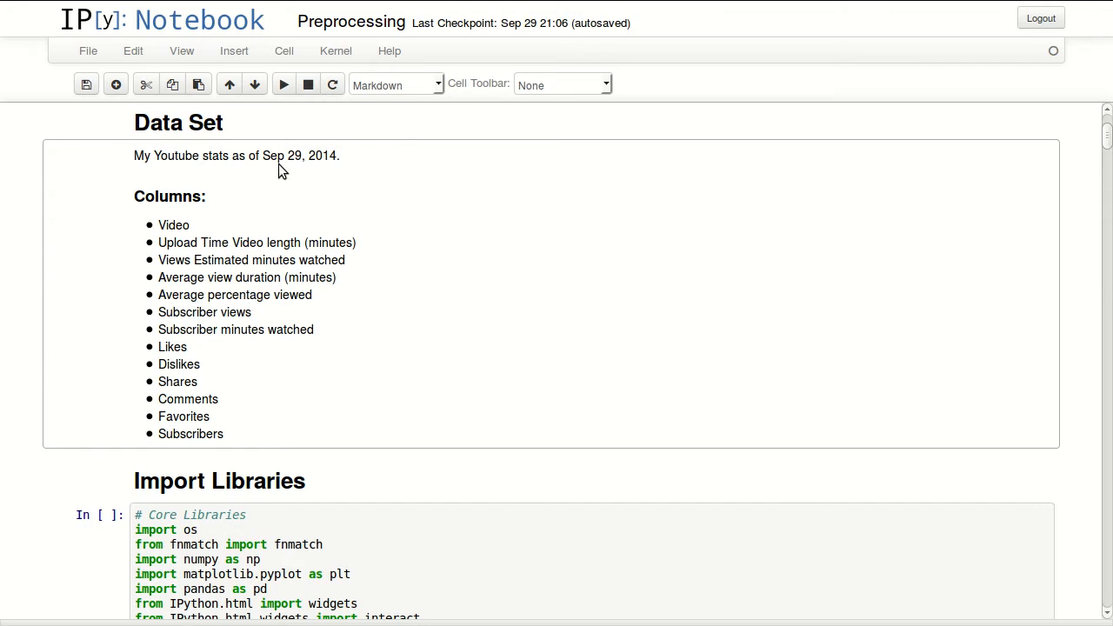
mouse_move(294, 189)
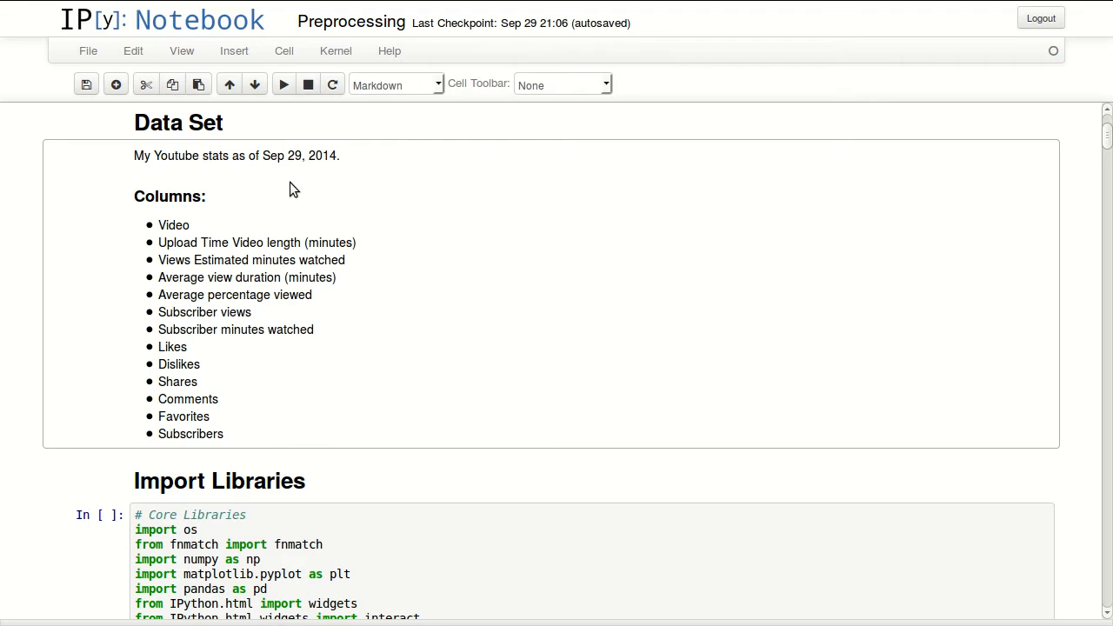
mouse_move(304, 272)
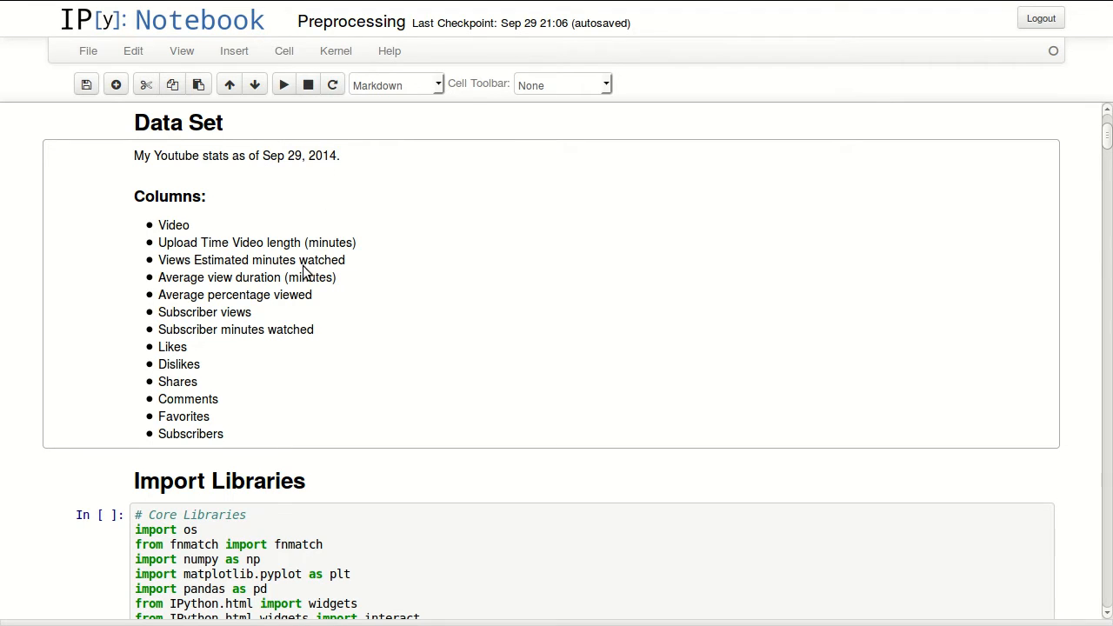
mouse_move(148, 240)
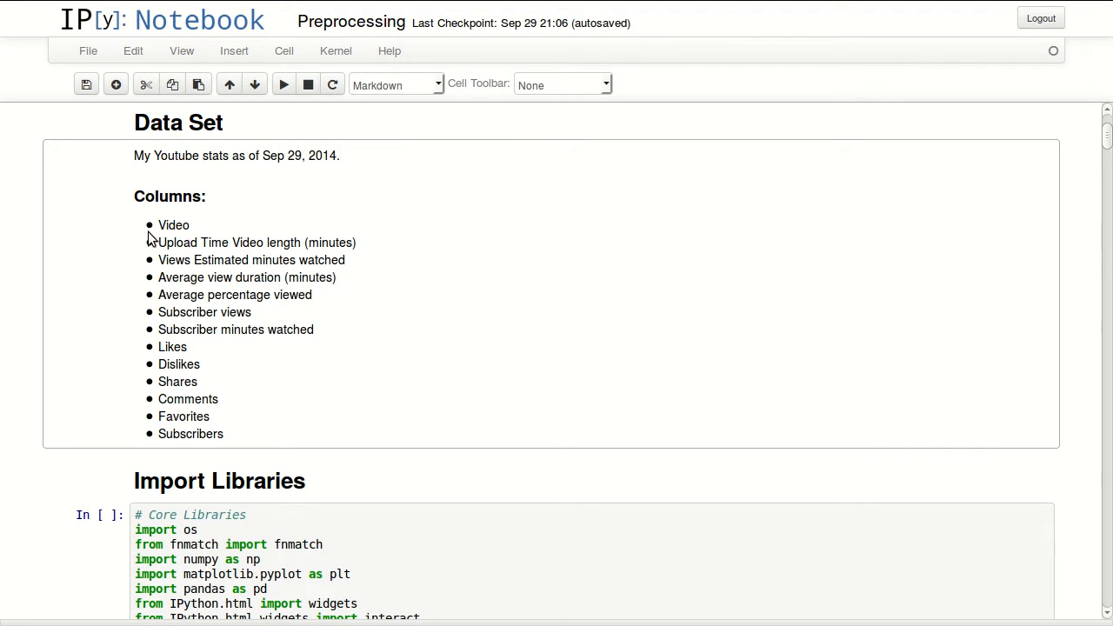
mouse_move(212, 251)
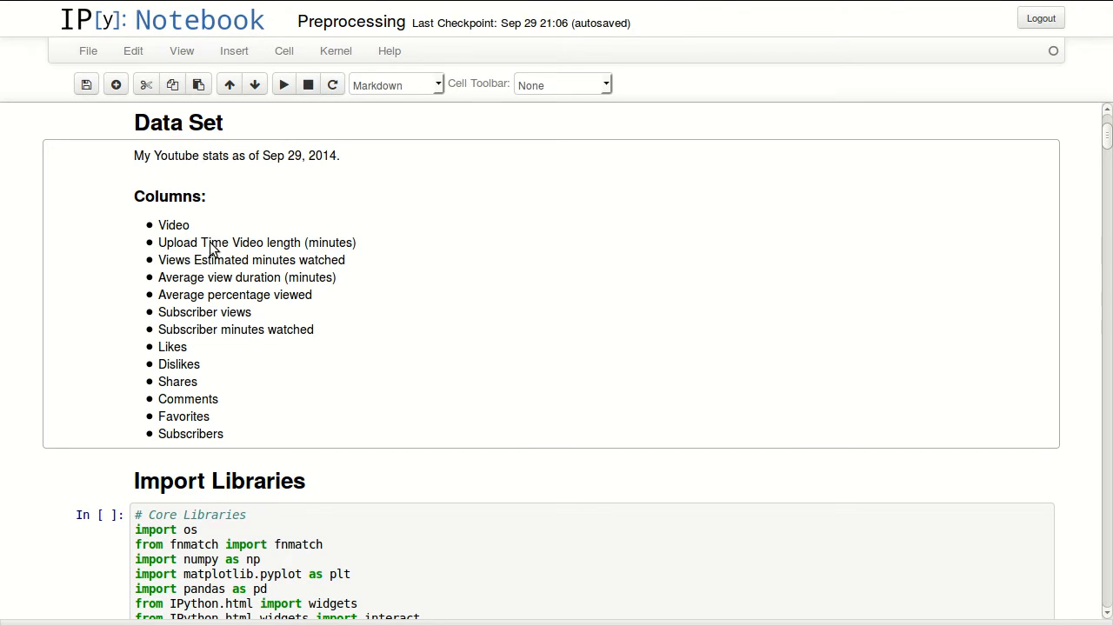
mouse_move(189, 315)
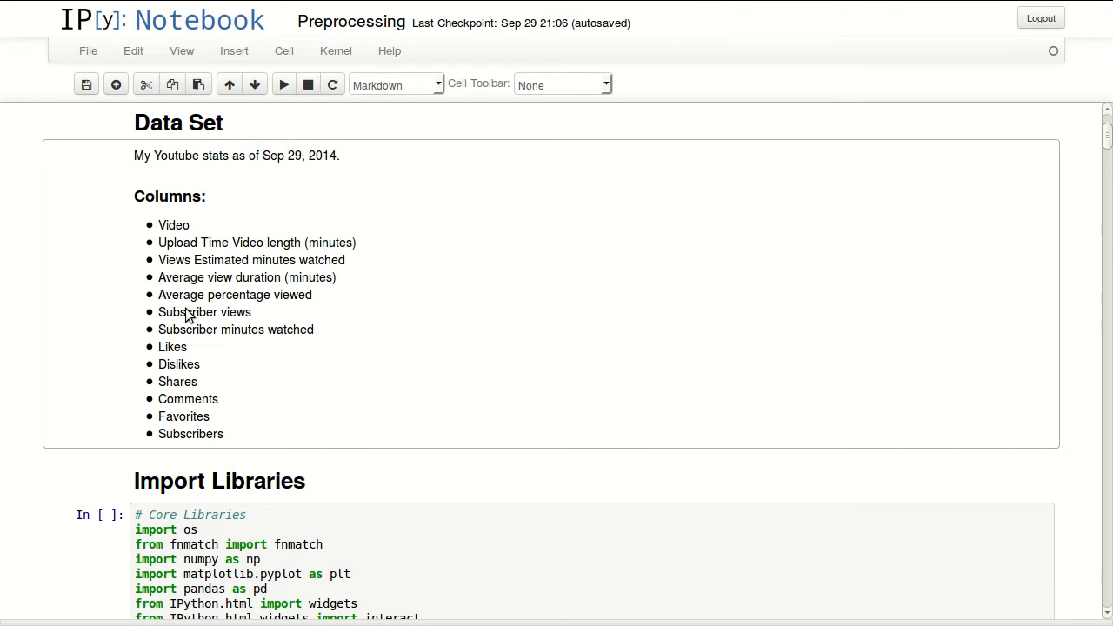
mouse_move(233, 258)
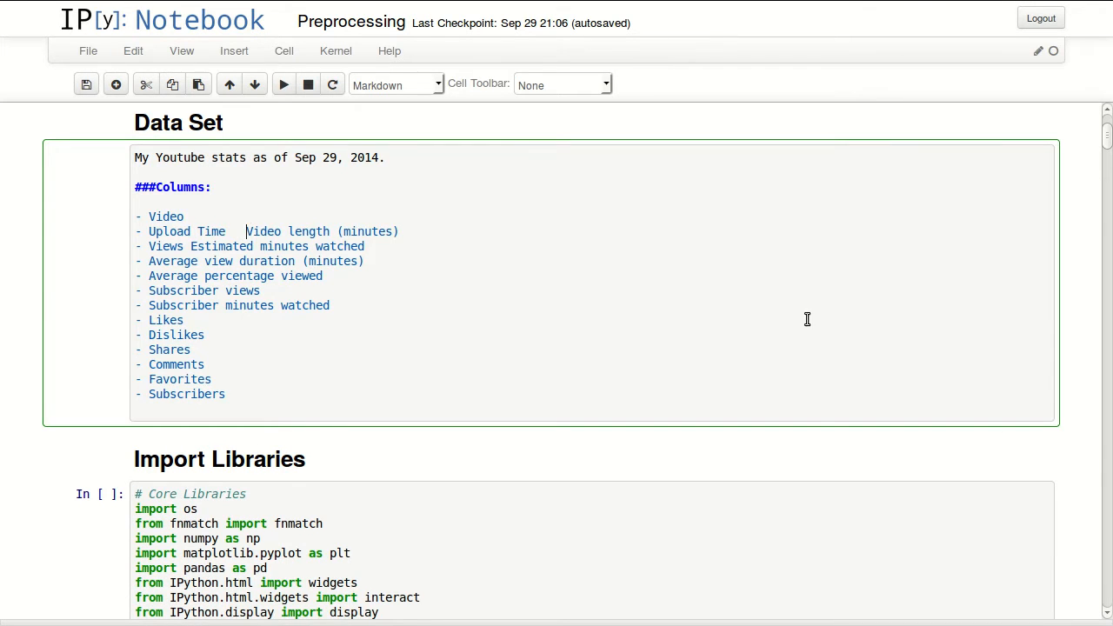
Put 'Video length (minutes)' on its own bullet and render the Data Set markdown cell.
key(enter)
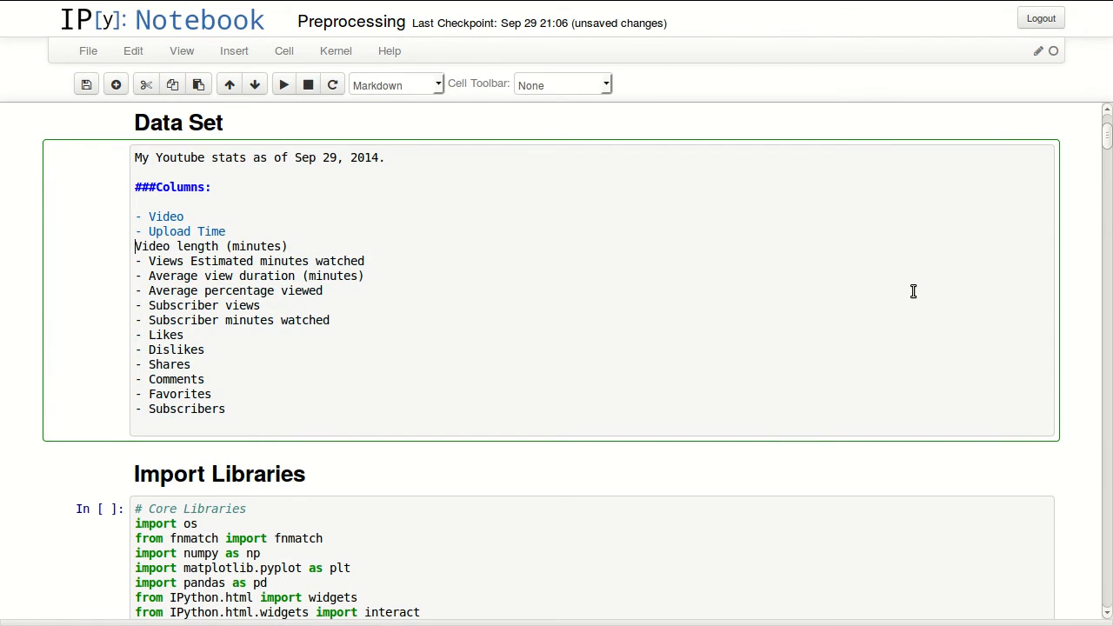
click(282, 83)
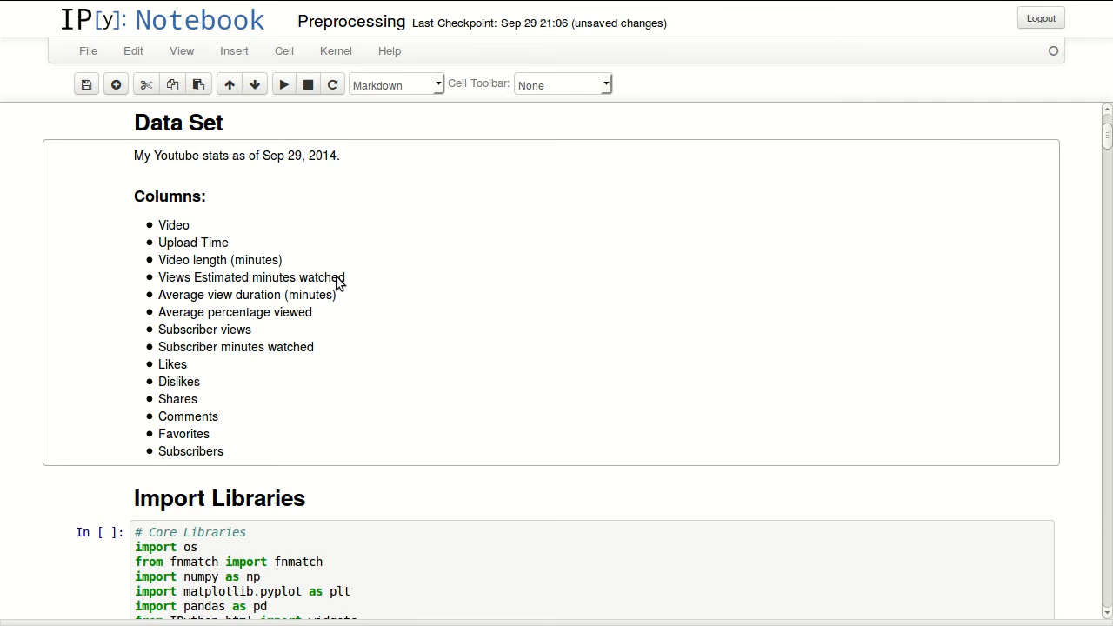
scroll(down, 3)
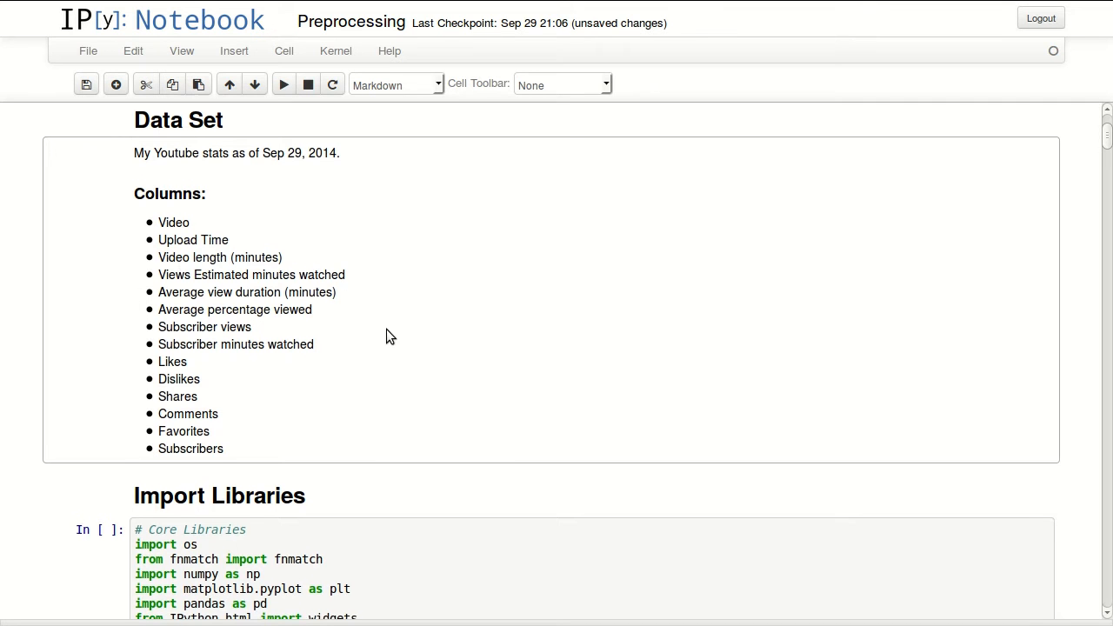
scroll(down, 3)
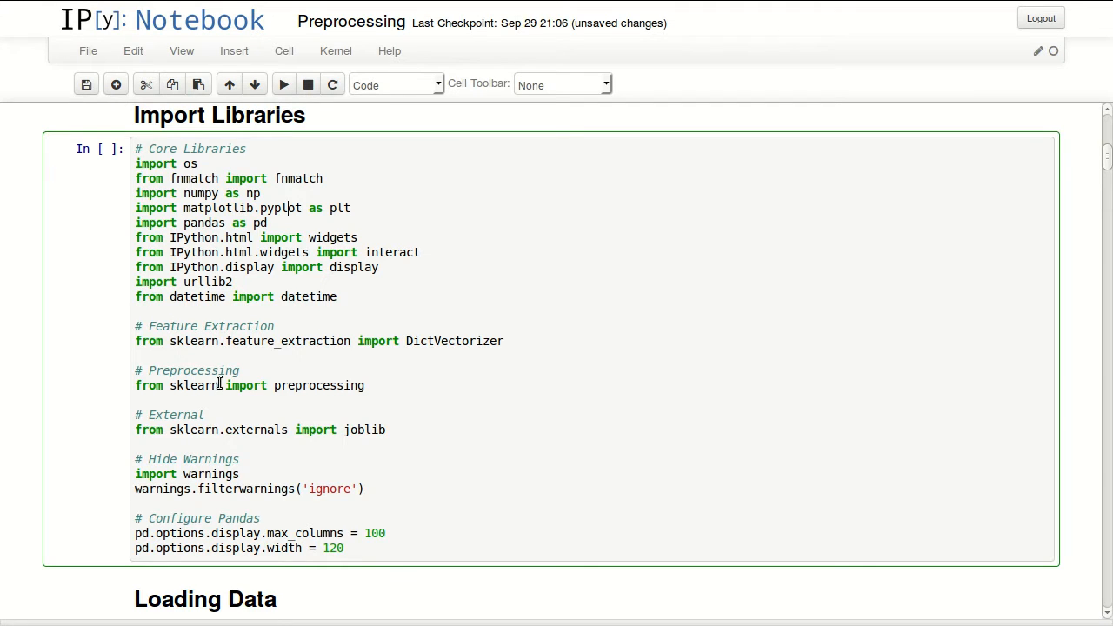
mouse_move(186, 393)
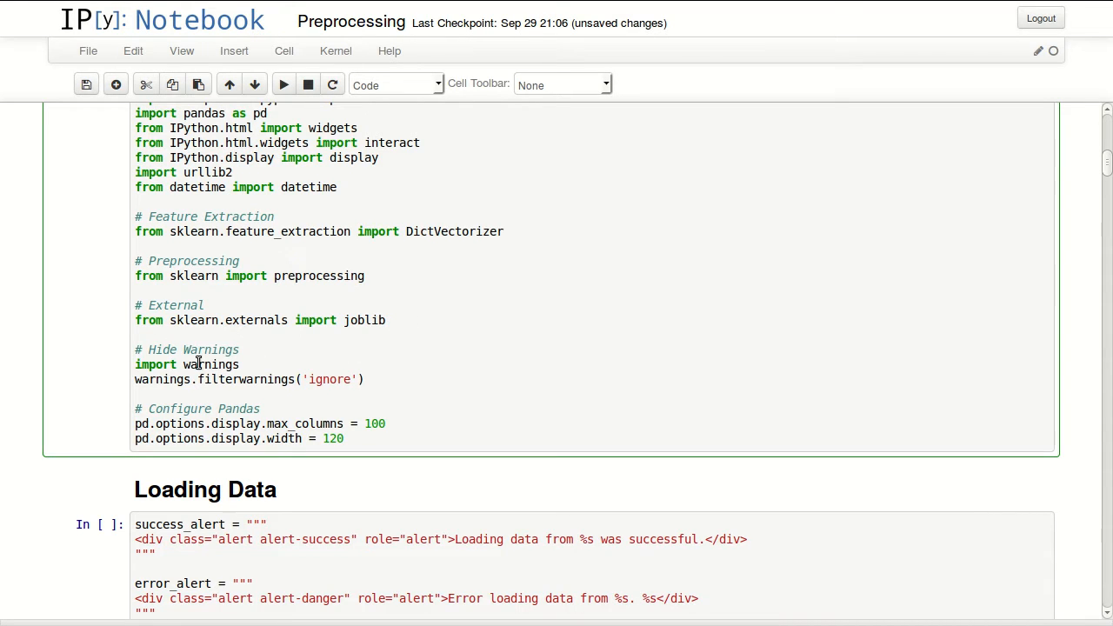
mouse_move(325, 379)
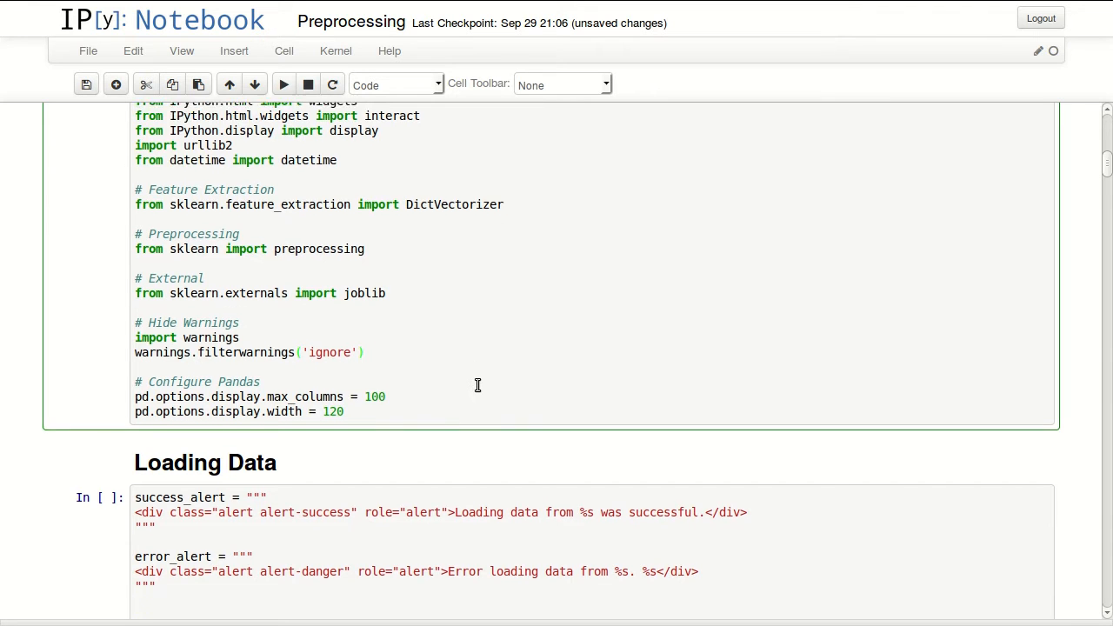
scroll(down, 3)
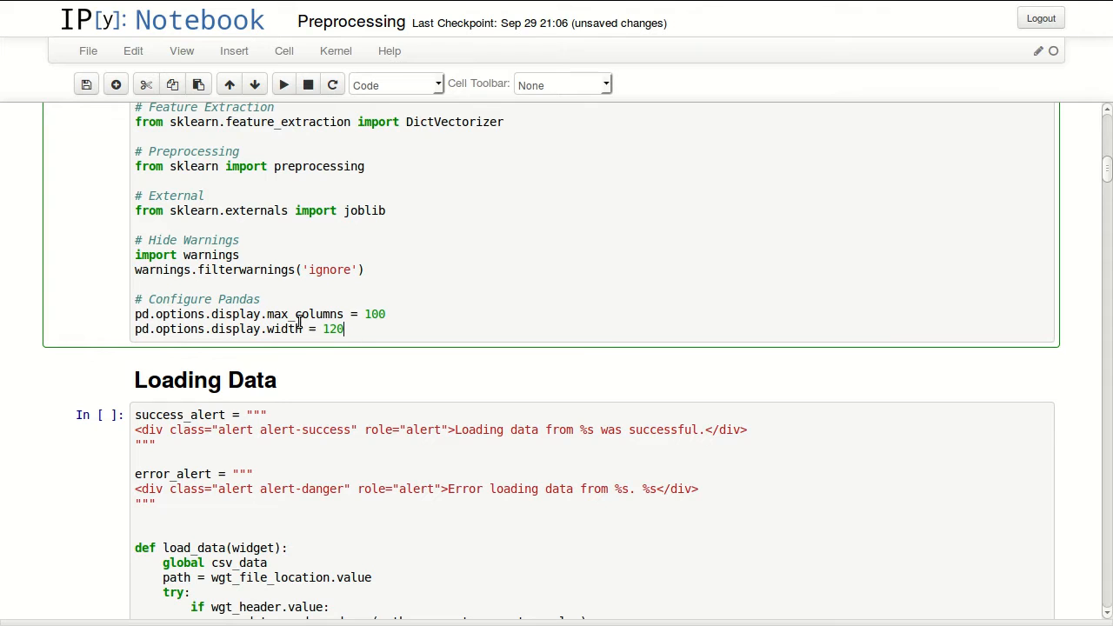
mouse_move(365, 334)
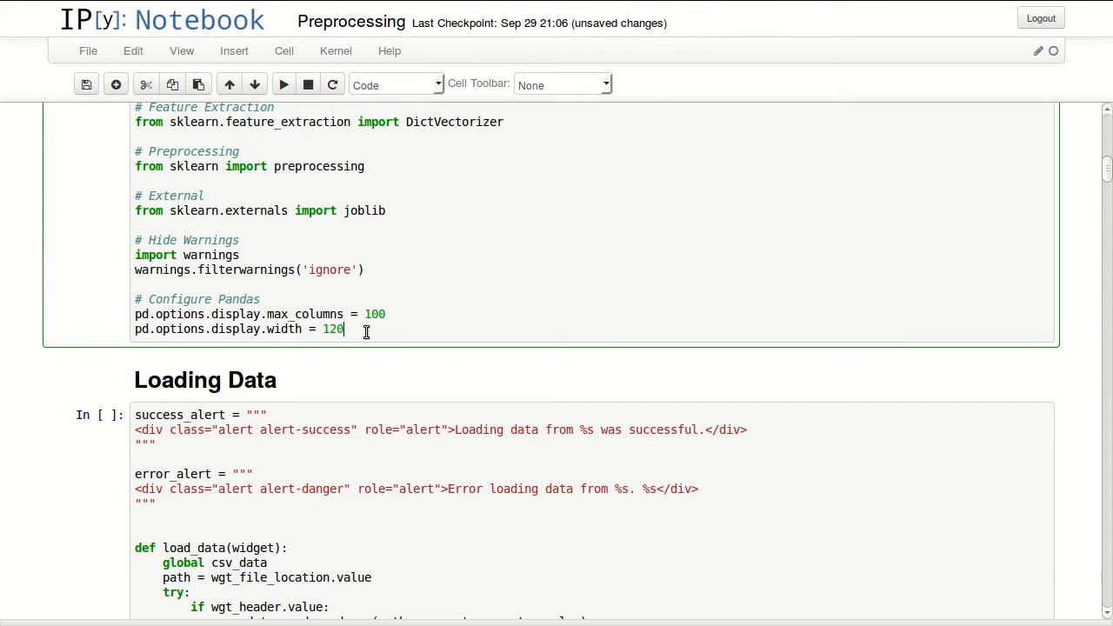
mouse_move(333, 356)
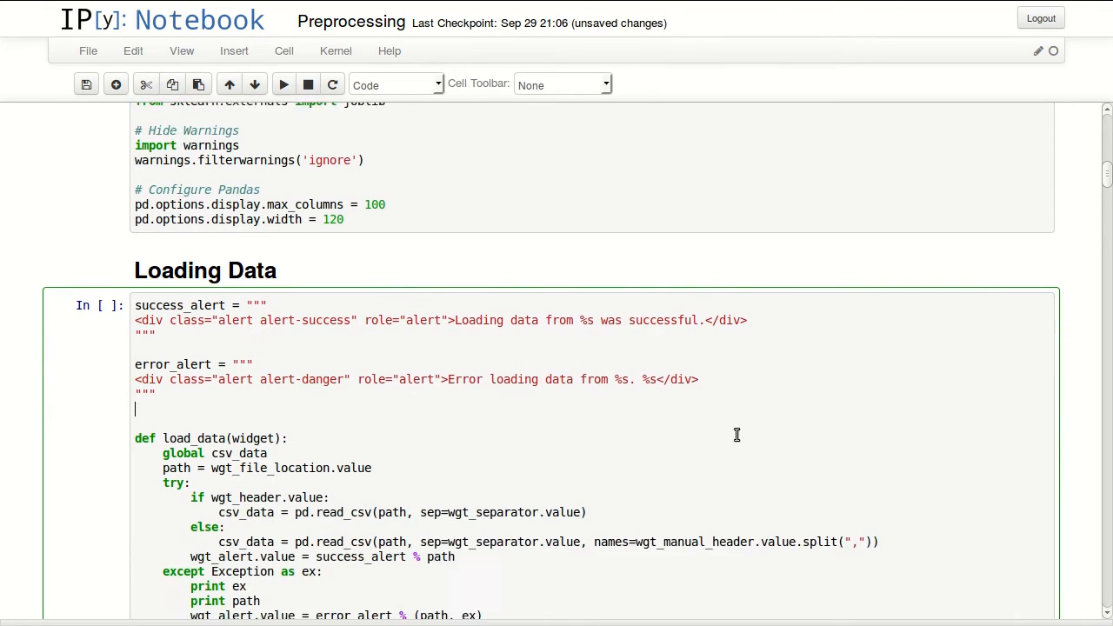
Scroll through the notebook around the Loading Data cell and its file-loading form.
scroll(down, 3)
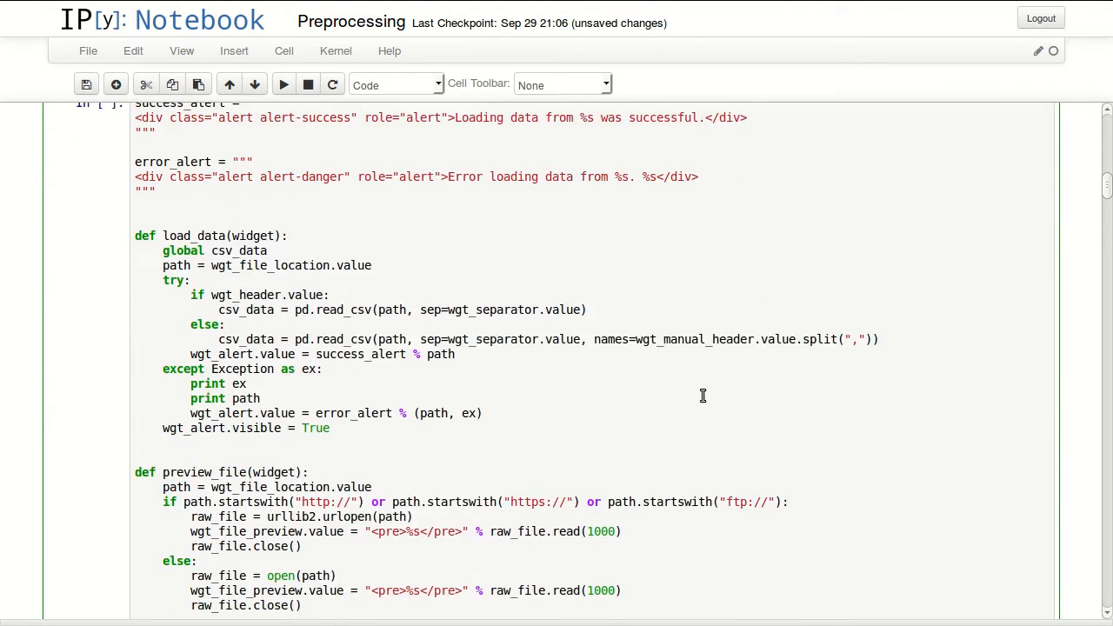
scroll(up, 3)
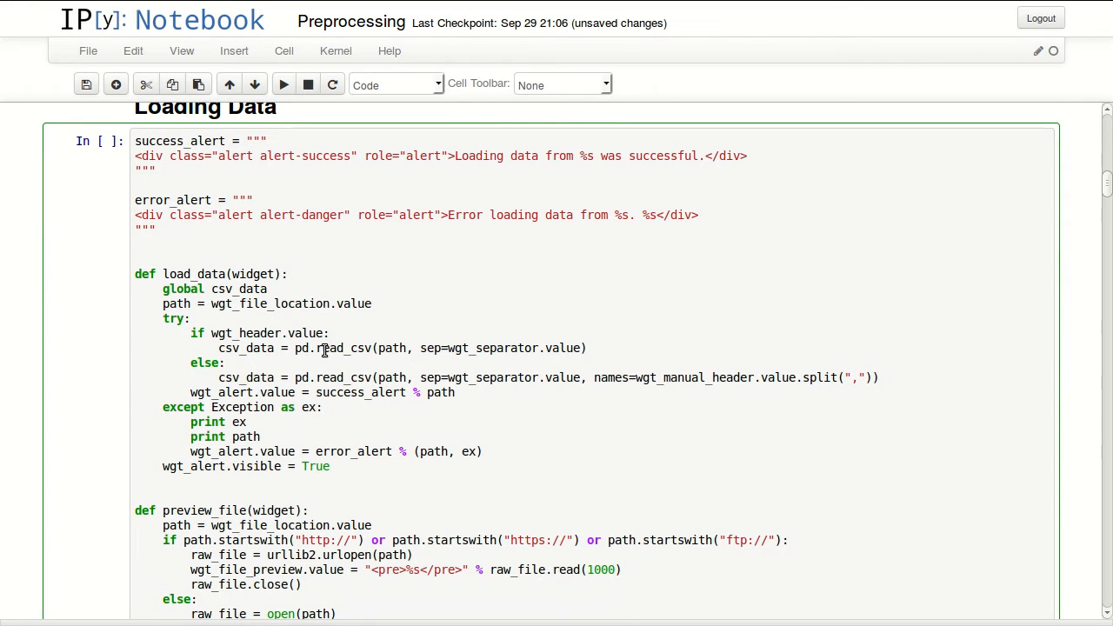
mouse_move(955, 349)
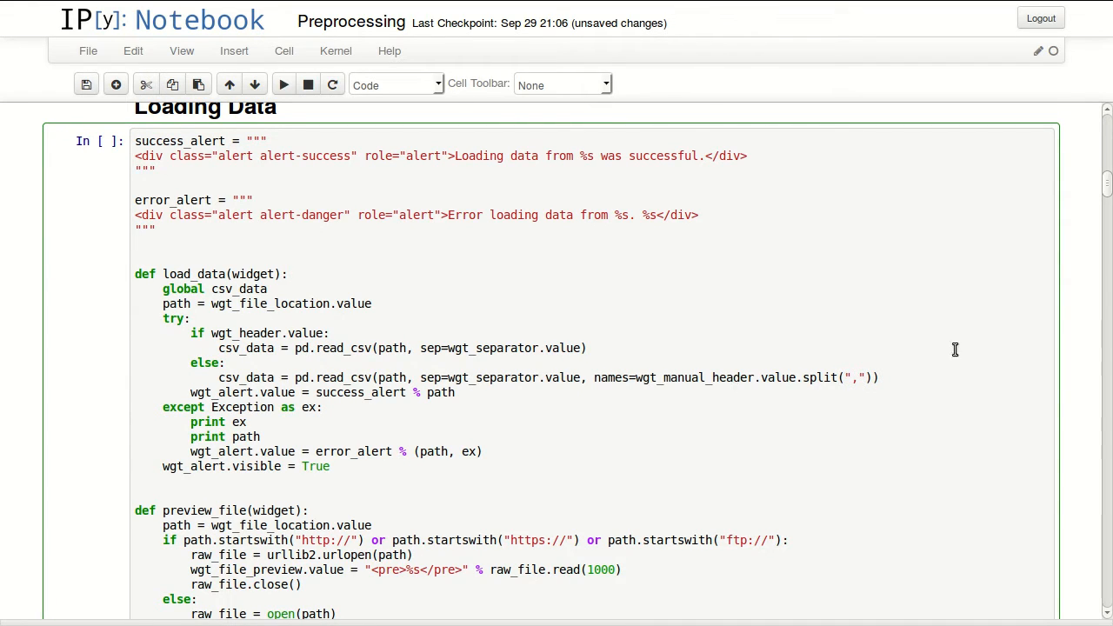
scroll(down, 3)
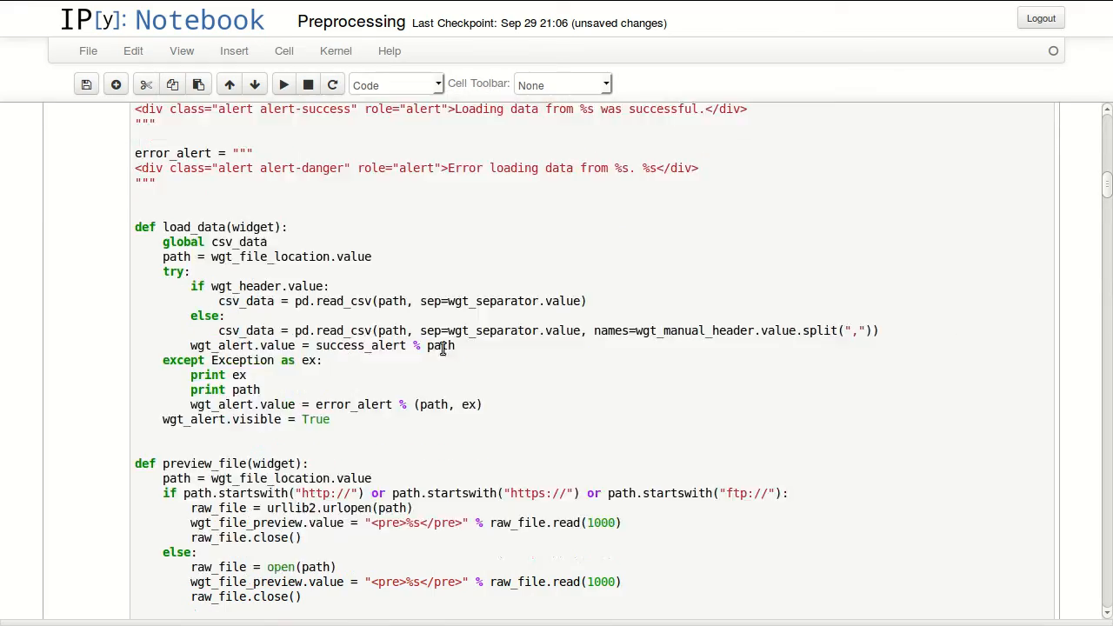
scroll(down, 3)
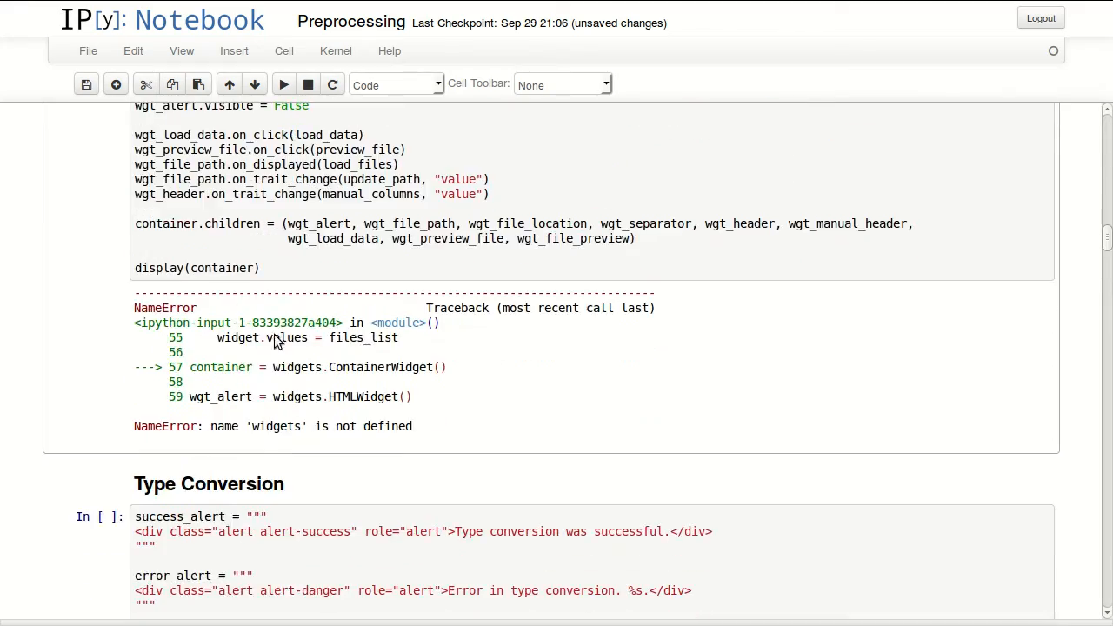
scroll(up, 3)
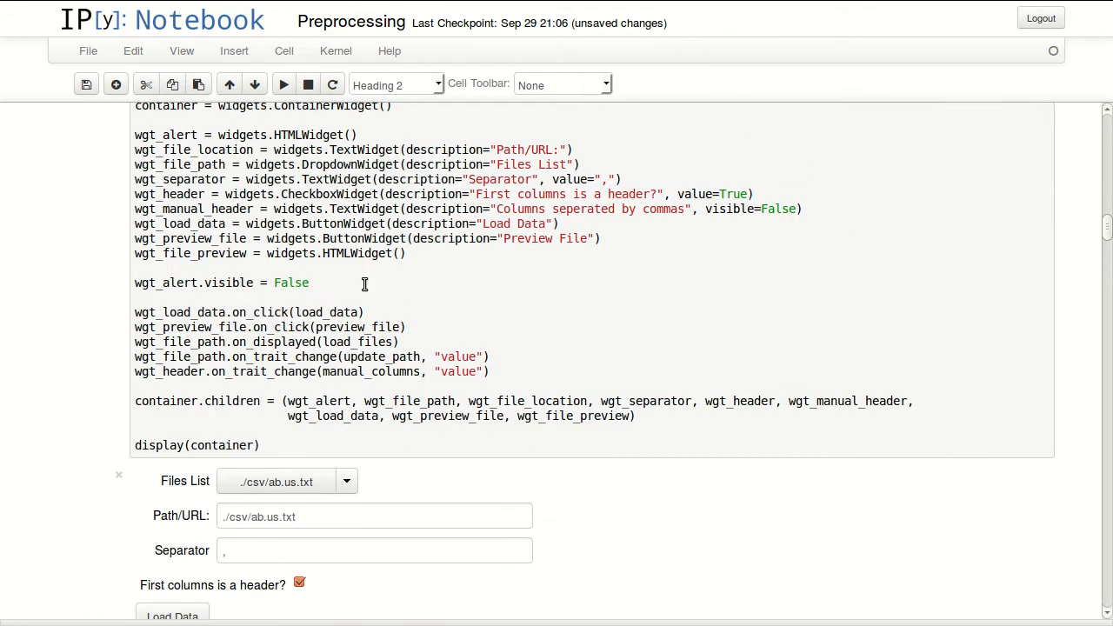
Bring up the data-loading form with ab.us.txt as the chosen file.
scroll(down, 3)
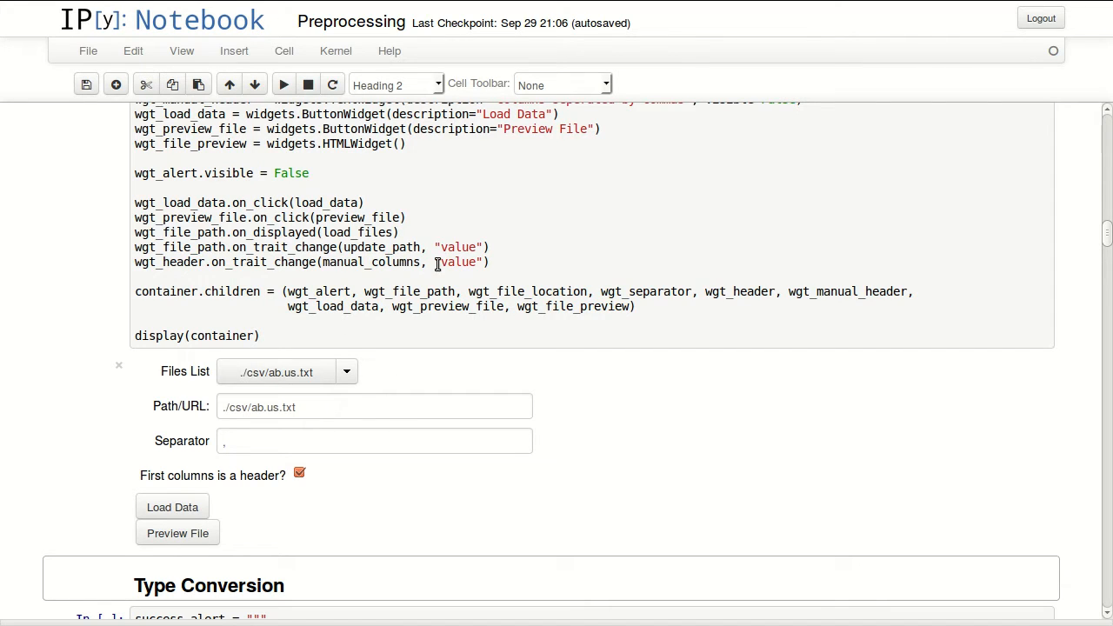
mouse_move(347, 372)
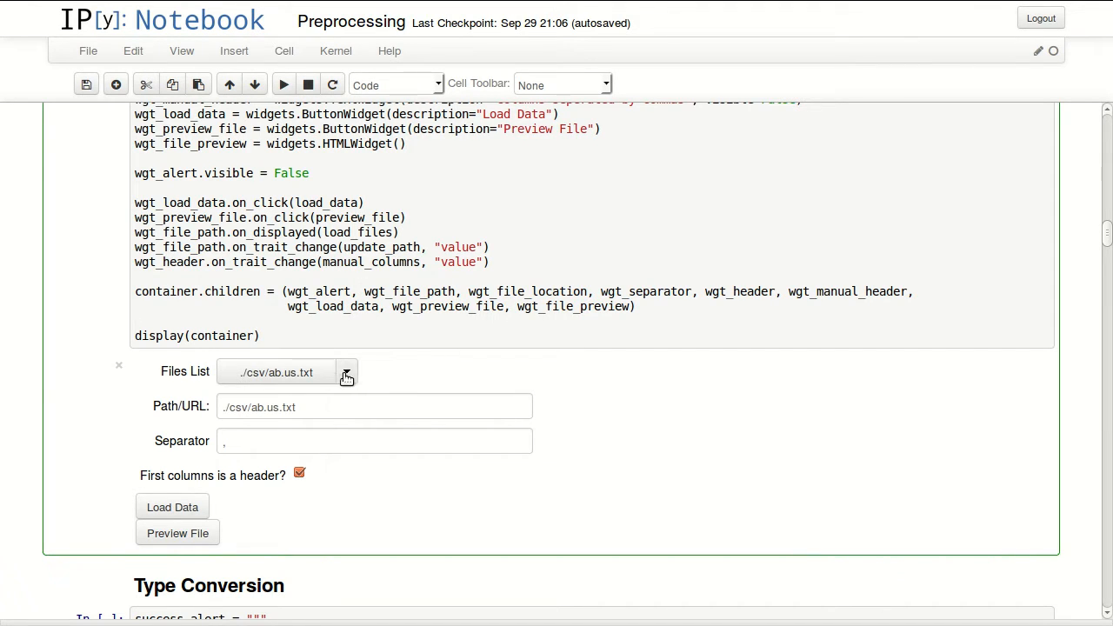
click(346, 372)
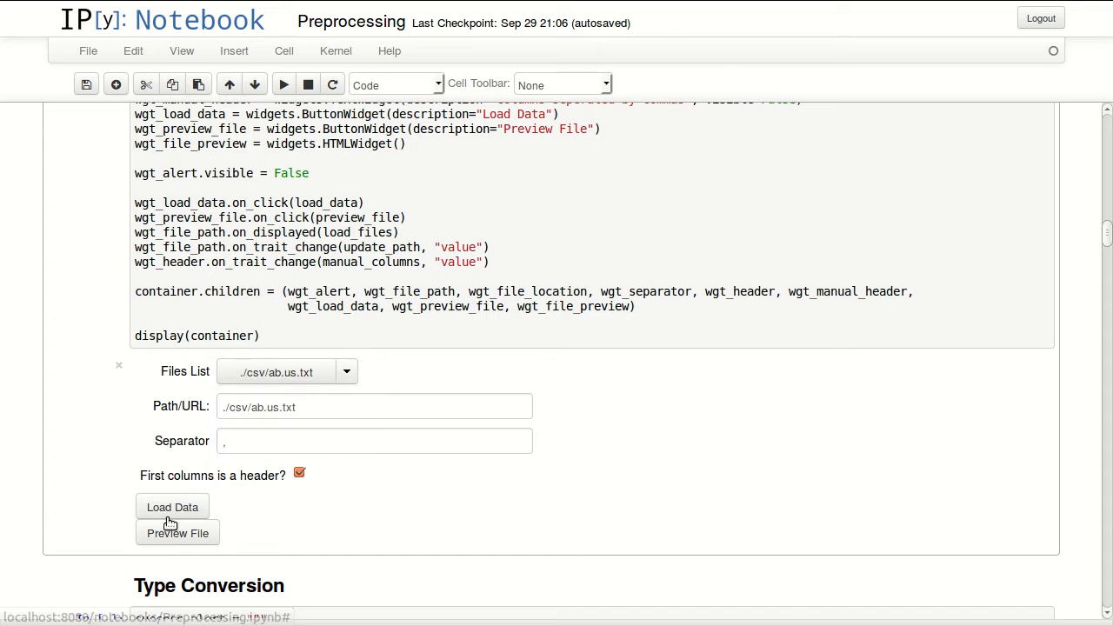
Preview ab.us.txt, then choose ./csv/youtube.csv, preview its rows and load it.
click(178, 532)
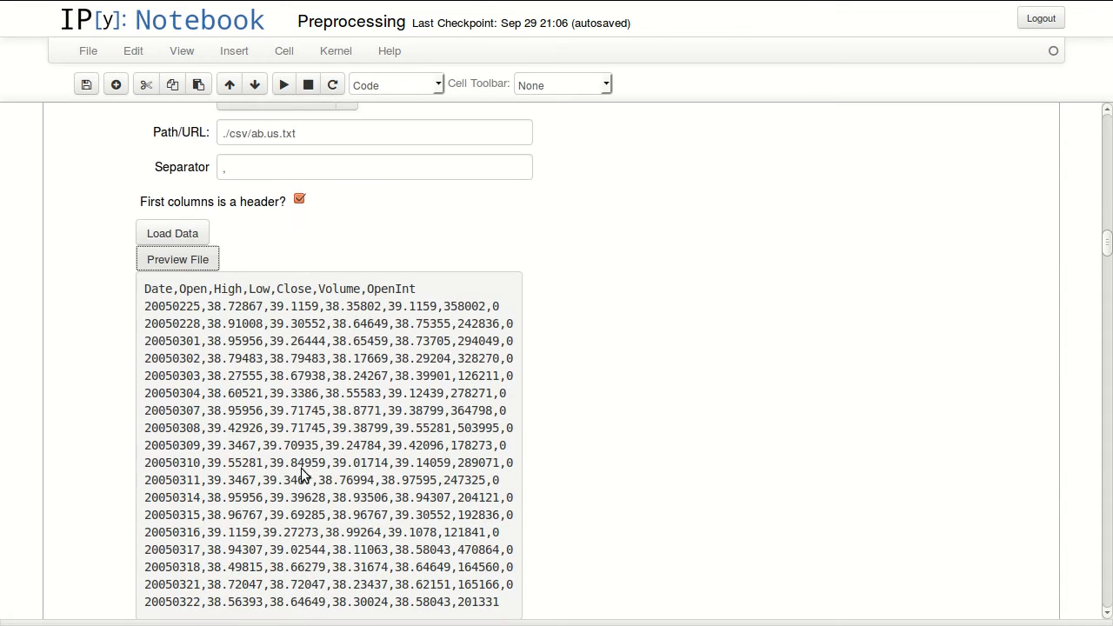
mouse_move(268, 363)
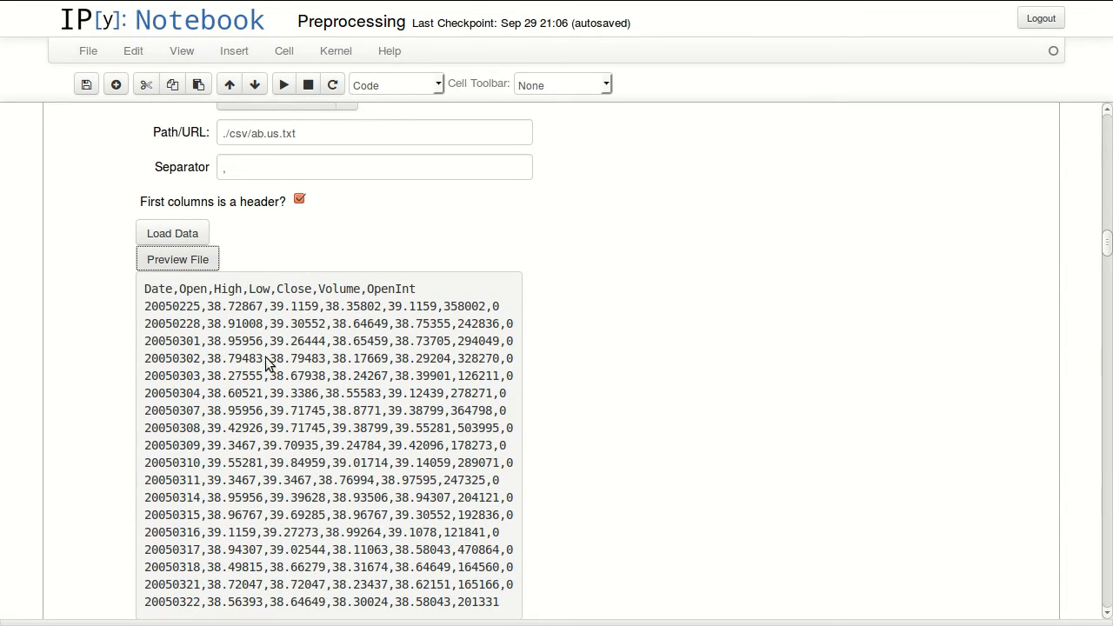
click(346, 207)
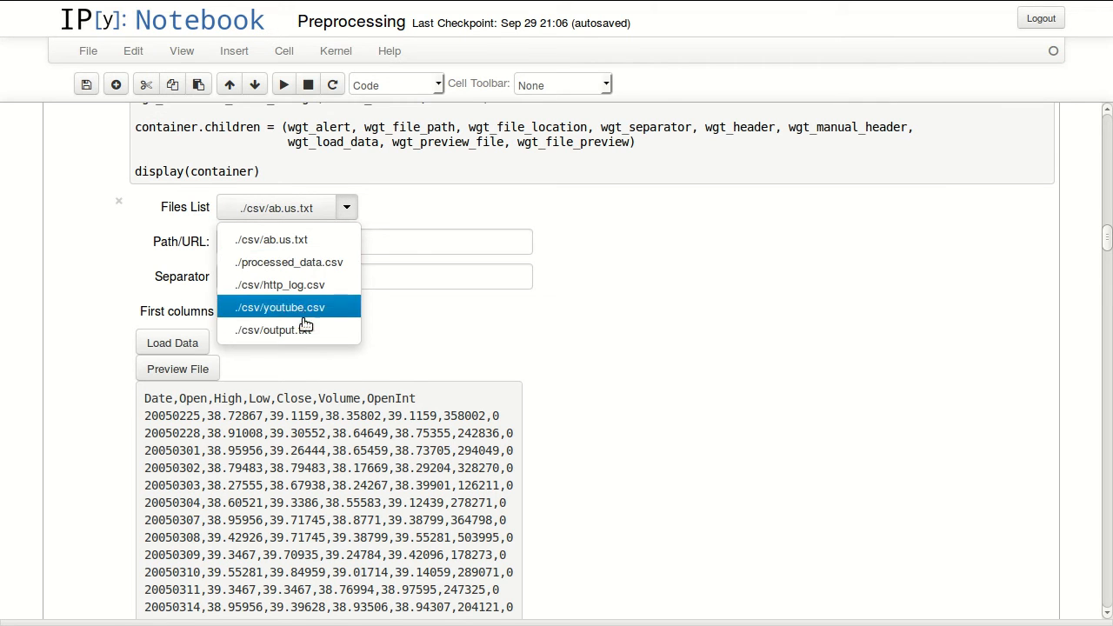
click(278, 306)
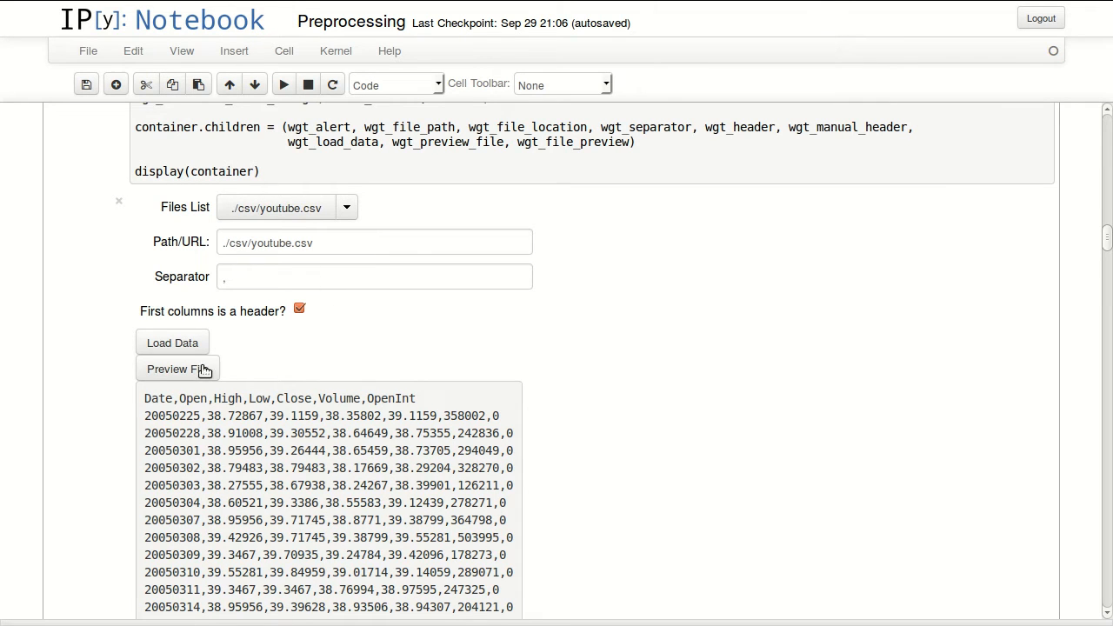
click(177, 369)
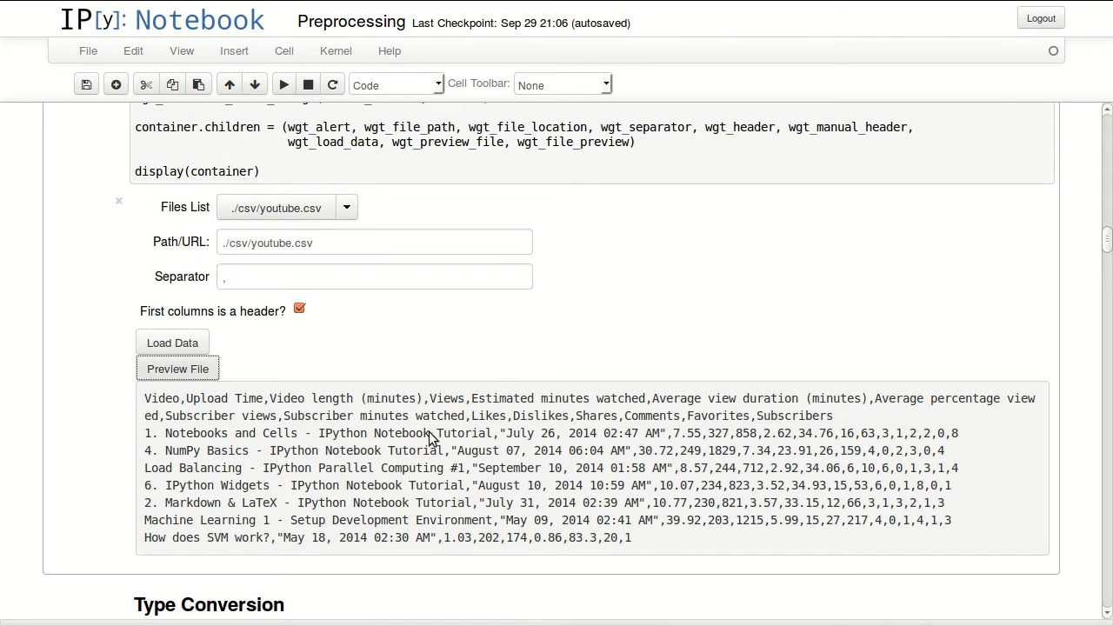
mouse_move(519, 435)
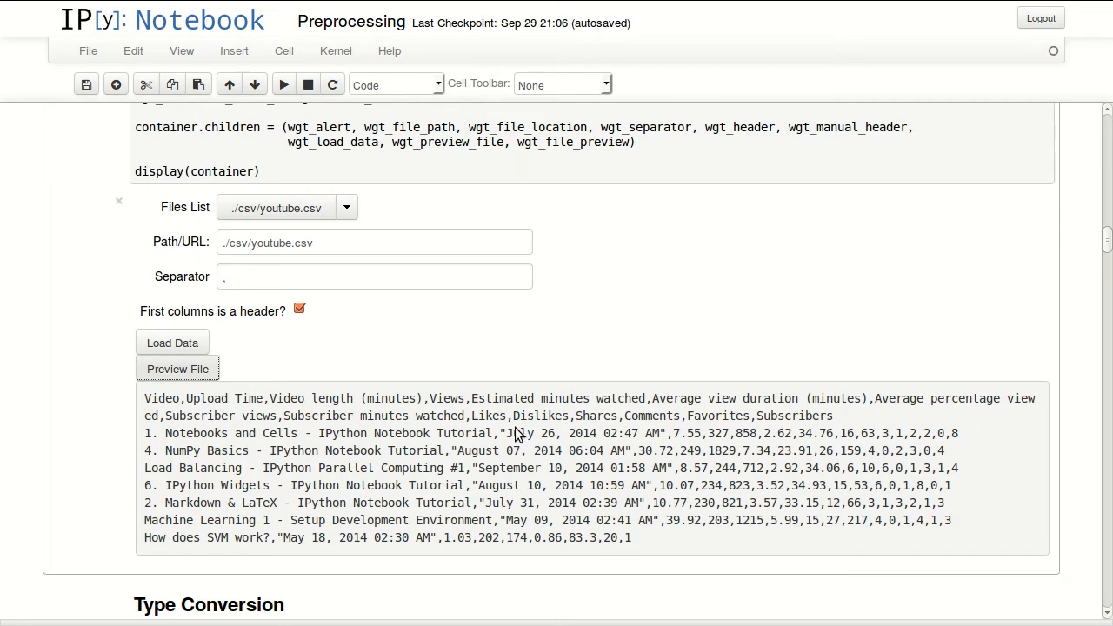
mouse_move(503, 445)
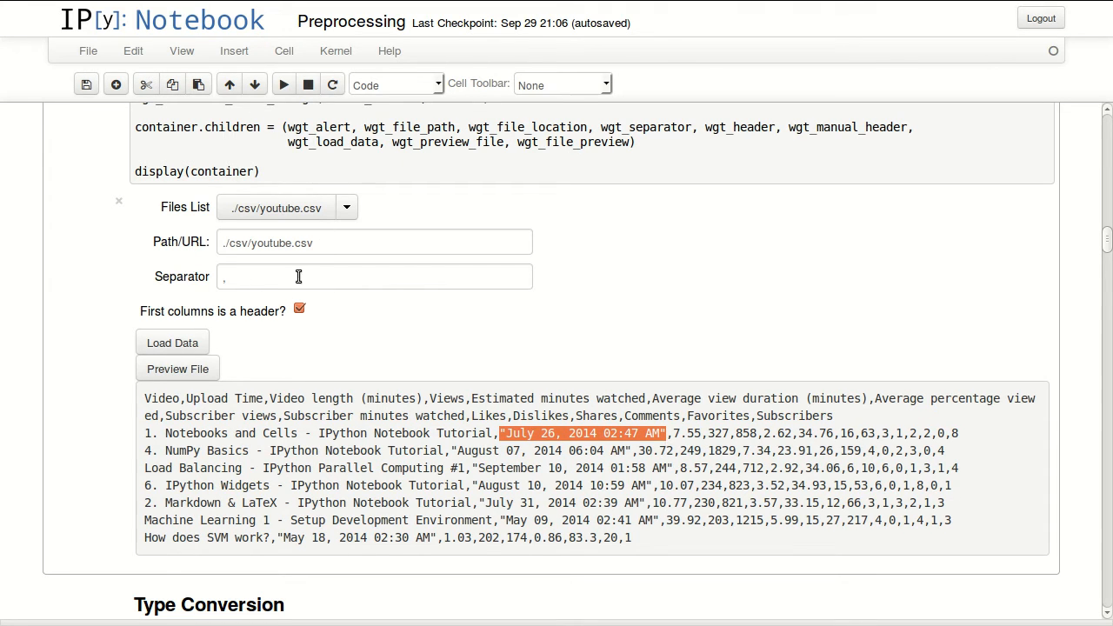
click(172, 341)
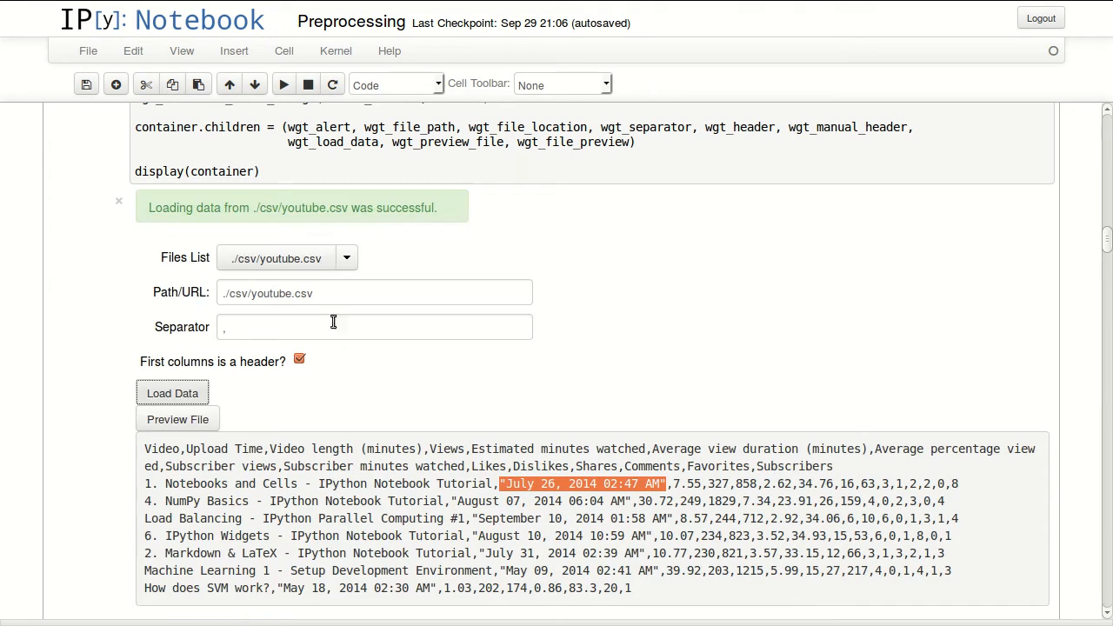
Run the Type Conversion cell to list each column's type and statistics.
scroll(down, 3)
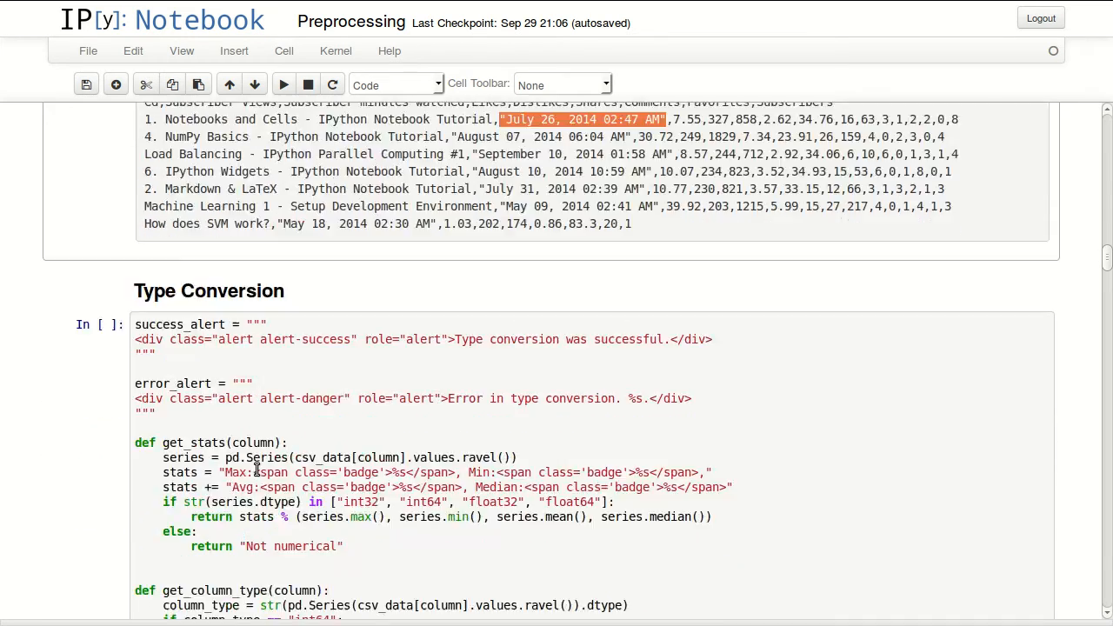
scroll(down, 3)
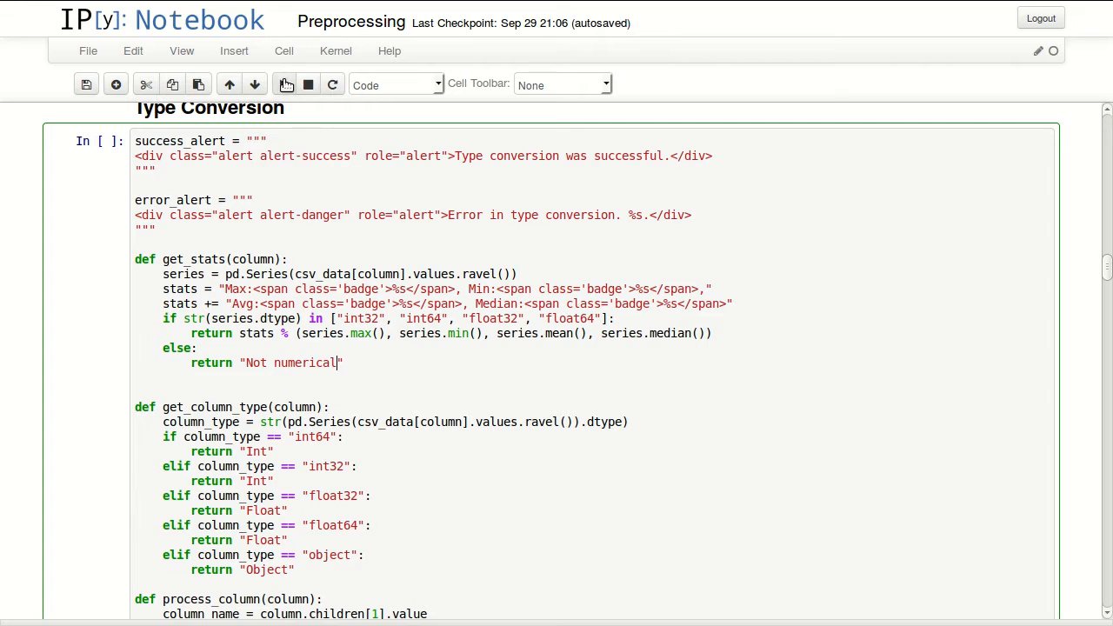
mouse_move(285, 83)
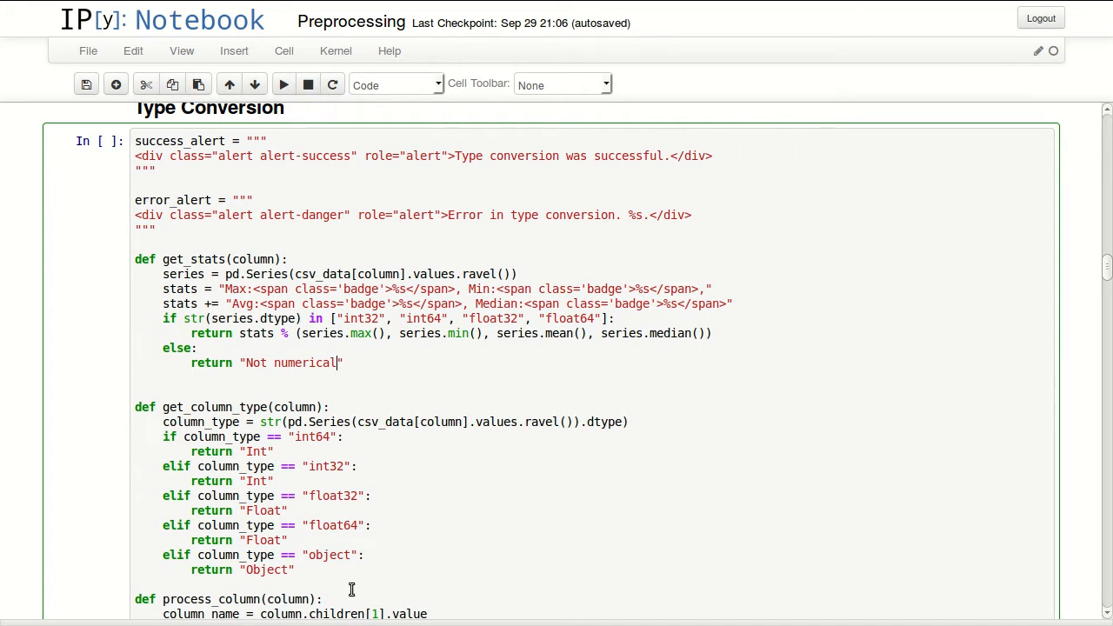
scroll(down, 3)
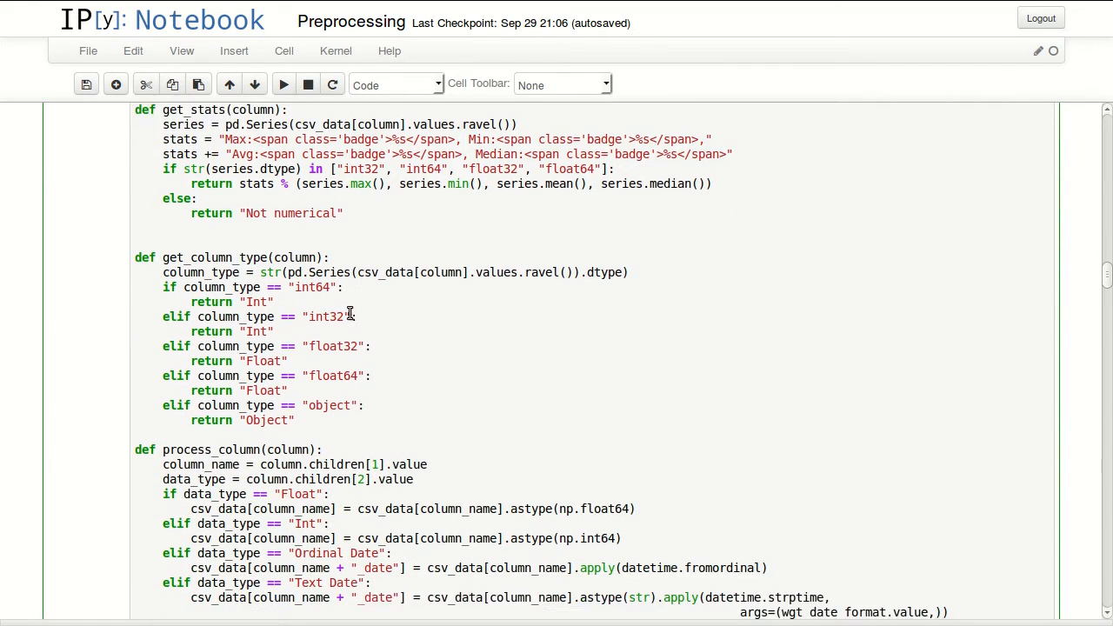
scroll(down, 3)
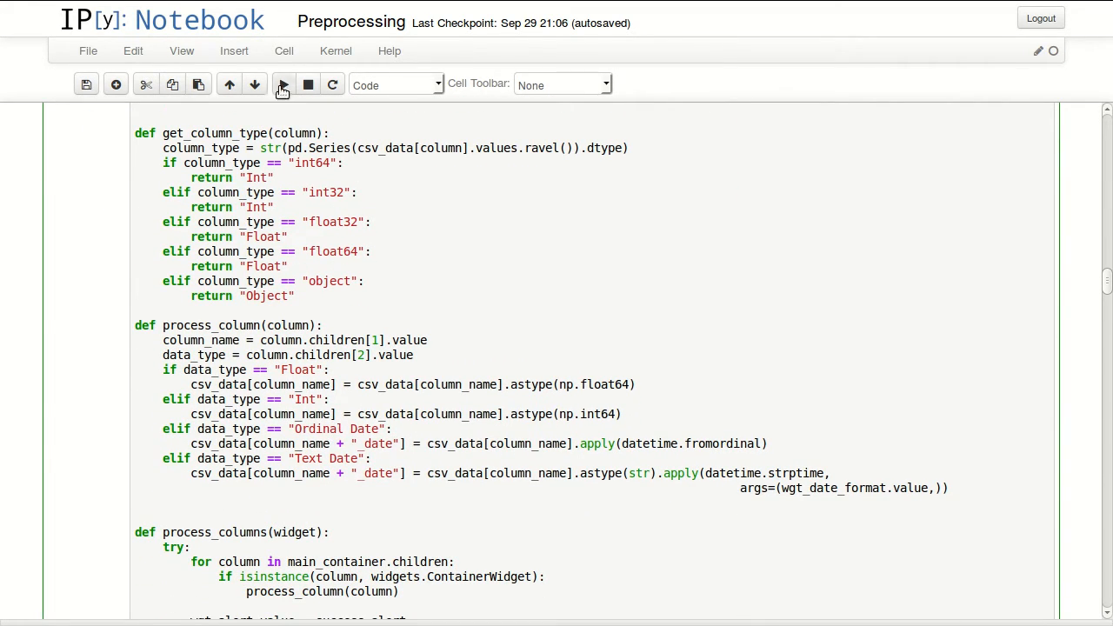
click(281, 84)
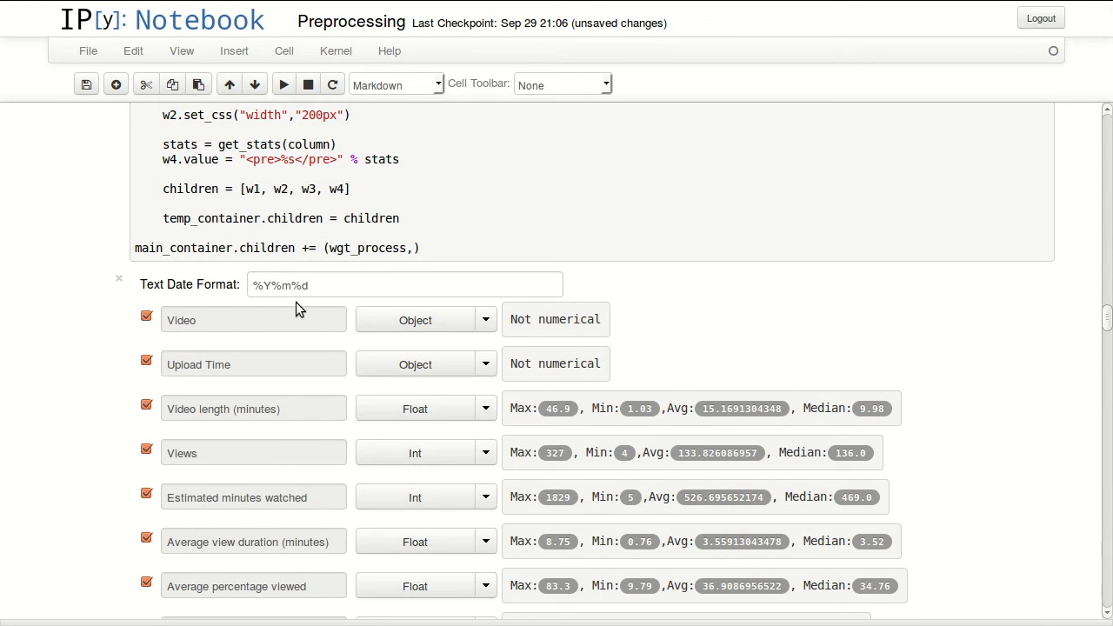
mouse_move(478, 311)
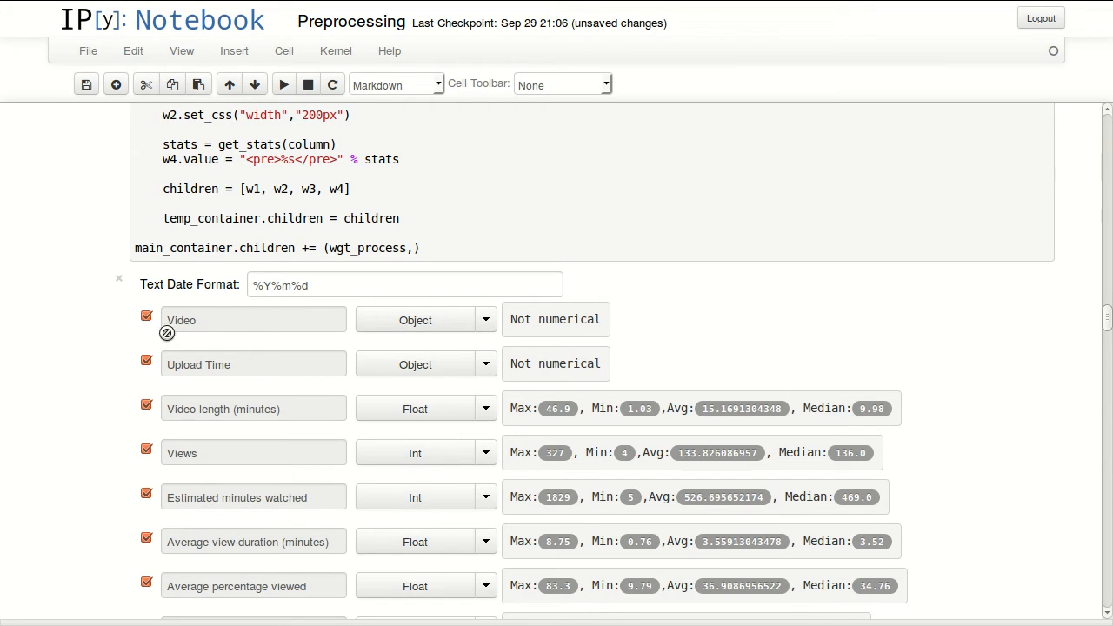
mouse_move(339, 337)
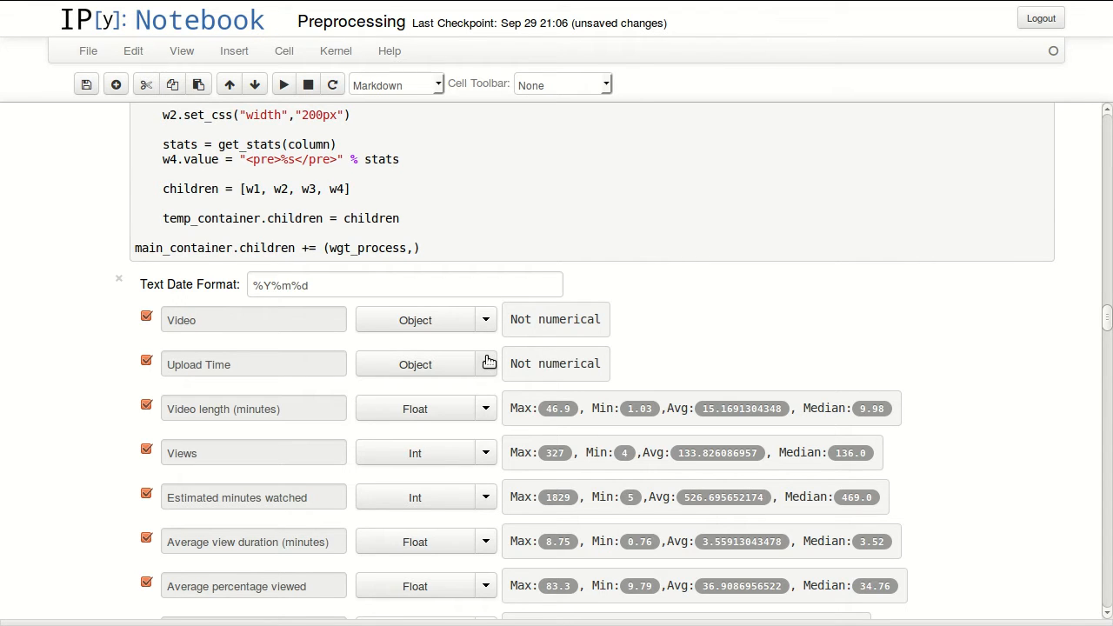
Set the Upload Time column's type to Text Date.
click(483, 363)
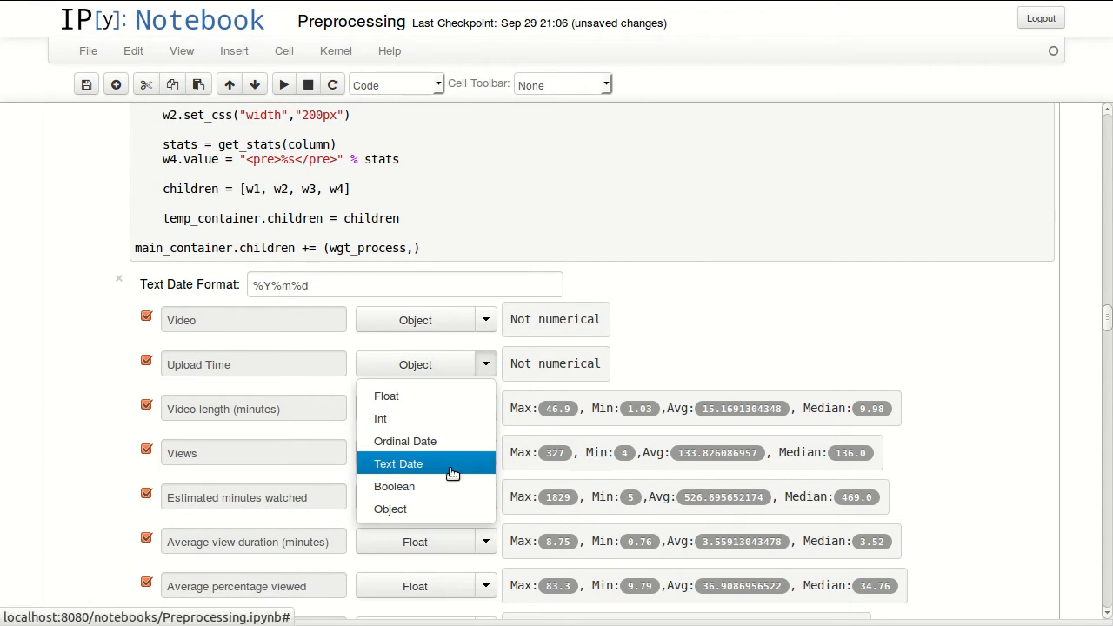
click(398, 462)
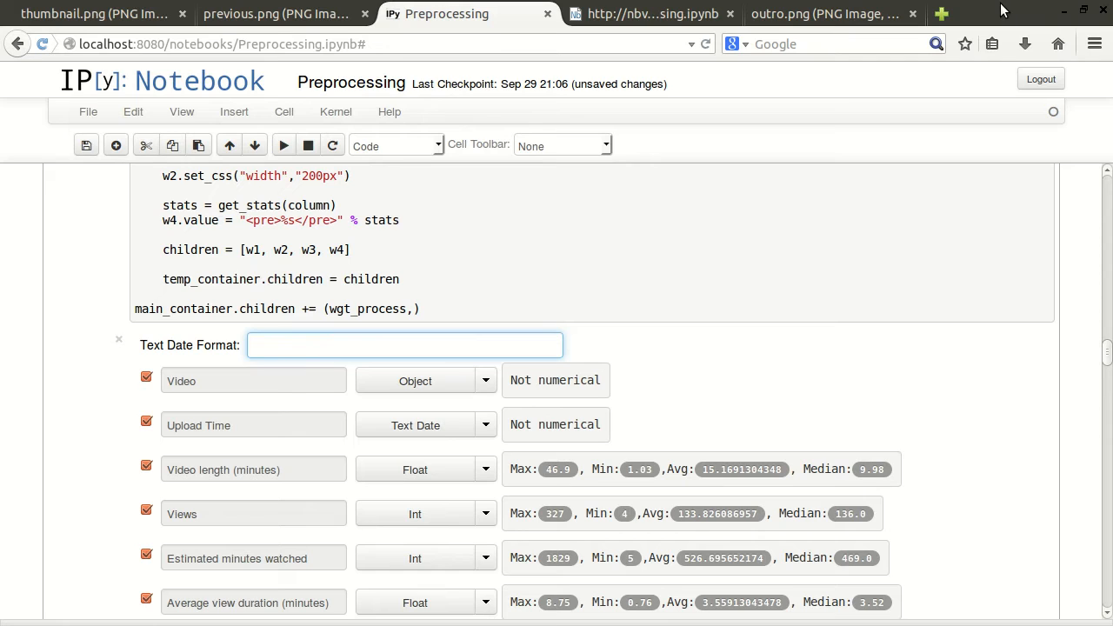
Enter the text date format %B %d, %Y %I:%M %p for Upload Time.
text(%B)
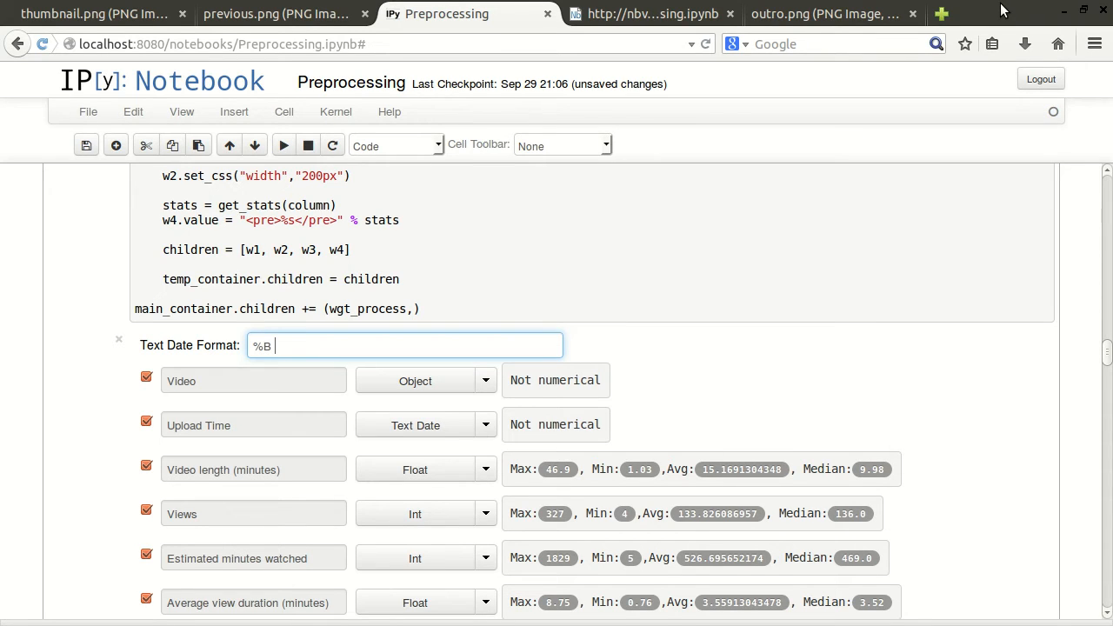
text(%d)
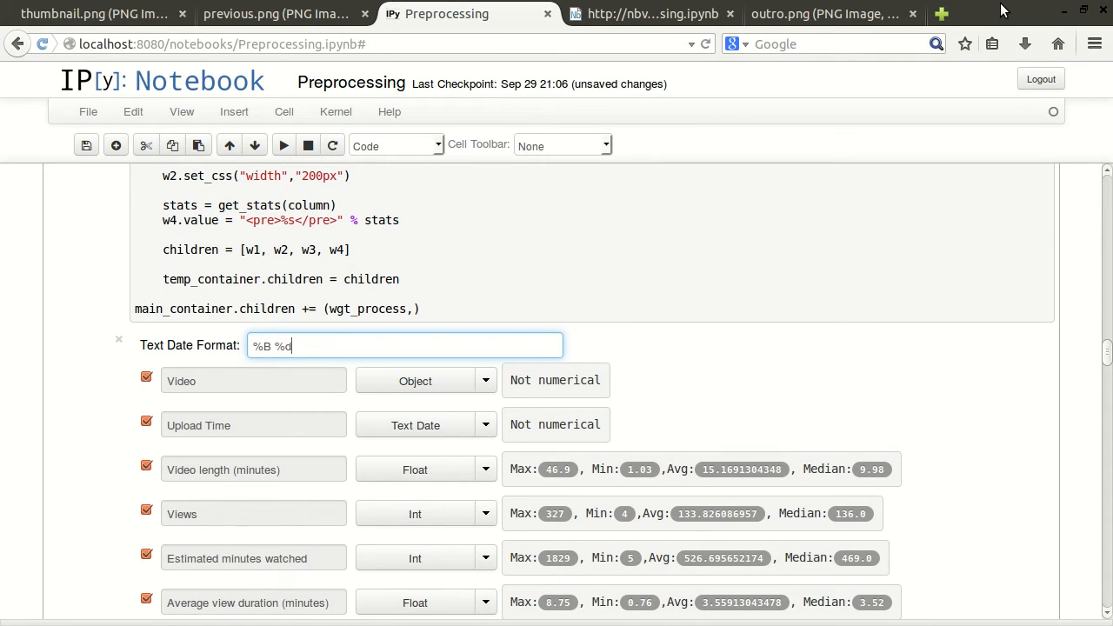
text(d, %Y)
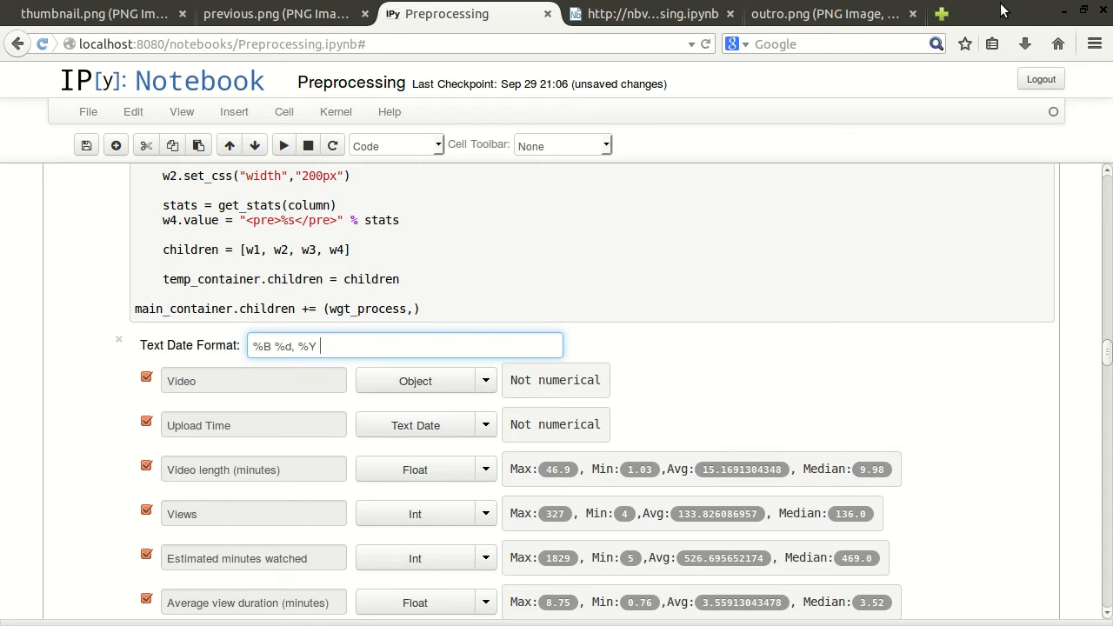
text(%I:)
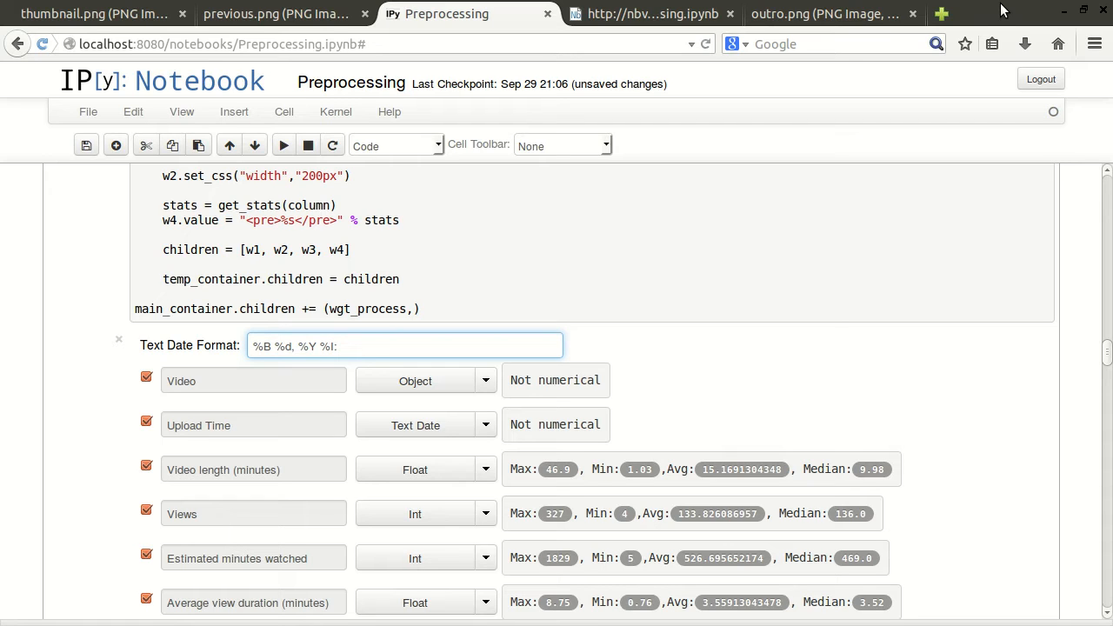
text(%M)
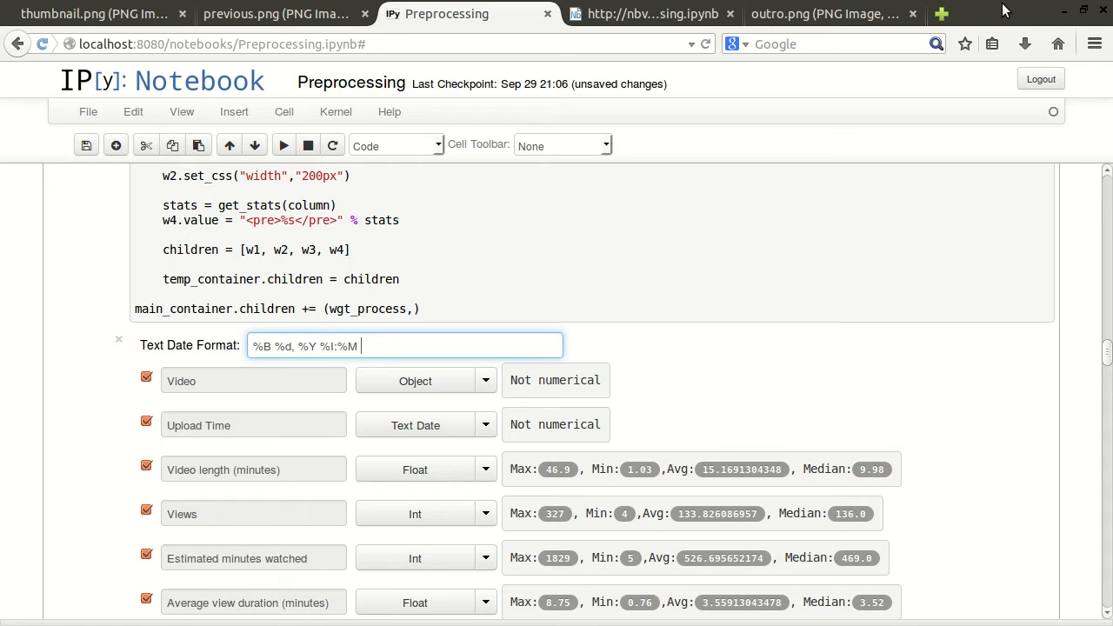
text(%p)
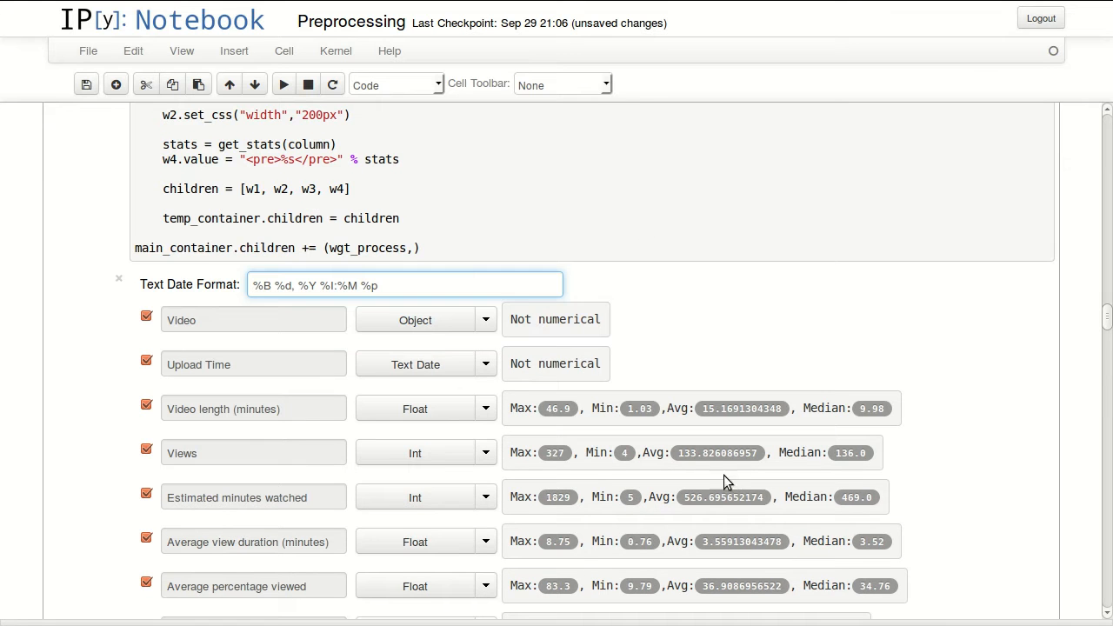
scroll(down, 3)
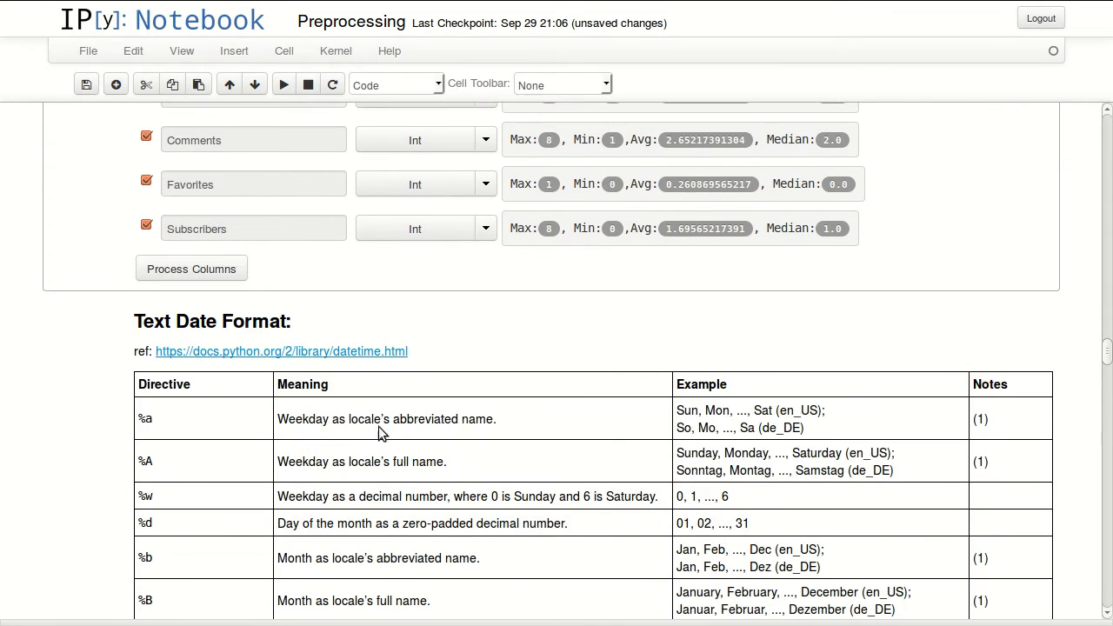
scroll(down, 3)
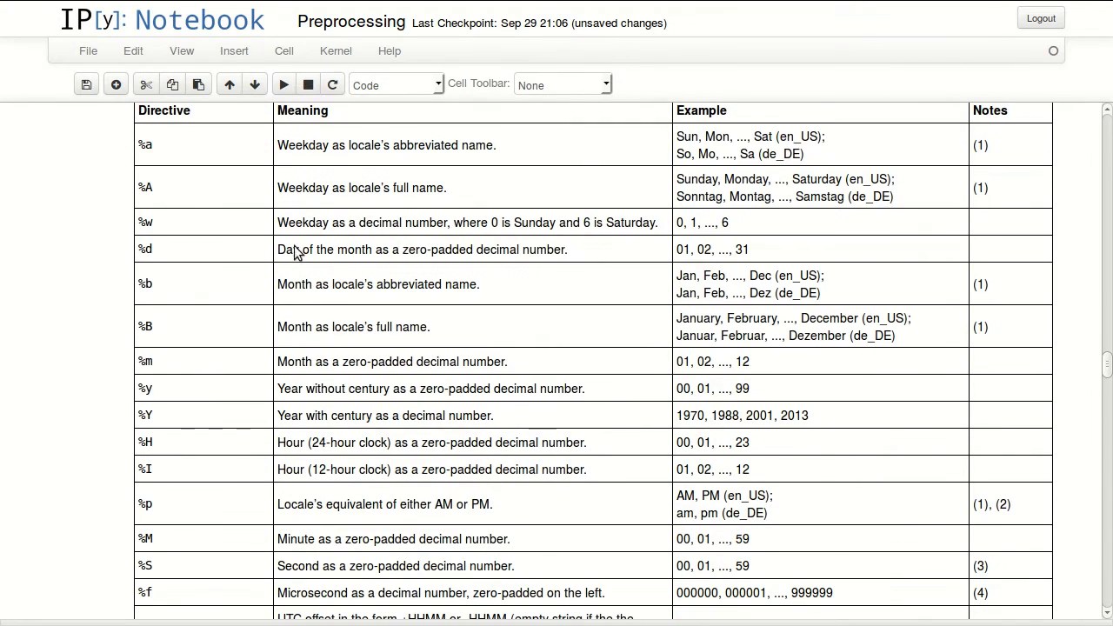
scroll(down, 3)
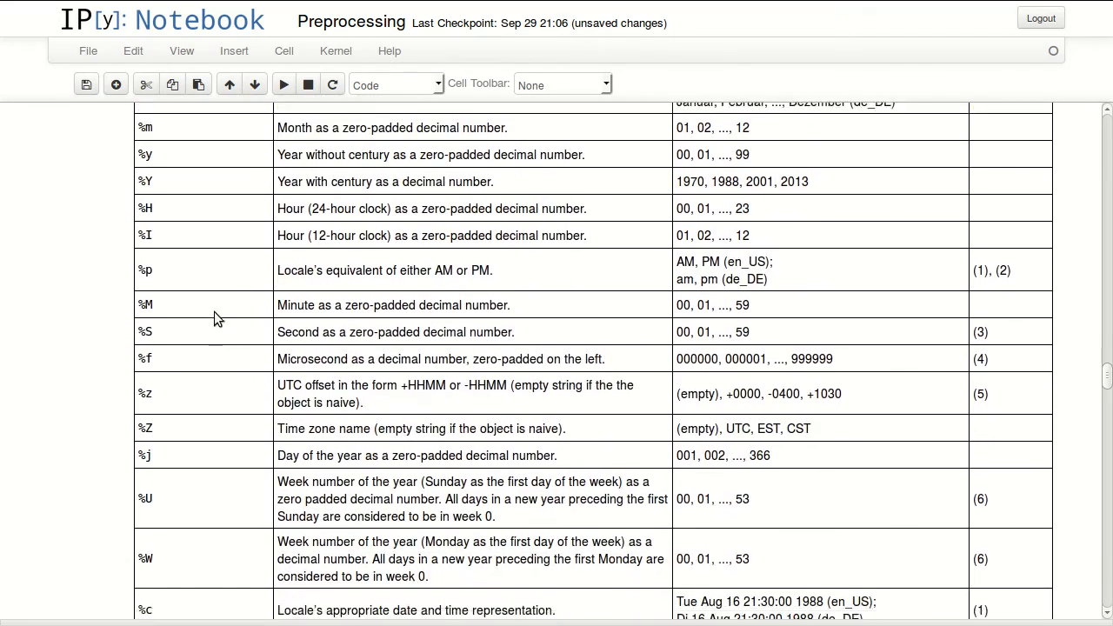
scroll(down, 3)
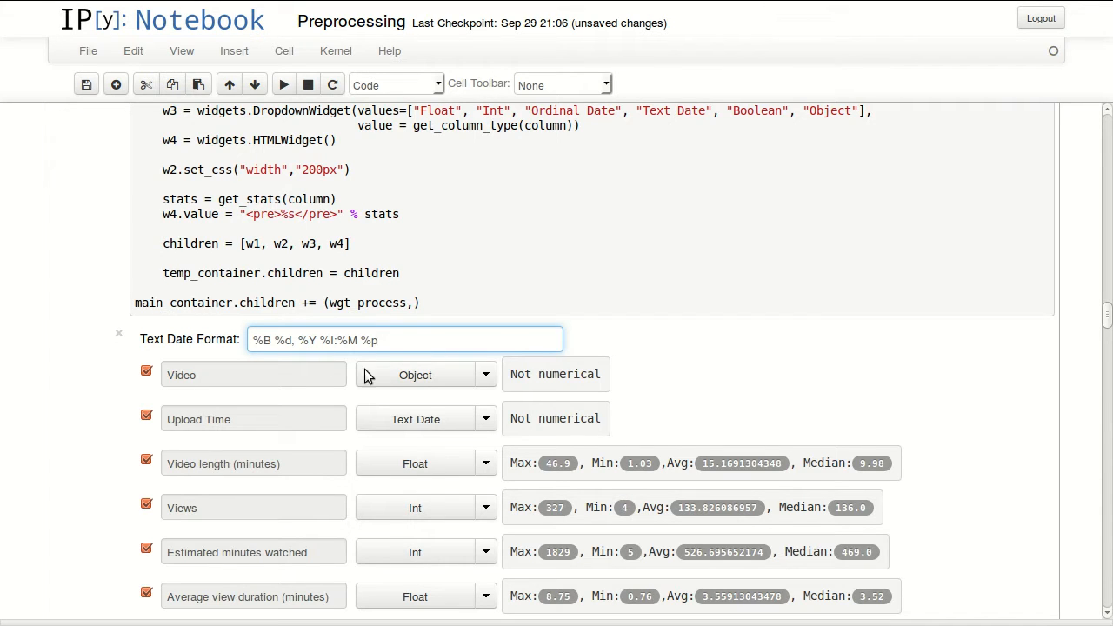
Apply Process Columns so the numeric columns convert to their Int and Float types.
scroll(down, 3)
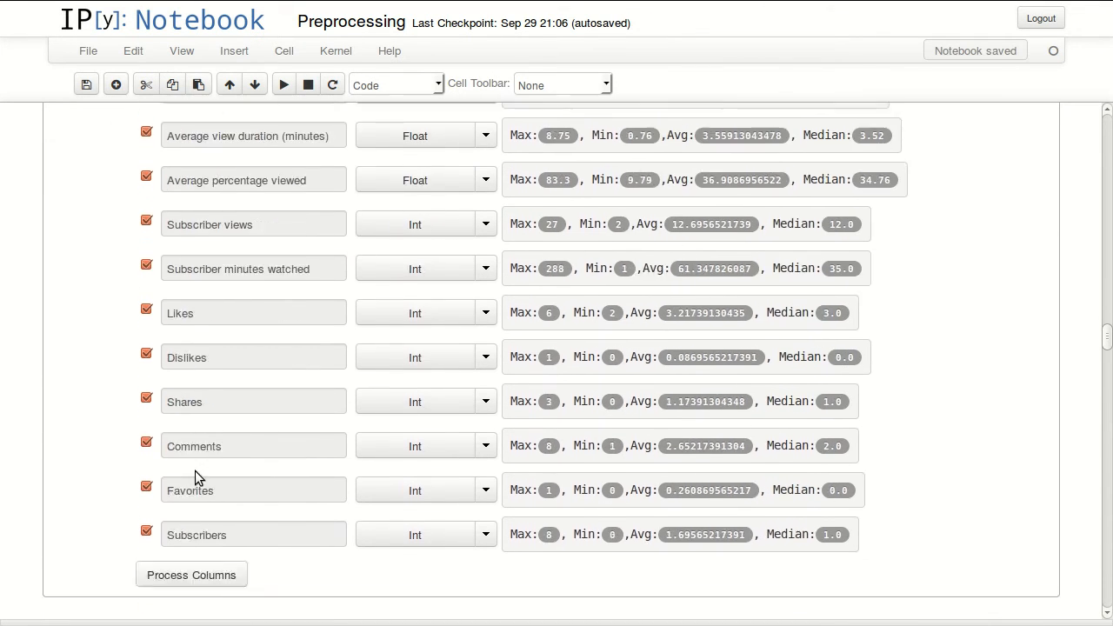
scroll(up, 3)
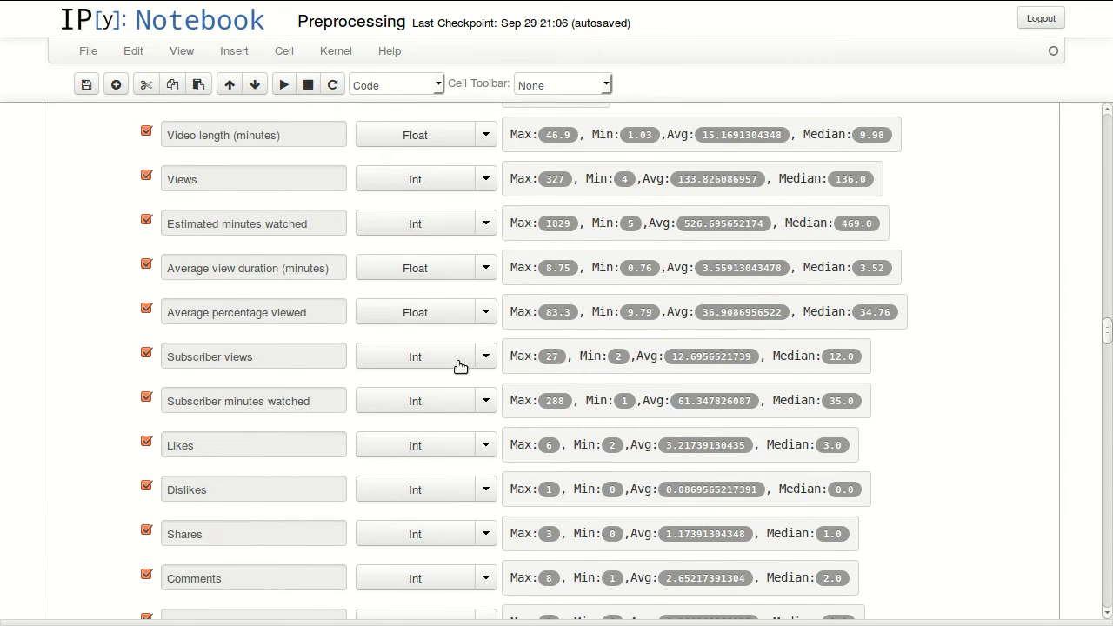
scroll(down, 3)
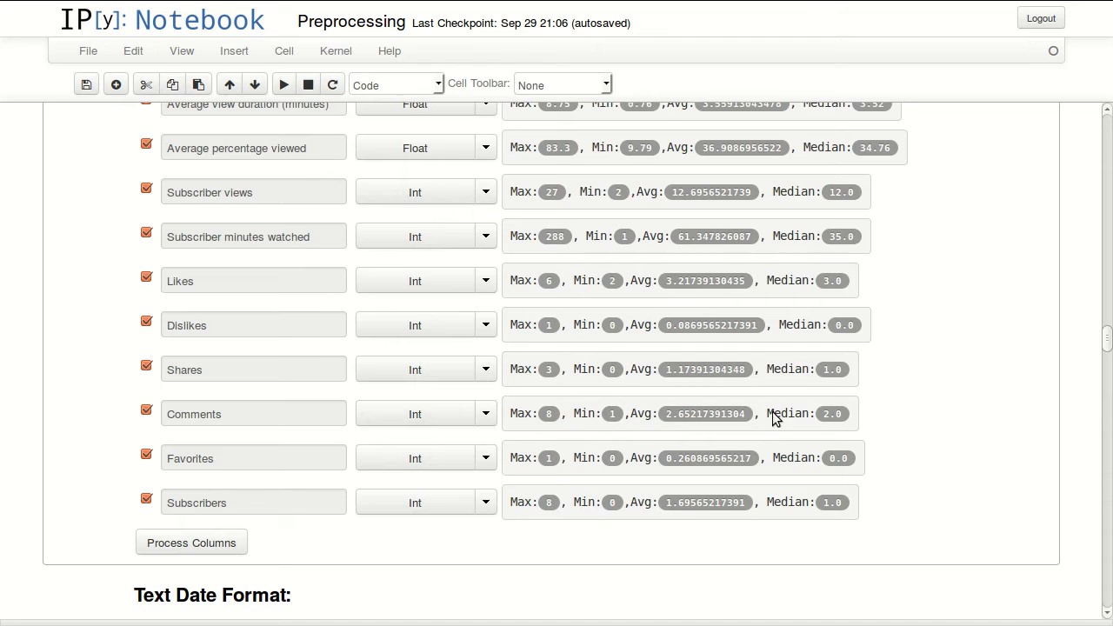
mouse_move(309, 558)
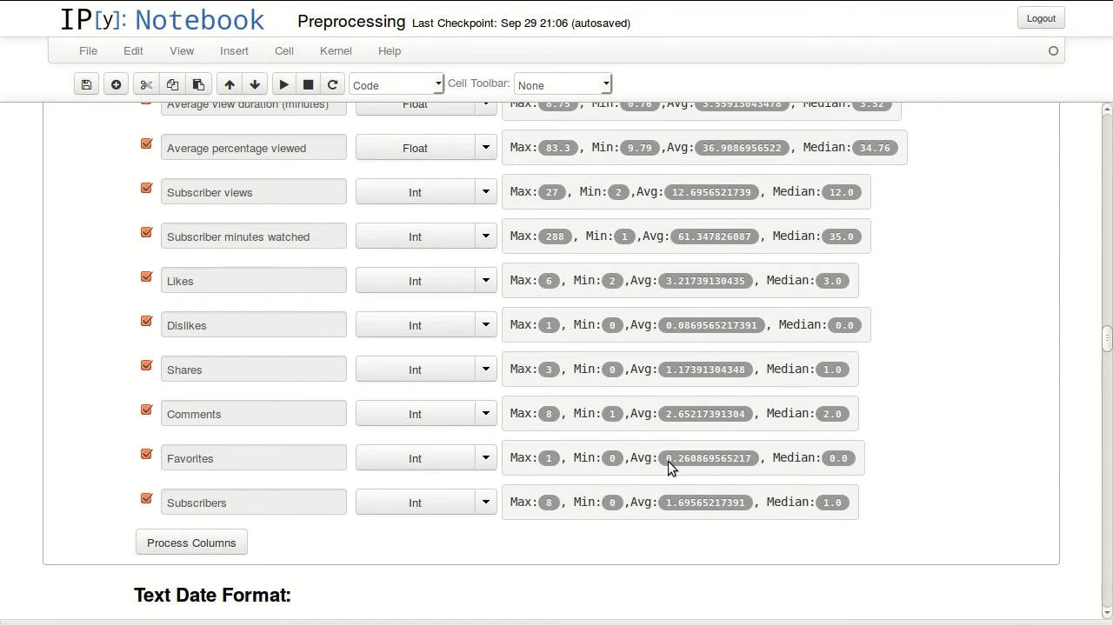
mouse_move(565, 431)
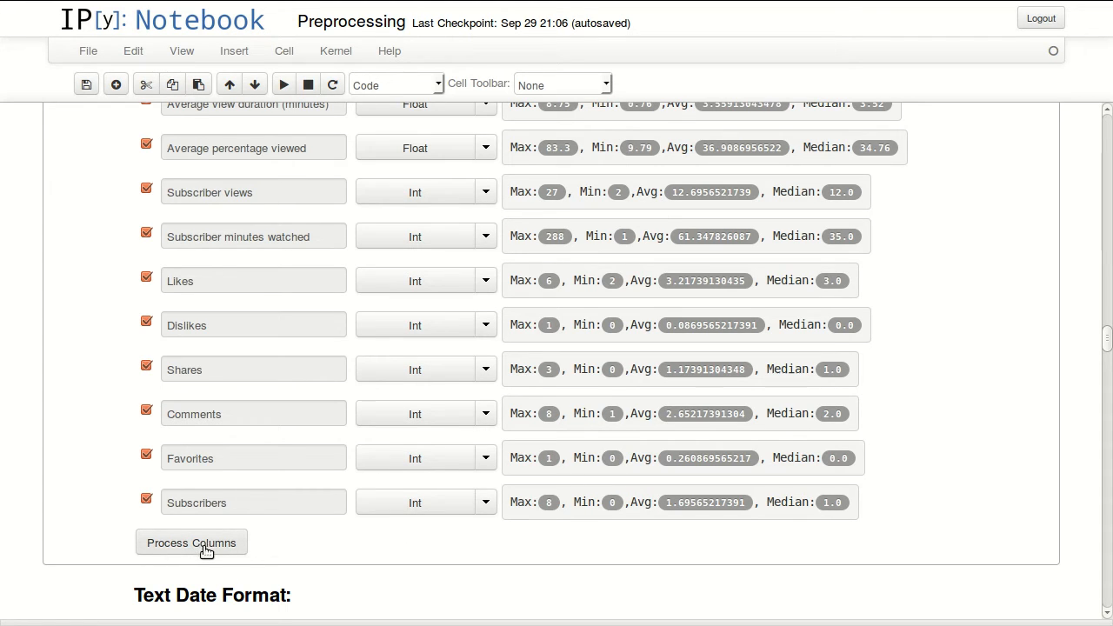
scroll(down, 3)
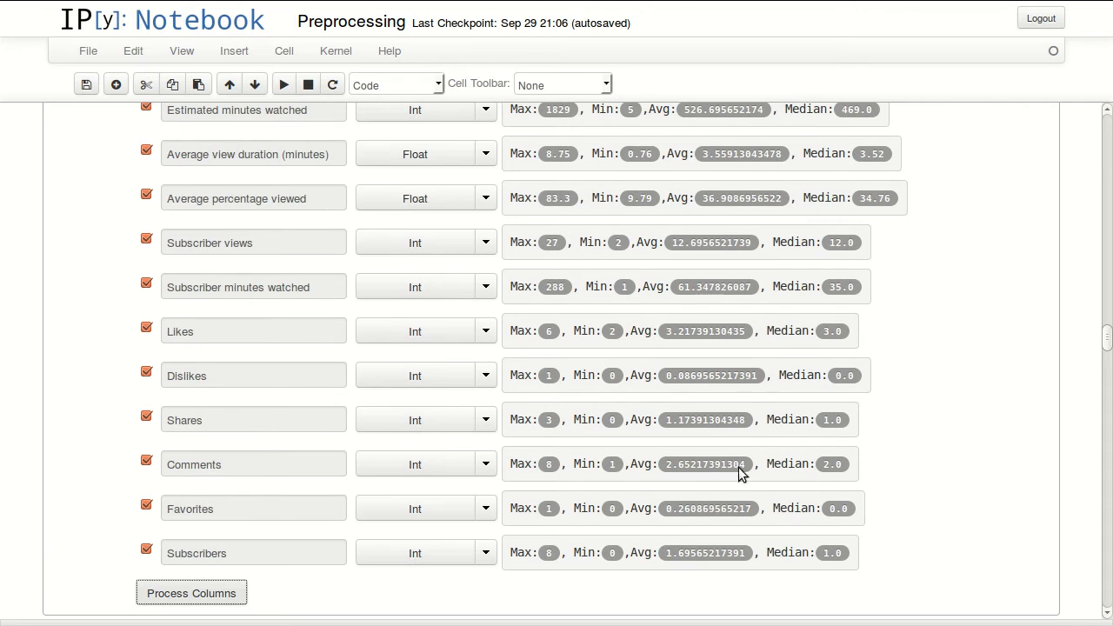
click(191, 591)
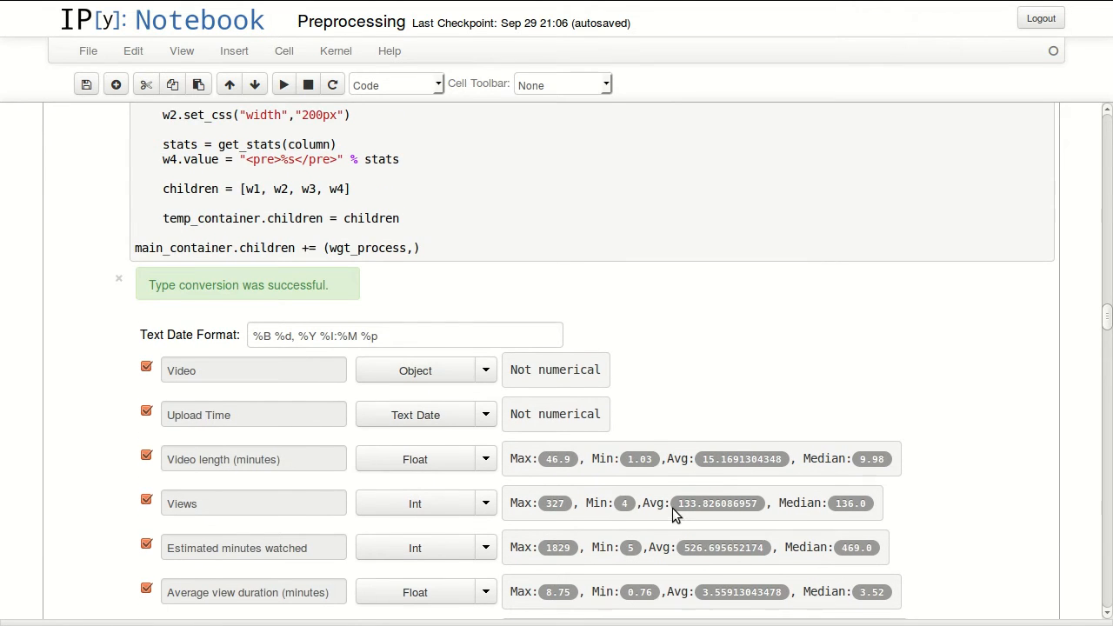
scroll(down, 3)
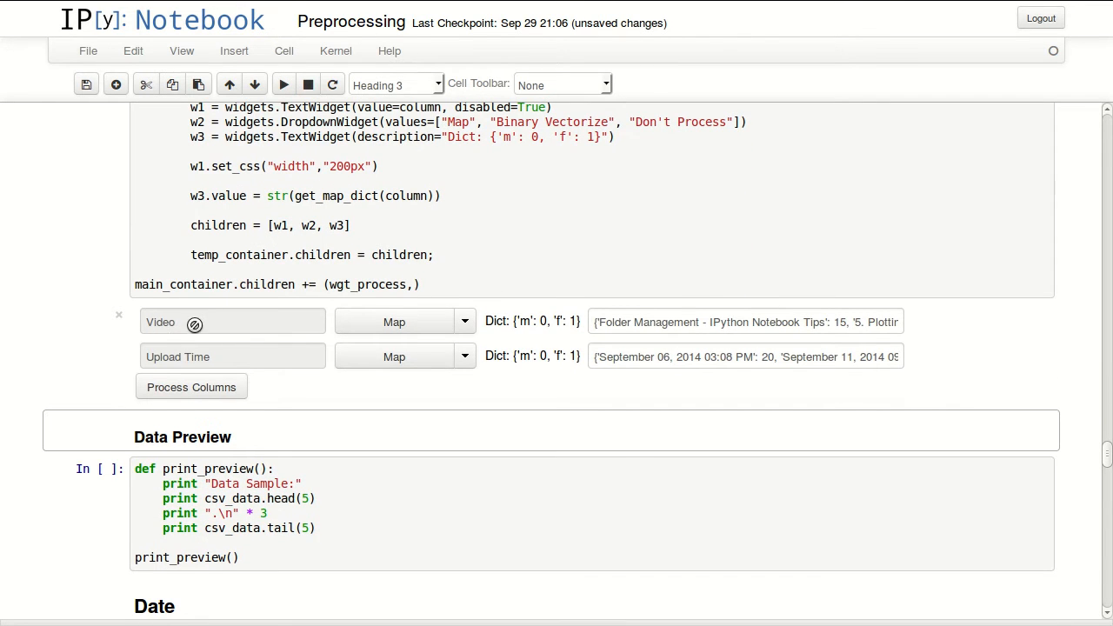
mouse_move(207, 356)
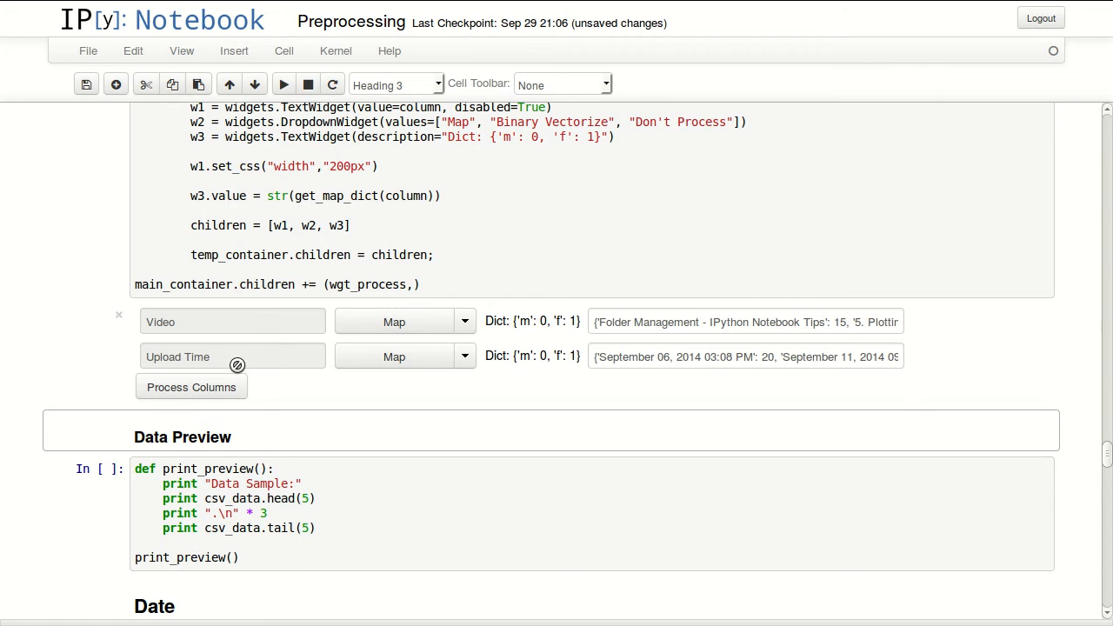
mouse_move(485, 362)
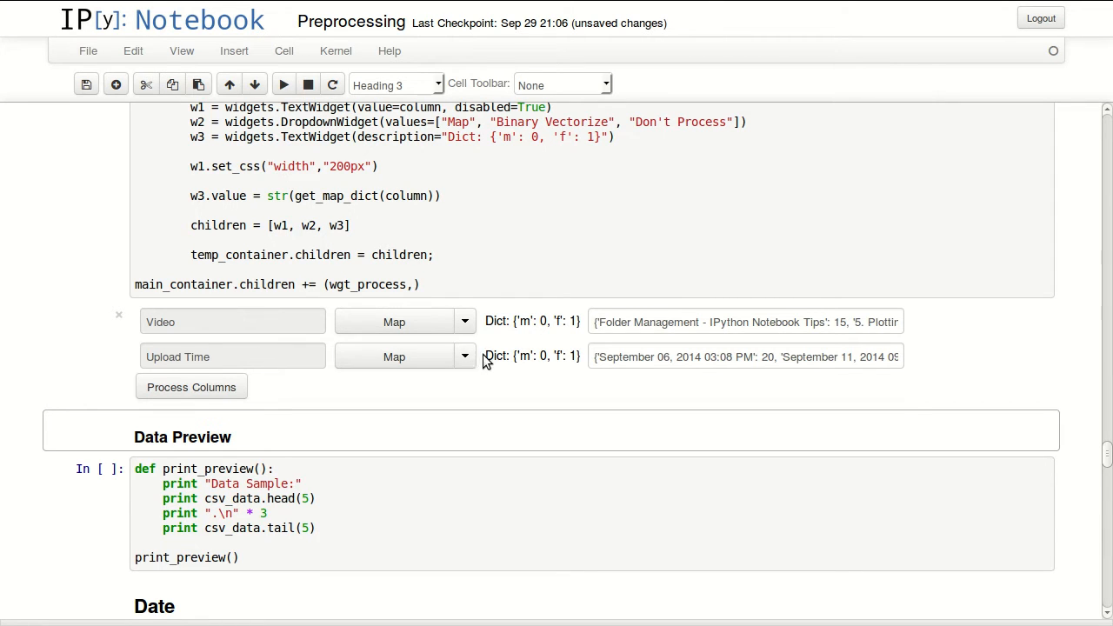
Set Upload Time to Don't Process and keep the Video column on Map.
click(464, 357)
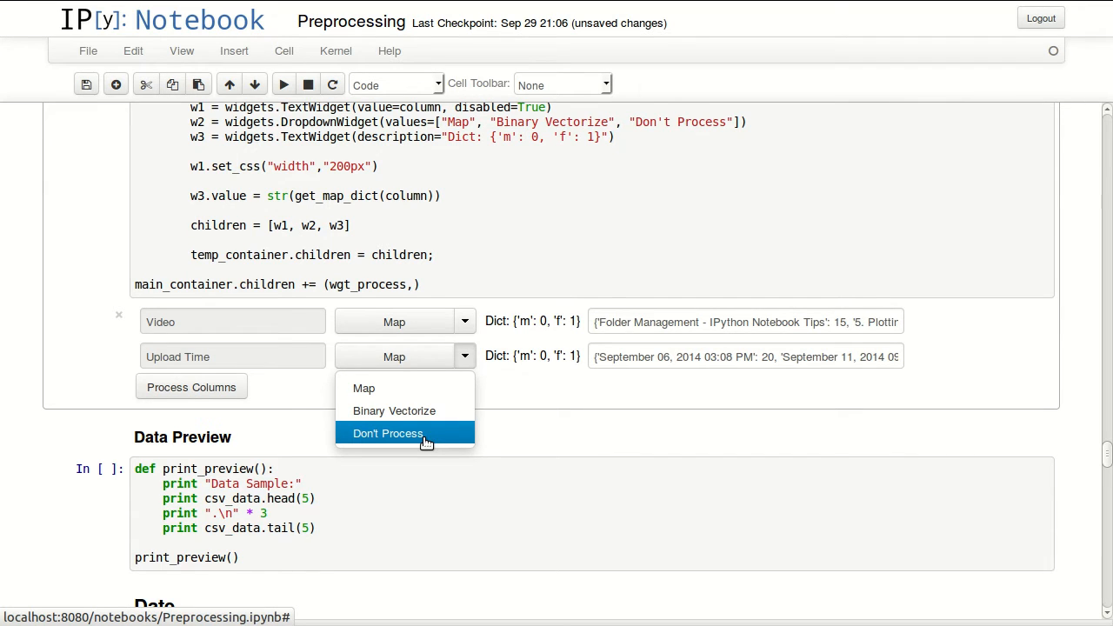
click(388, 433)
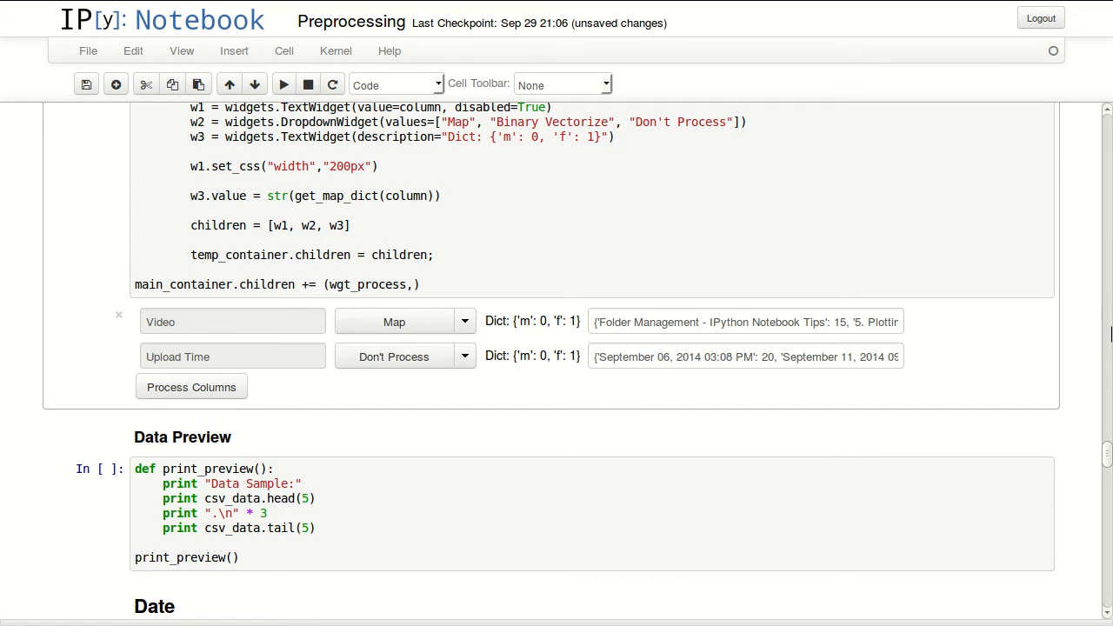
mouse_move(598, 347)
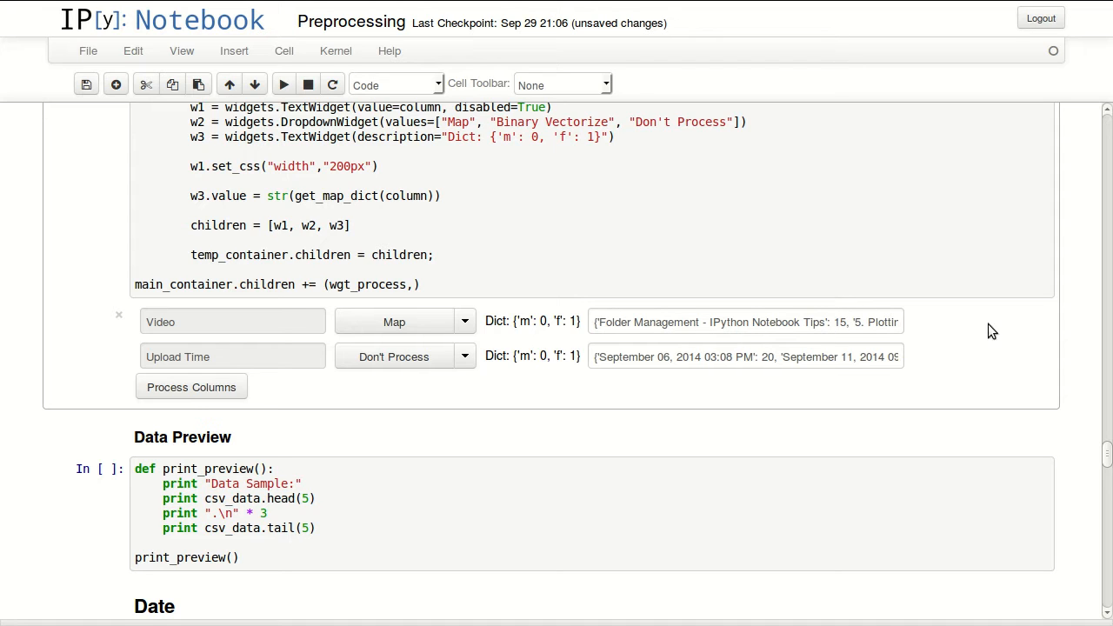
mouse_move(550, 352)
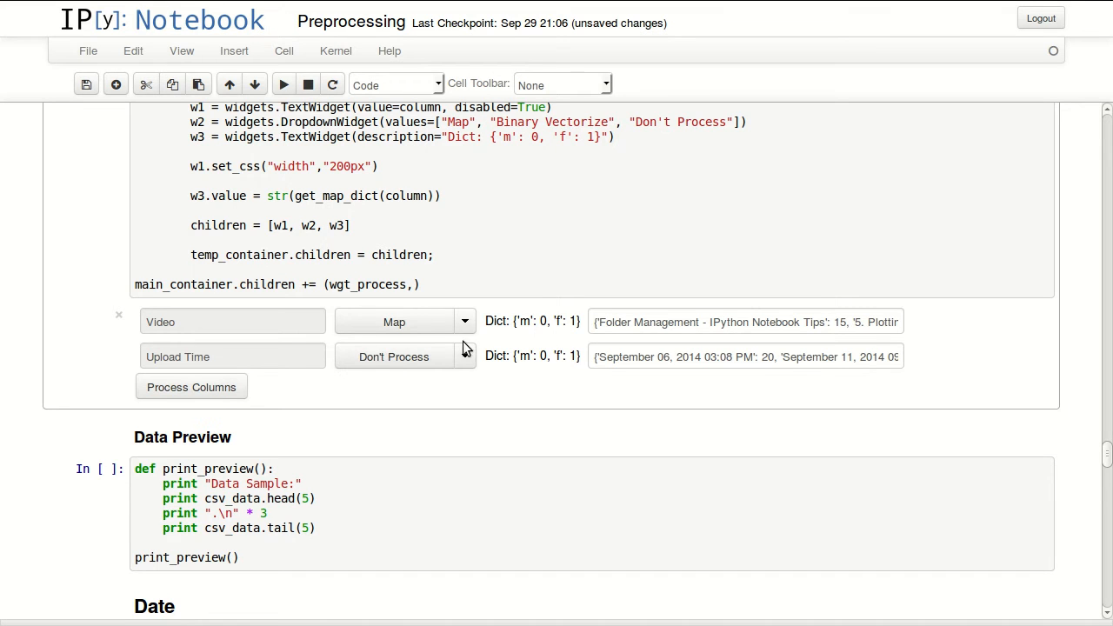
click(462, 320)
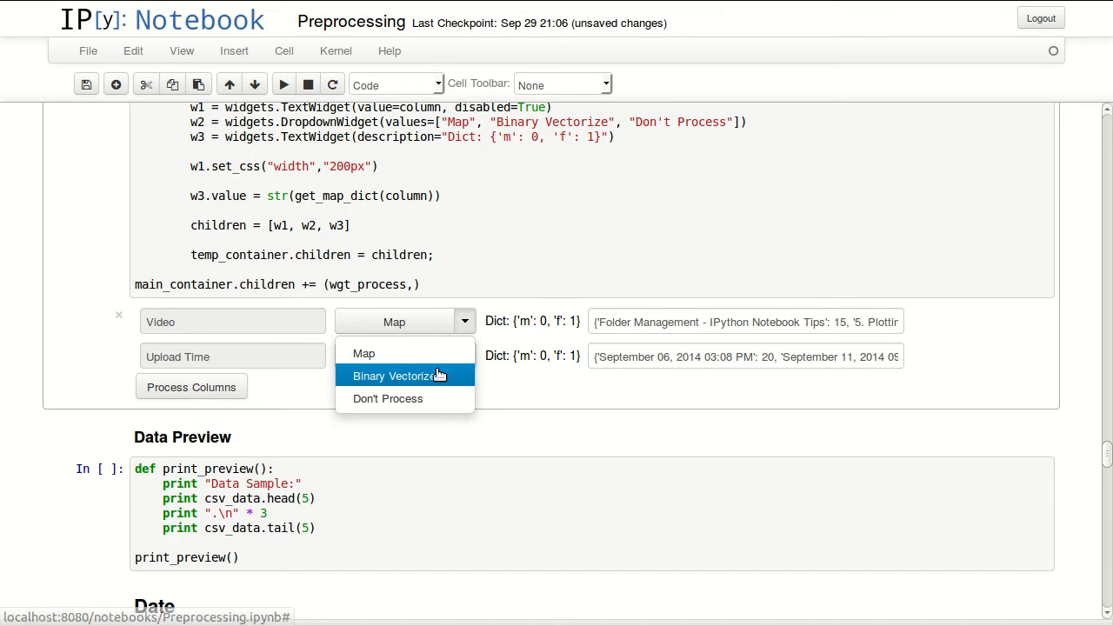
click(387, 399)
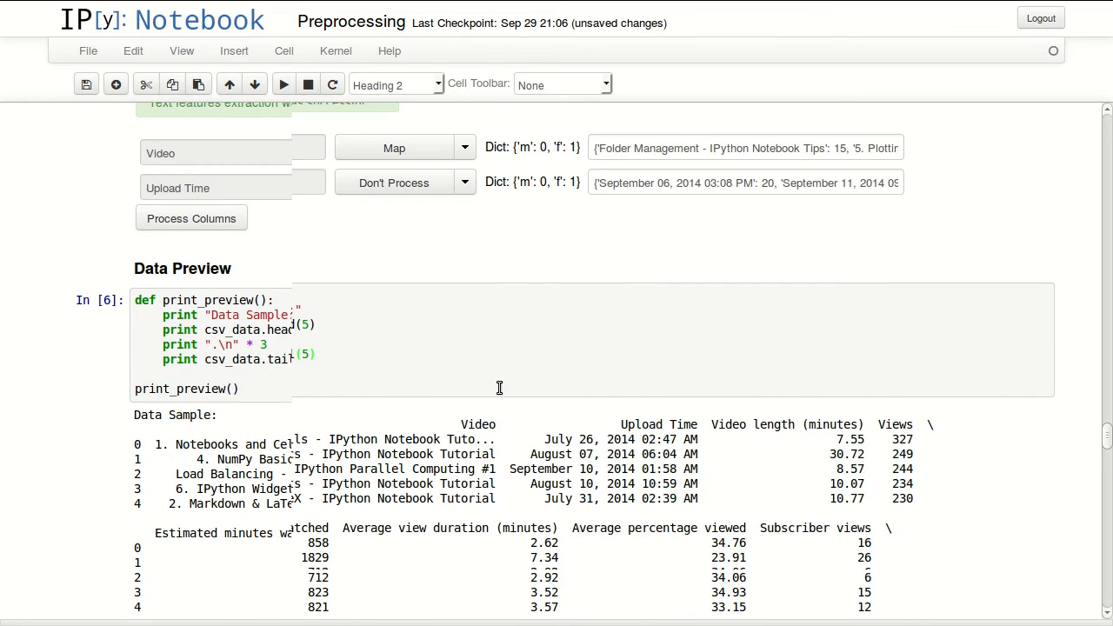
Scroll through the Data Preview output showing the Video_mapped column.
scroll(down, 3)
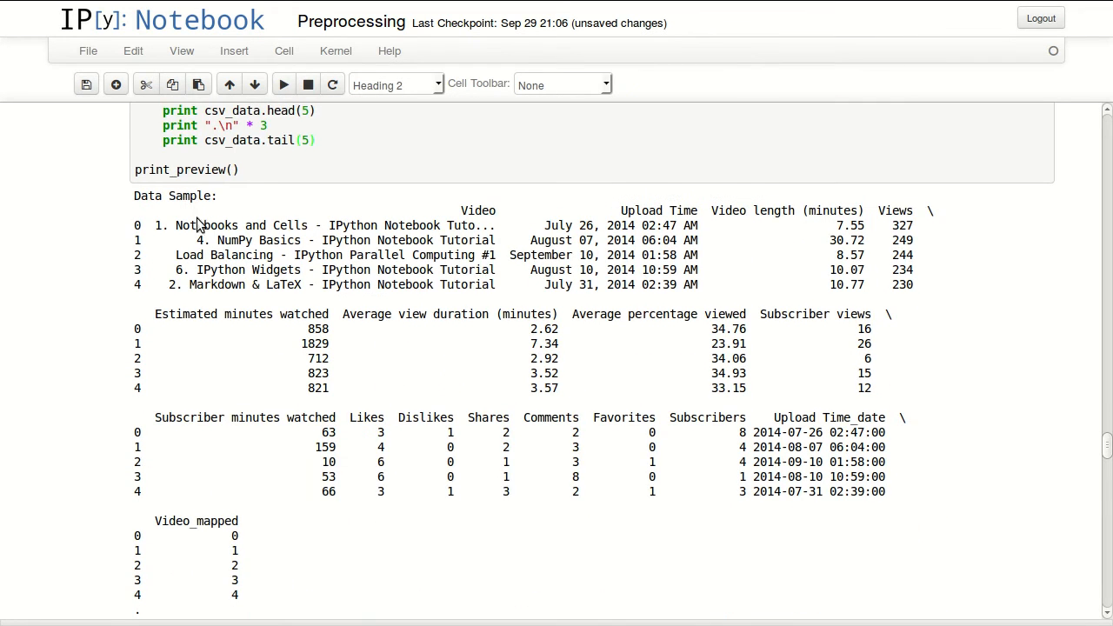
scroll(down, 3)
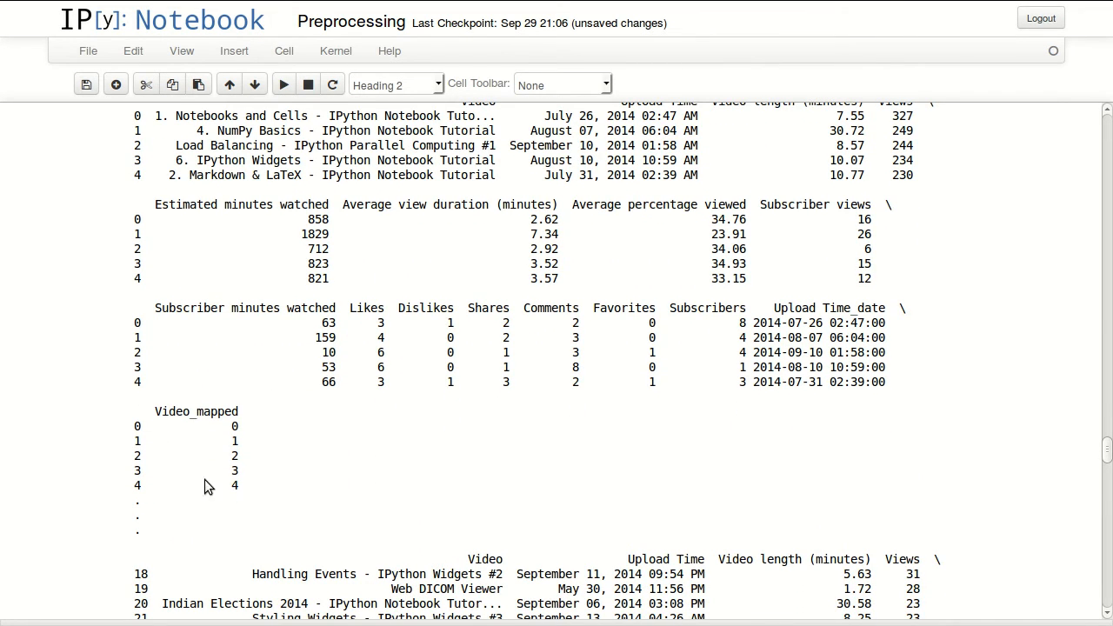
mouse_move(239, 436)
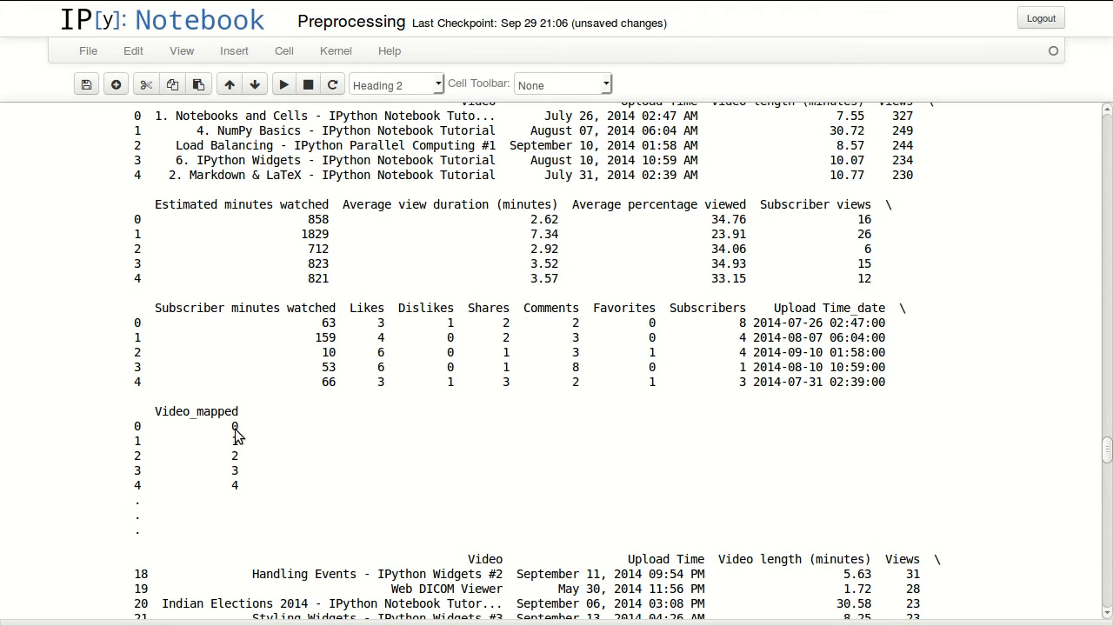
mouse_move(293, 177)
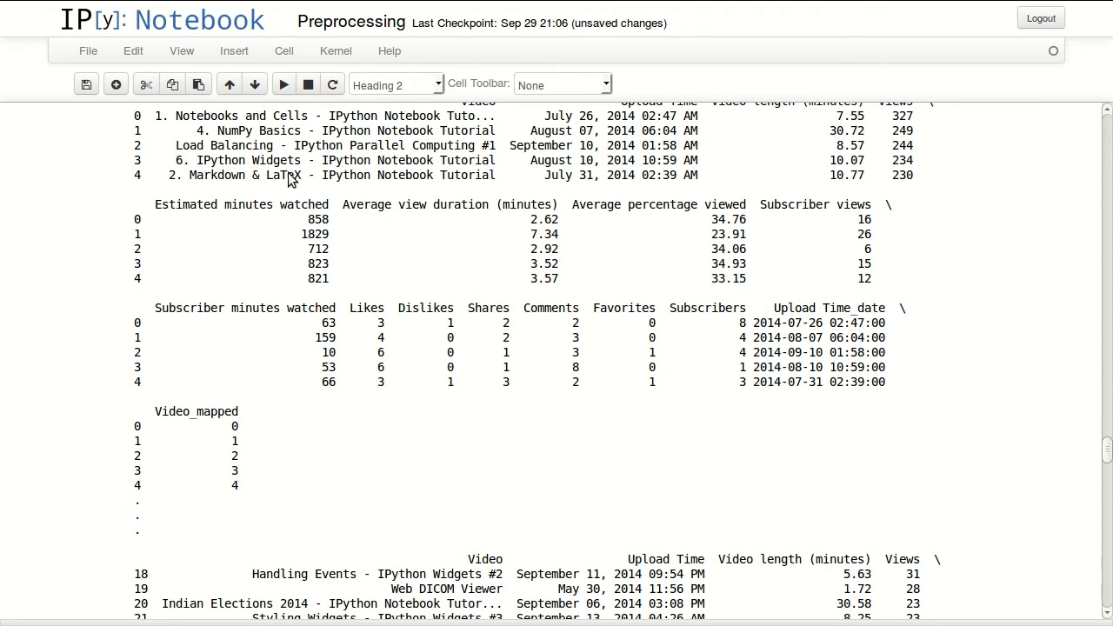
mouse_move(235, 146)
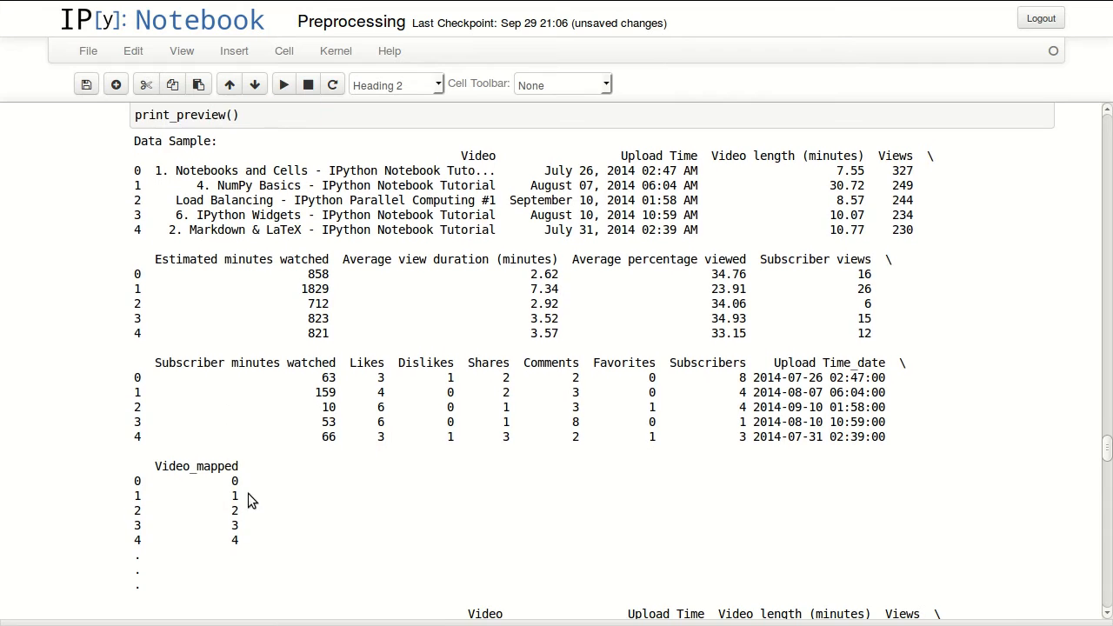
mouse_move(212, 490)
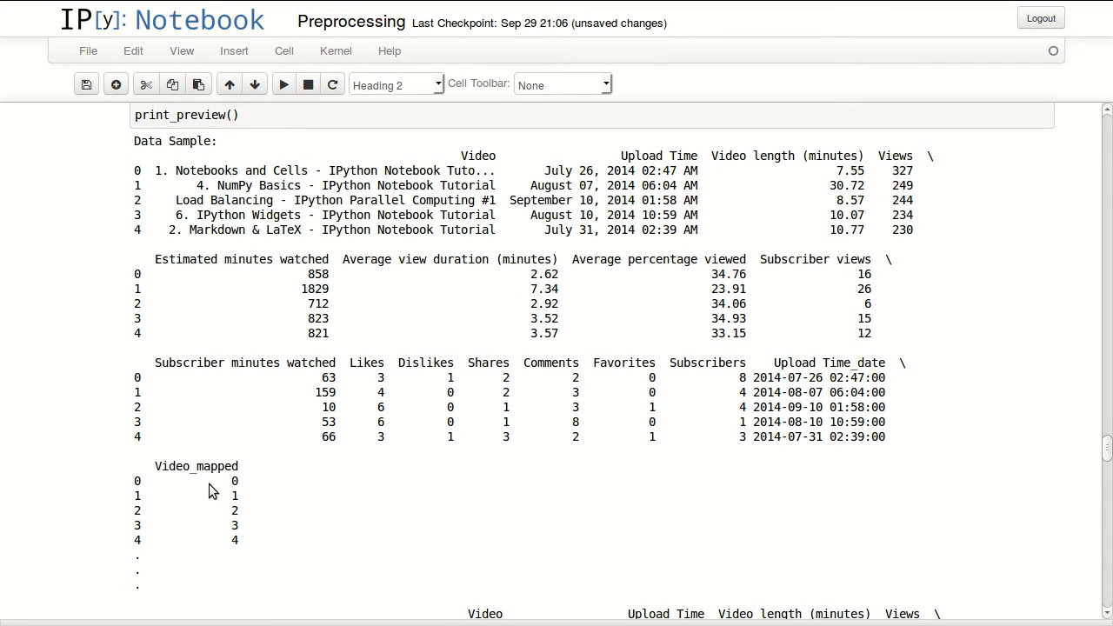
mouse_move(209, 188)
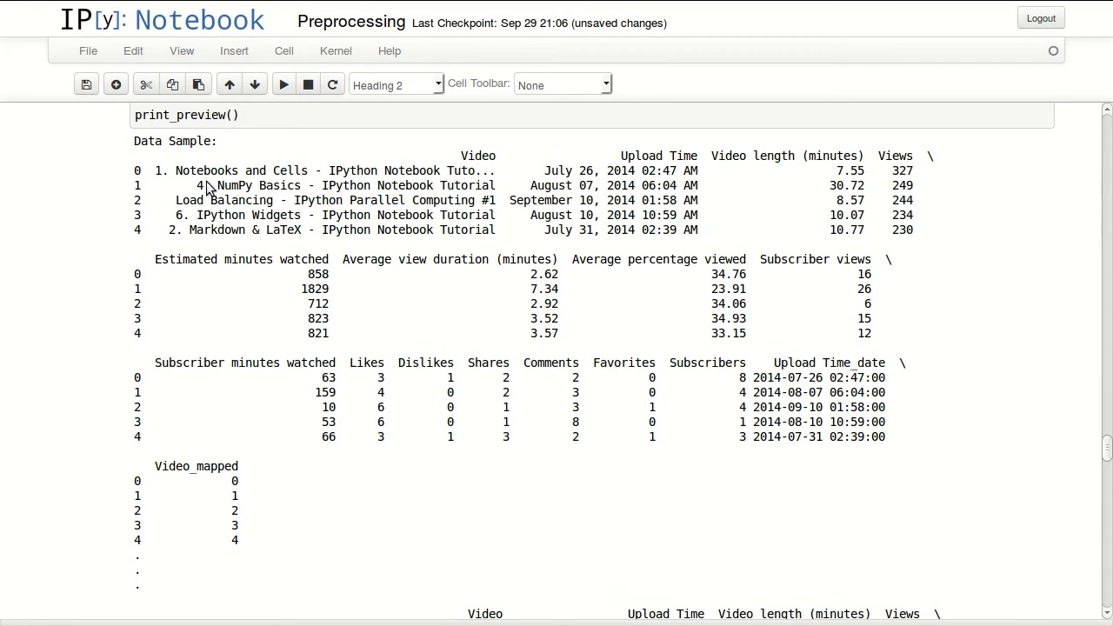
mouse_move(269, 190)
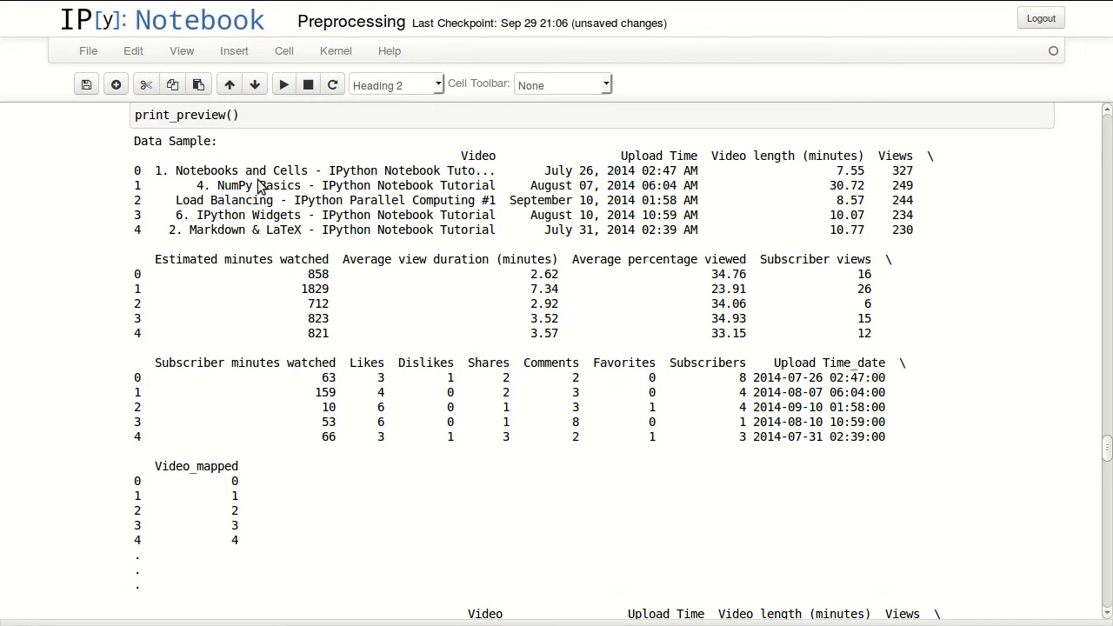
mouse_move(242, 487)
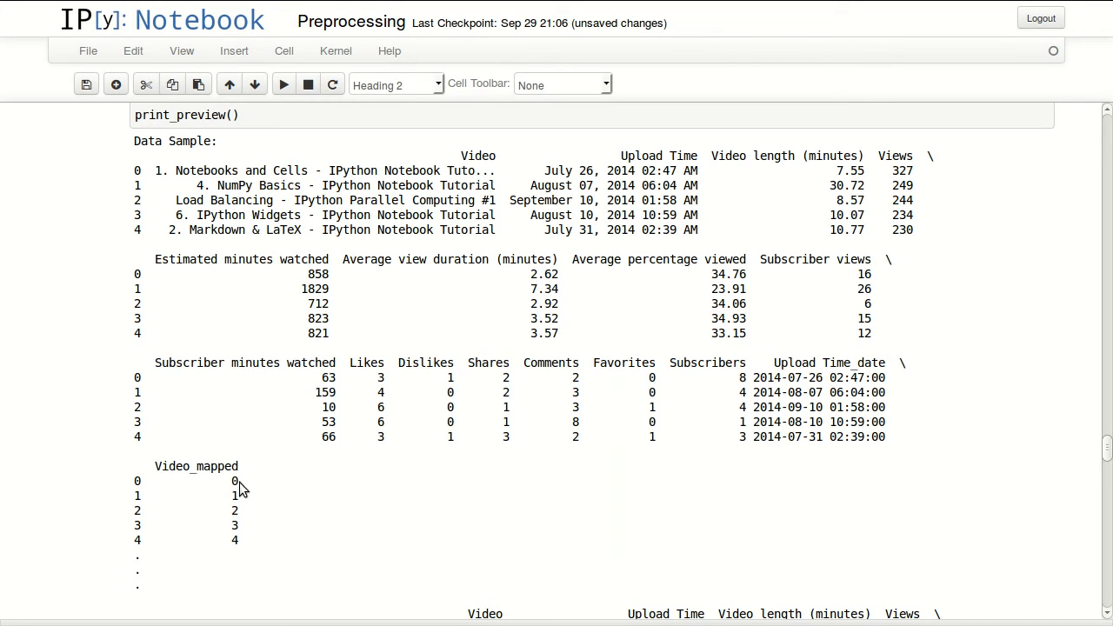
mouse_move(242, 494)
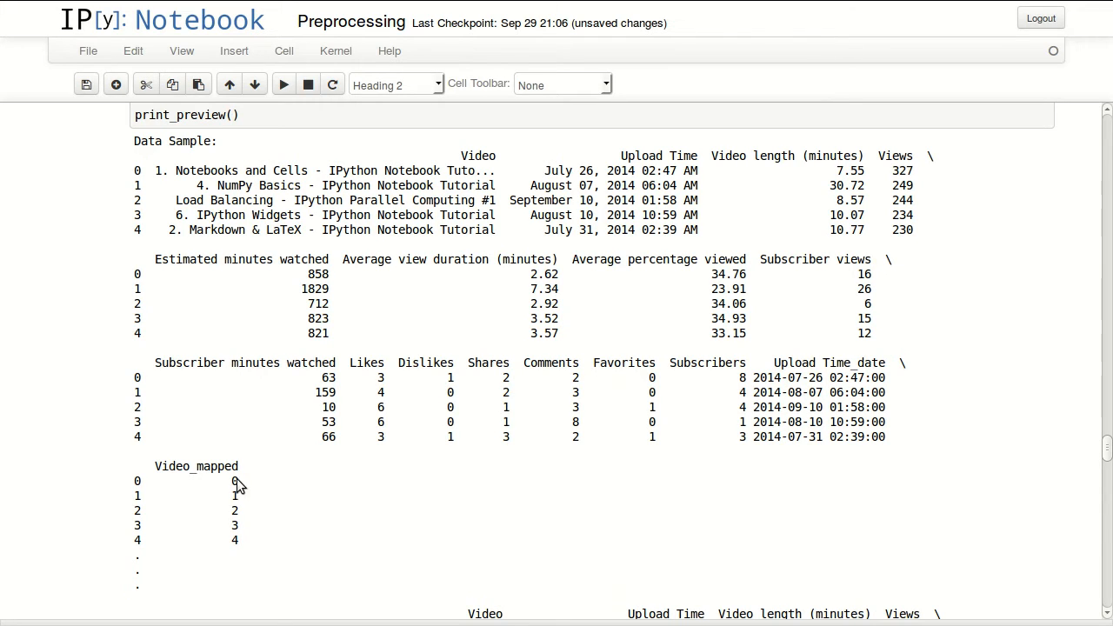
mouse_move(254, 498)
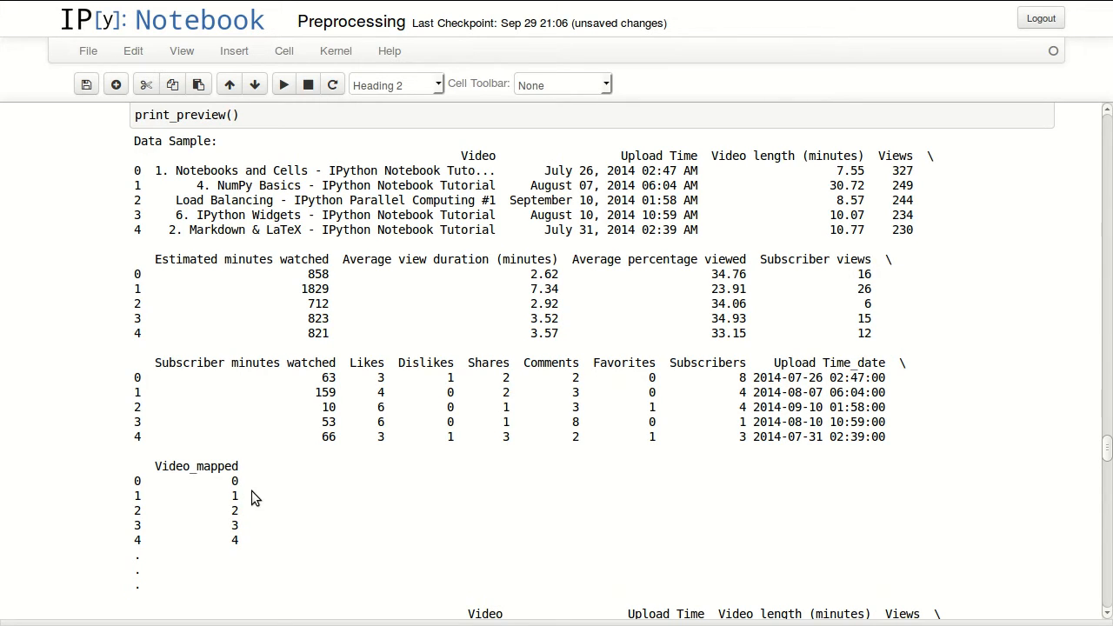
mouse_move(244, 487)
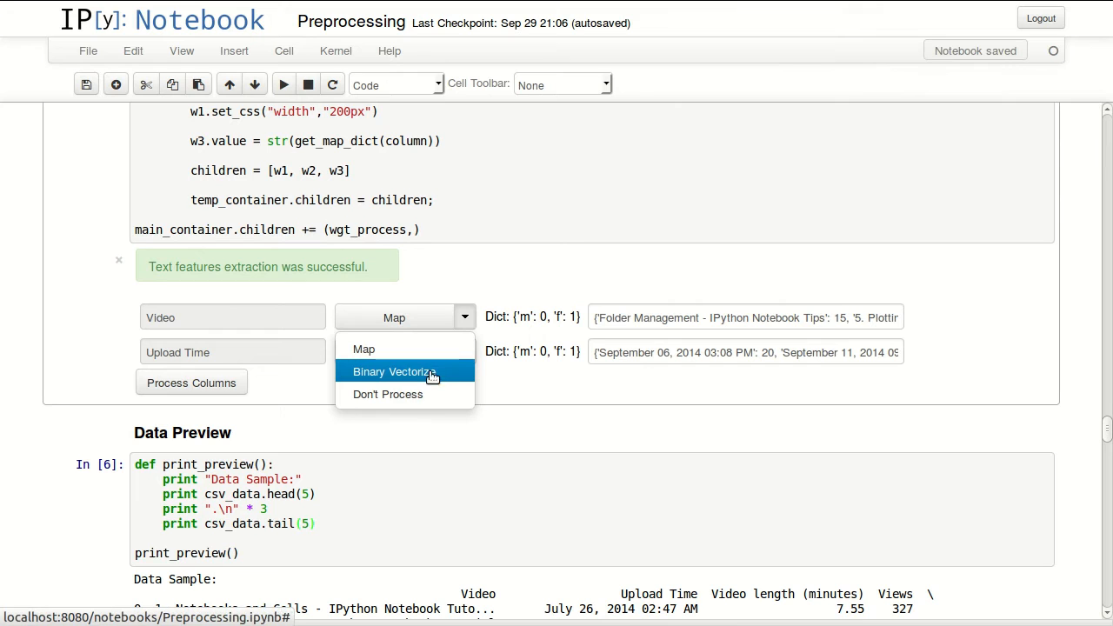
Switch the Video column to Binary Vectorize instead of Map.
click(394, 372)
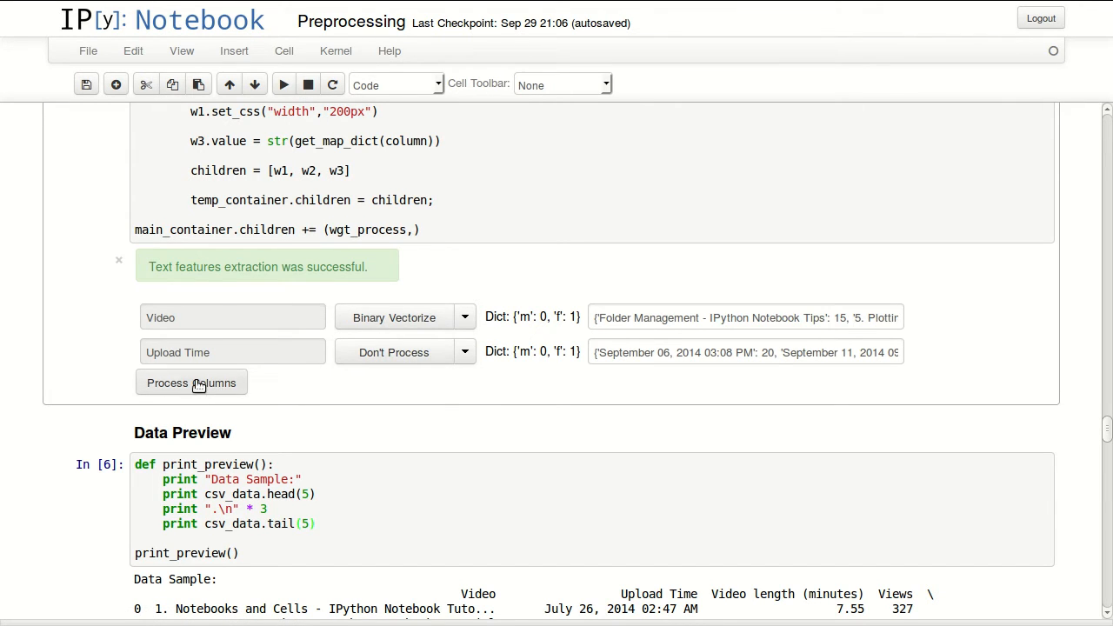
scroll(down, 3)
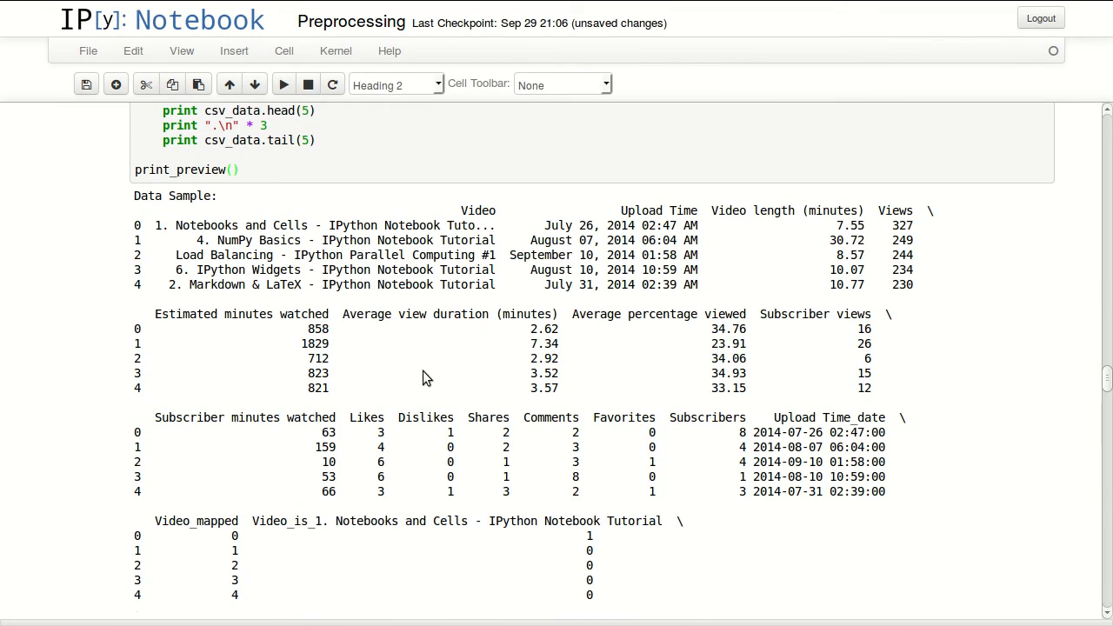
scroll(down, 3)
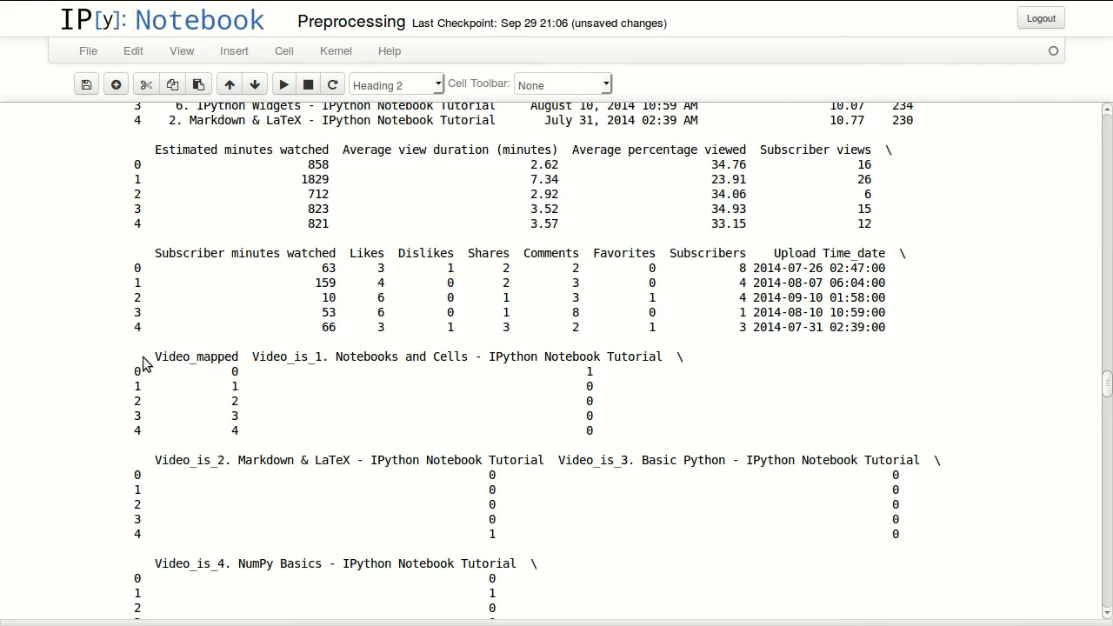
mouse_move(265, 365)
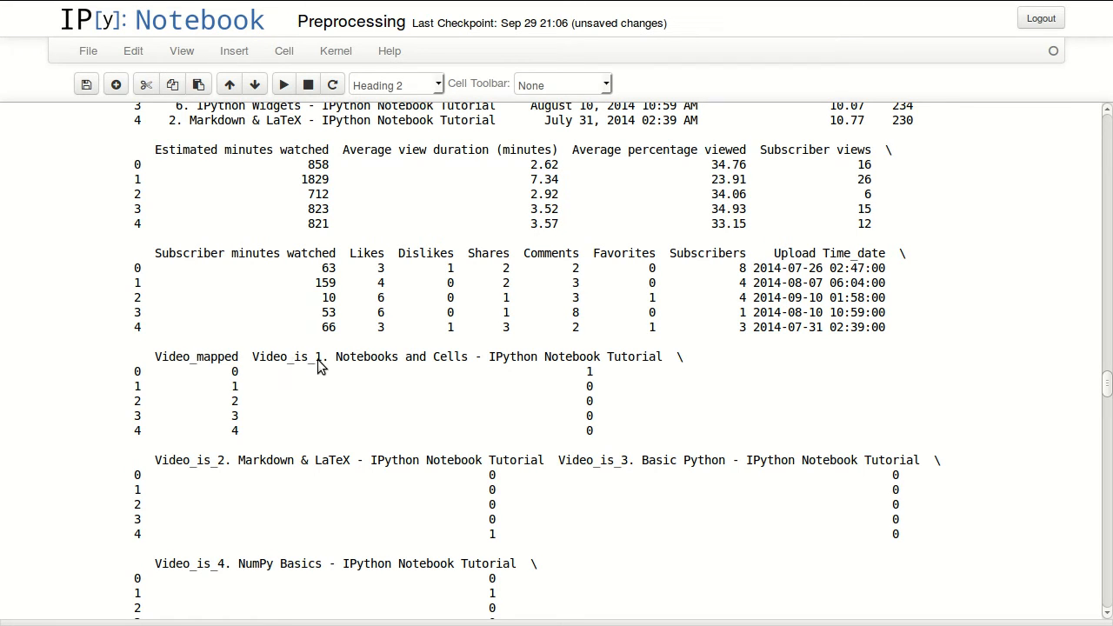
click(396, 83)
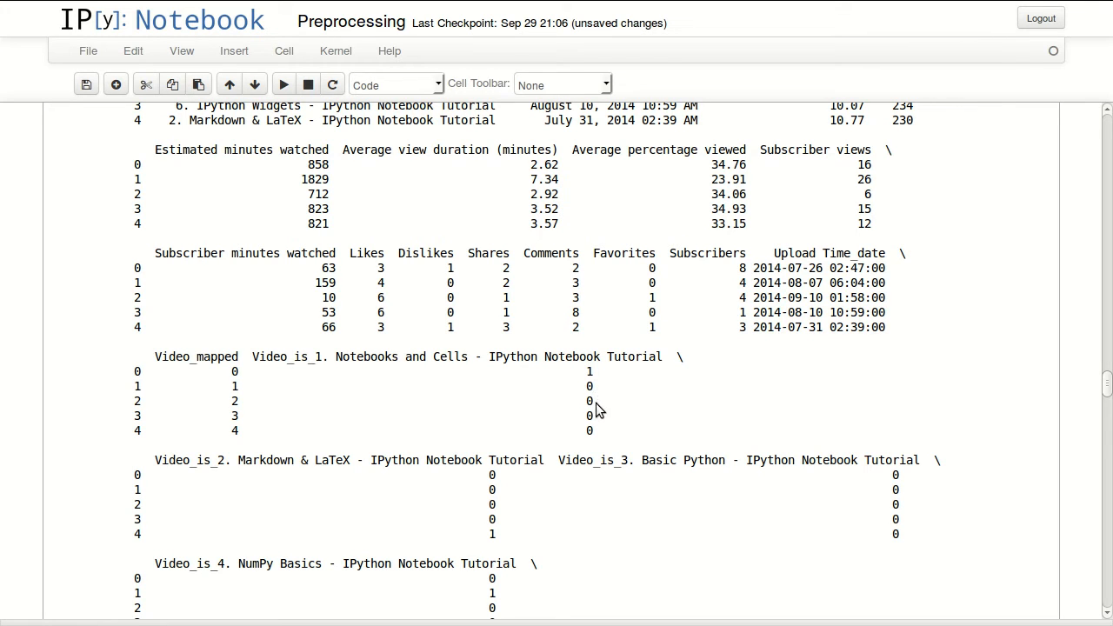
mouse_move(598, 398)
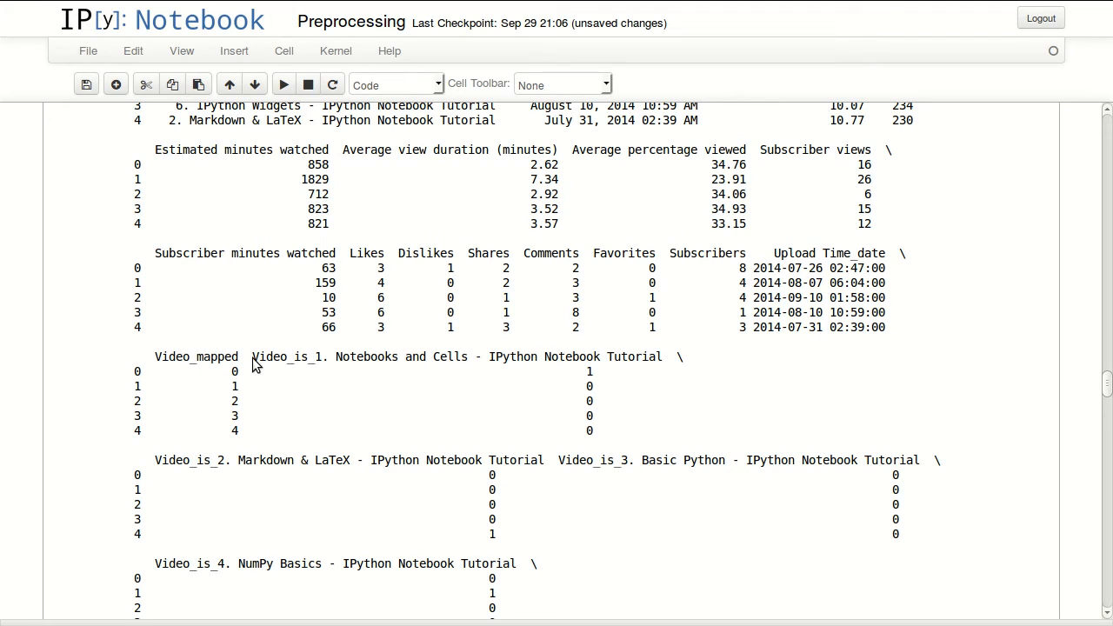
double_click(278, 356)
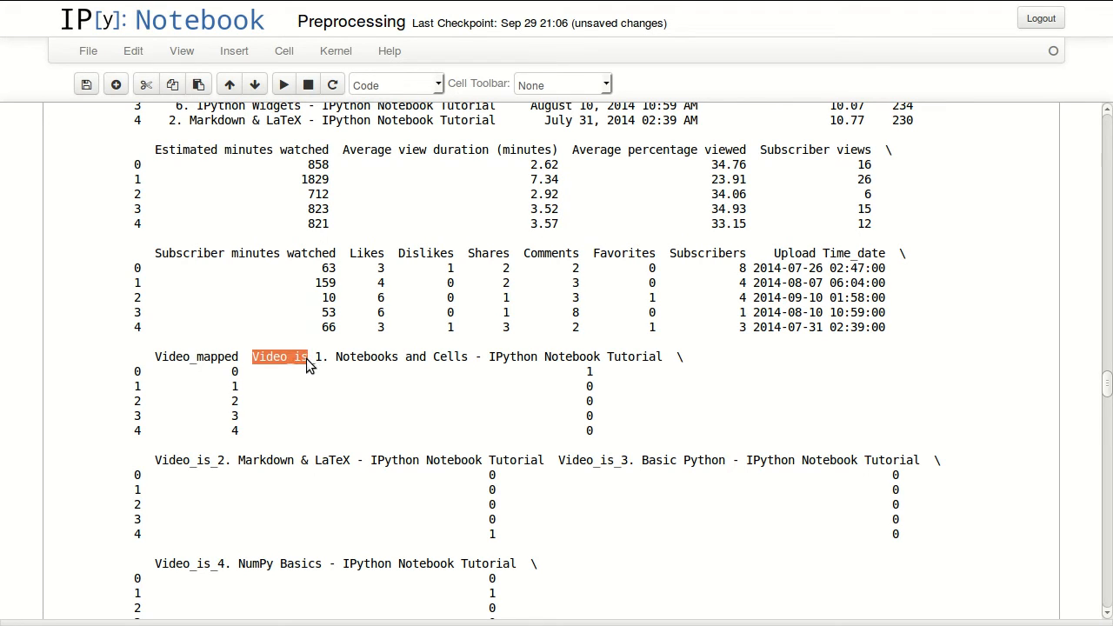
mouse_move(650, 382)
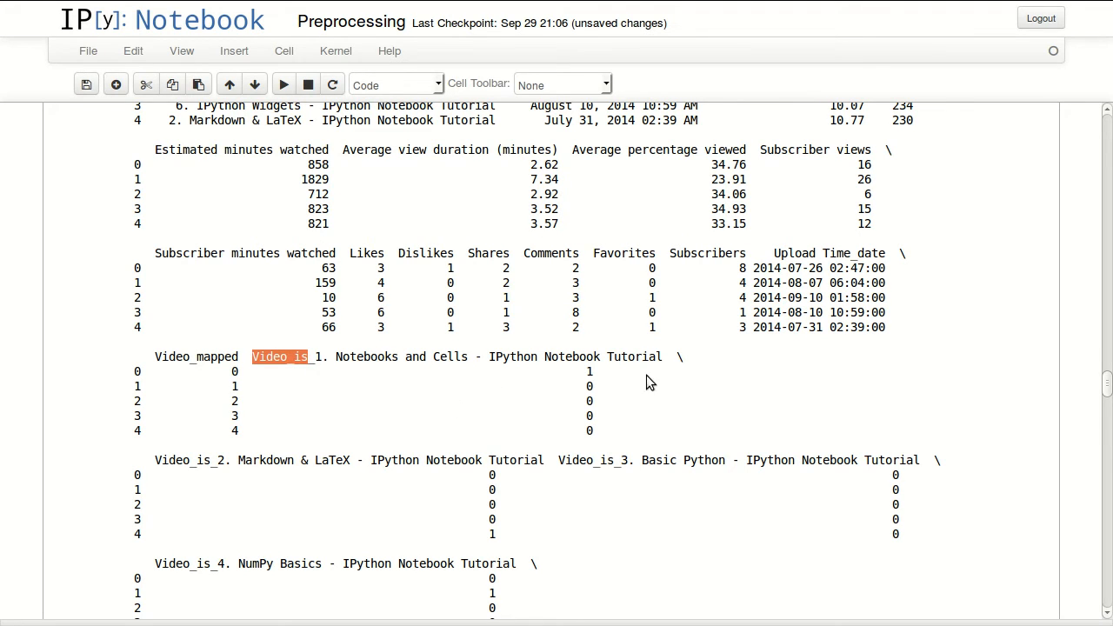
mouse_move(629, 513)
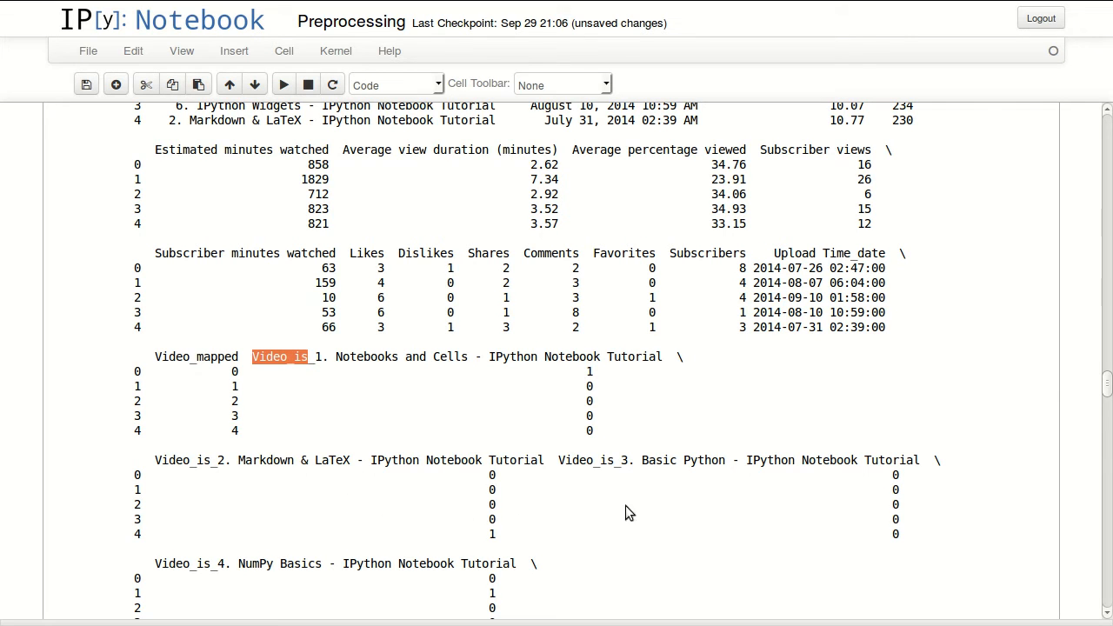
scroll(down, 3)
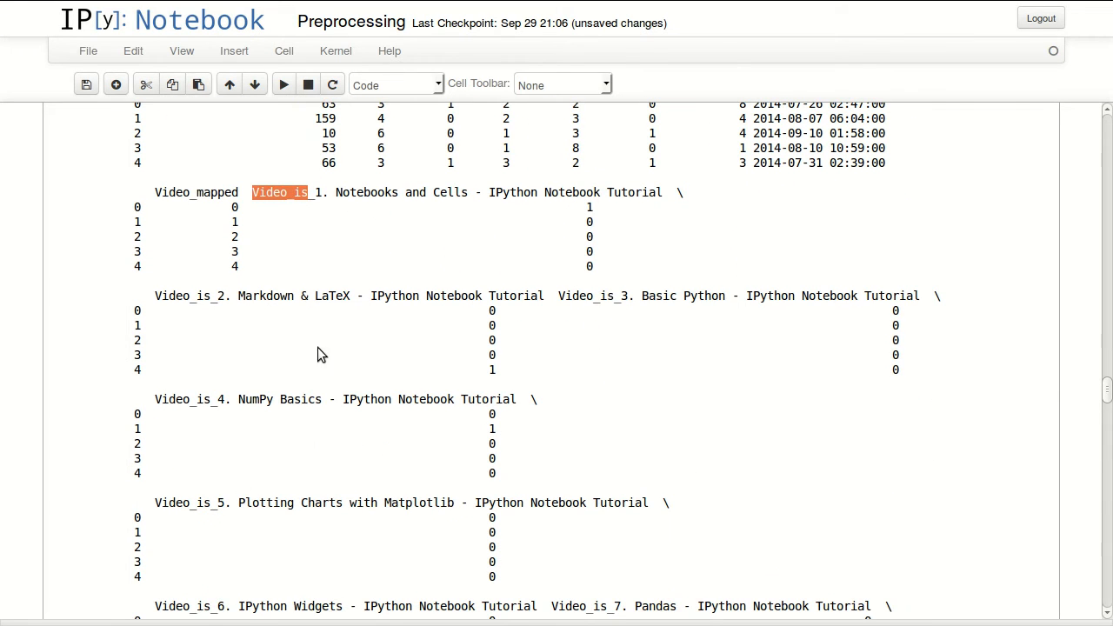
mouse_move(433, 315)
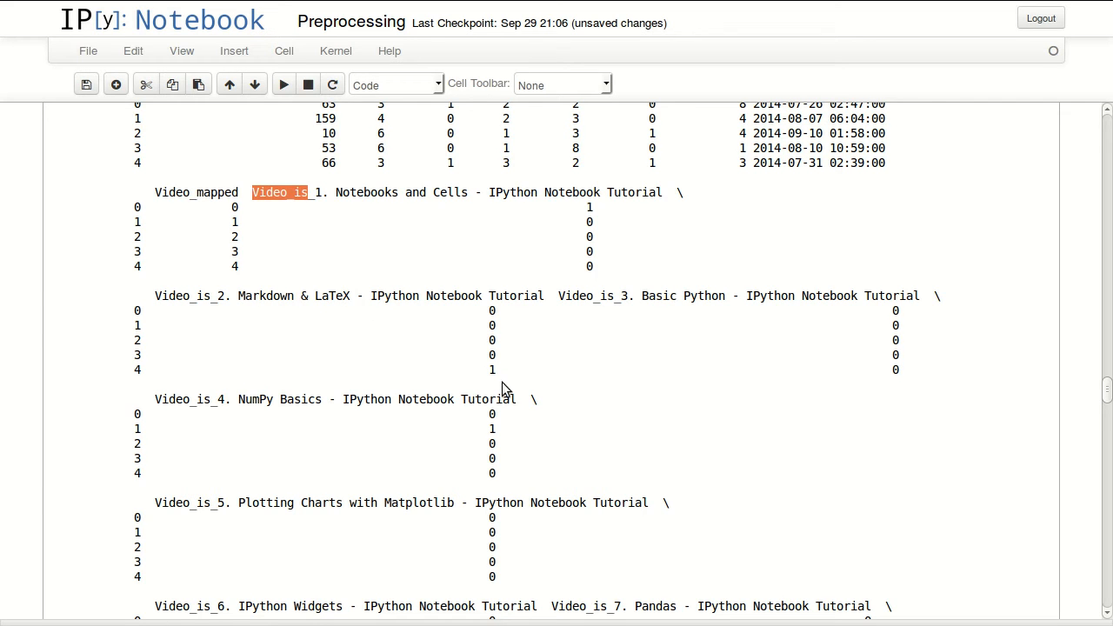
scroll(down, 3)
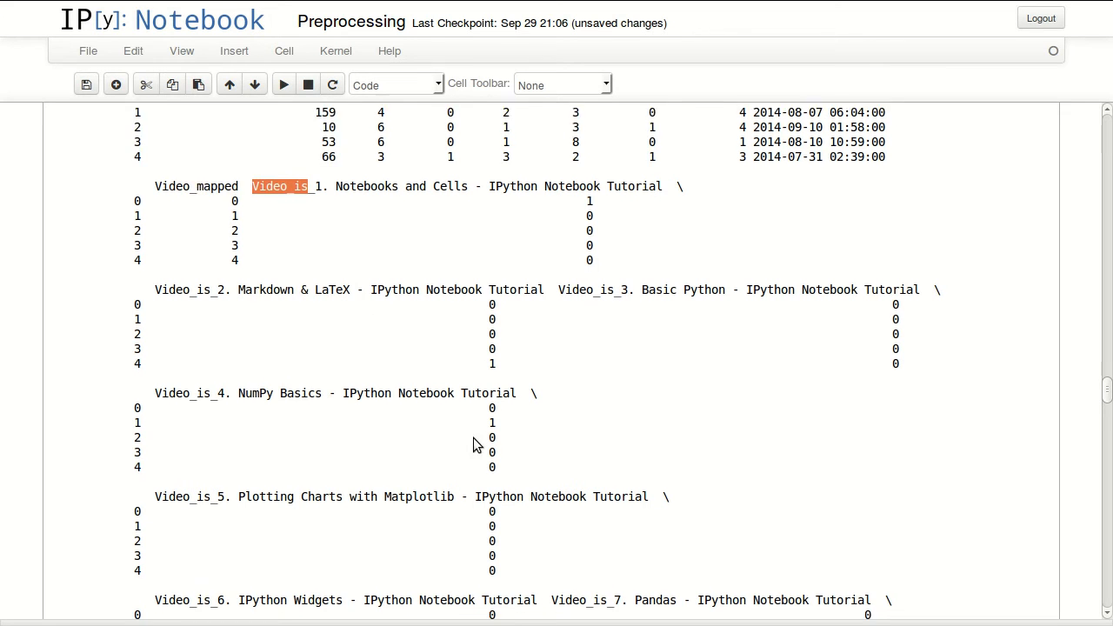
scroll(down, 3)
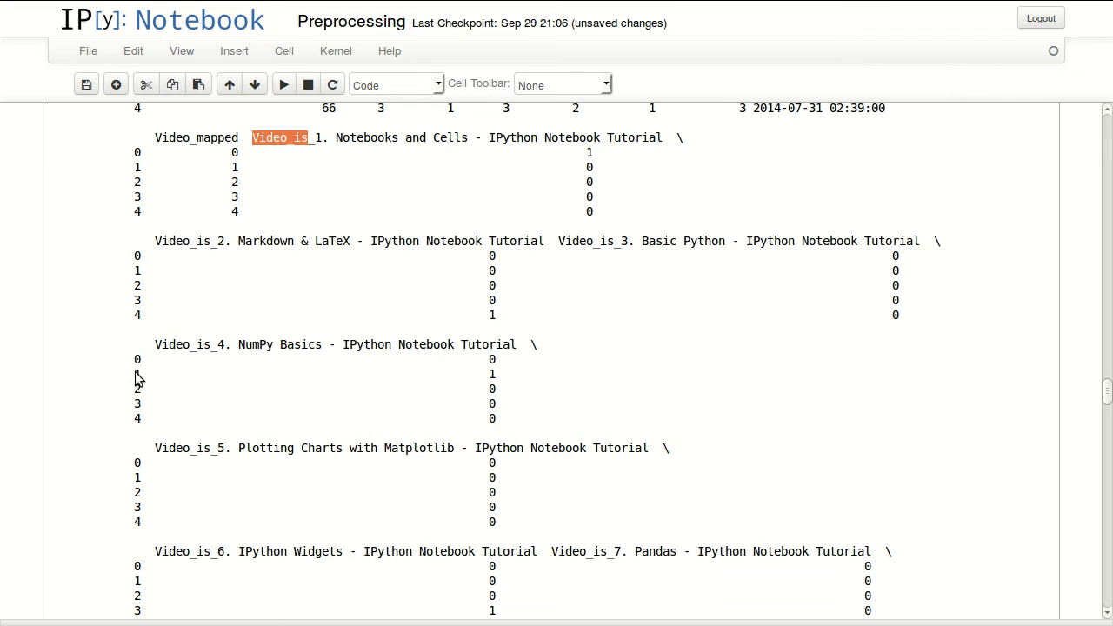
scroll(down, 3)
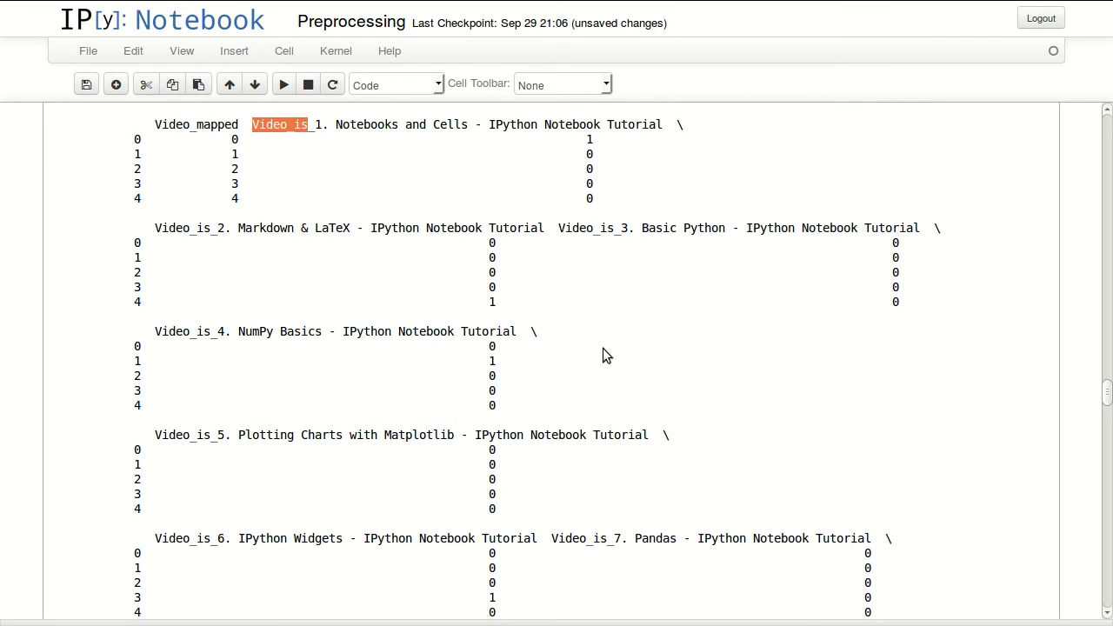
scroll(down, 3)
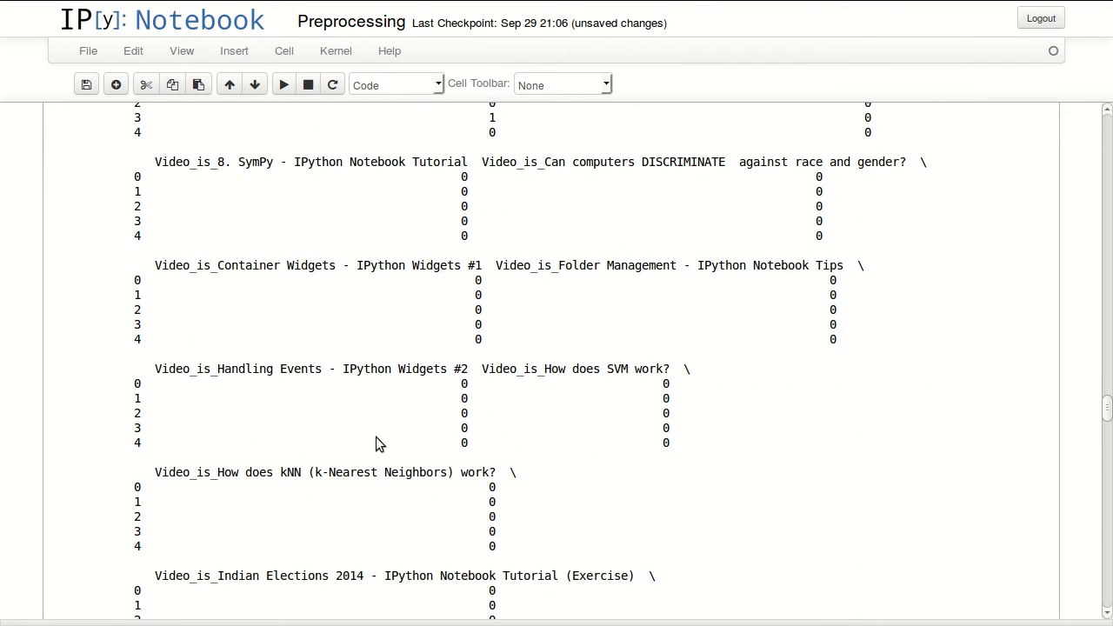
scroll(down, 3)
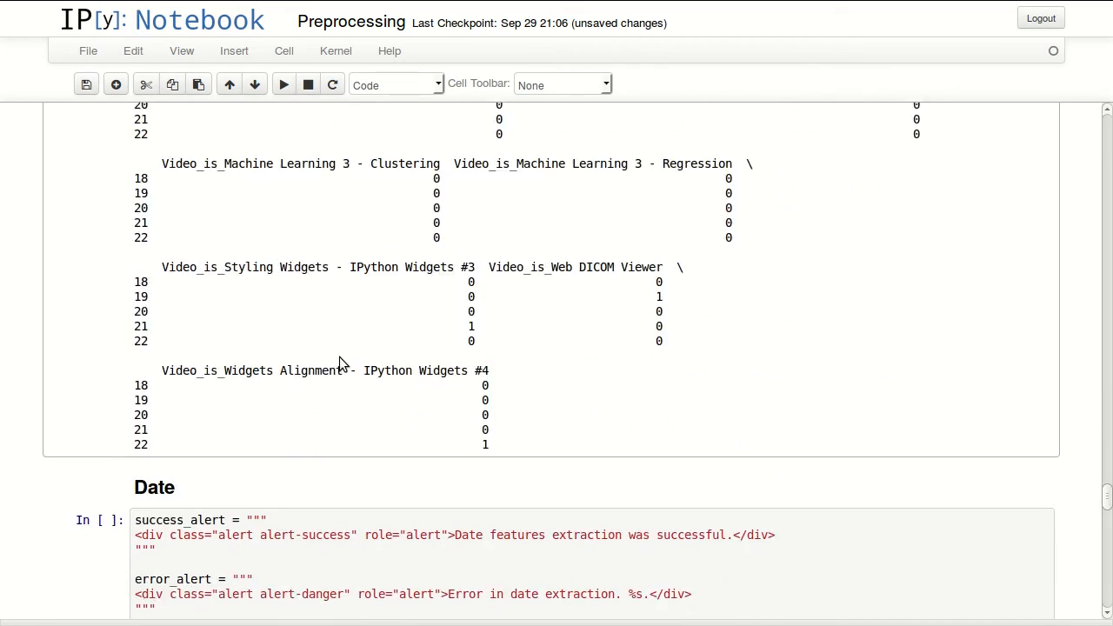
scroll(down, 3)
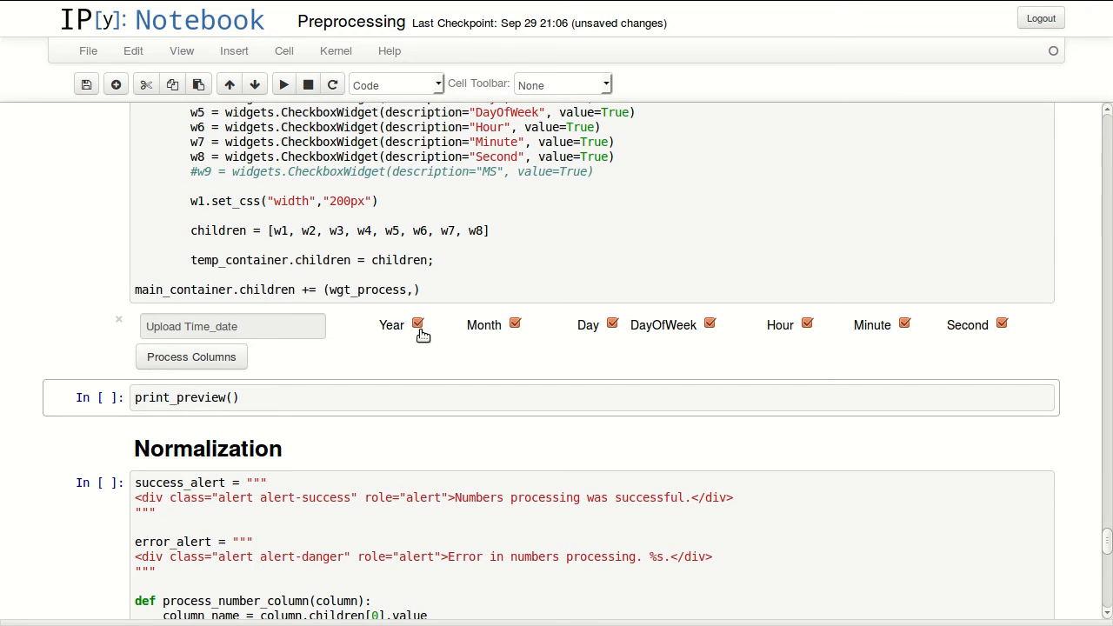
Keep Year included, exclude Second, and process the Upload Time_date columns into date features.
click(417, 321)
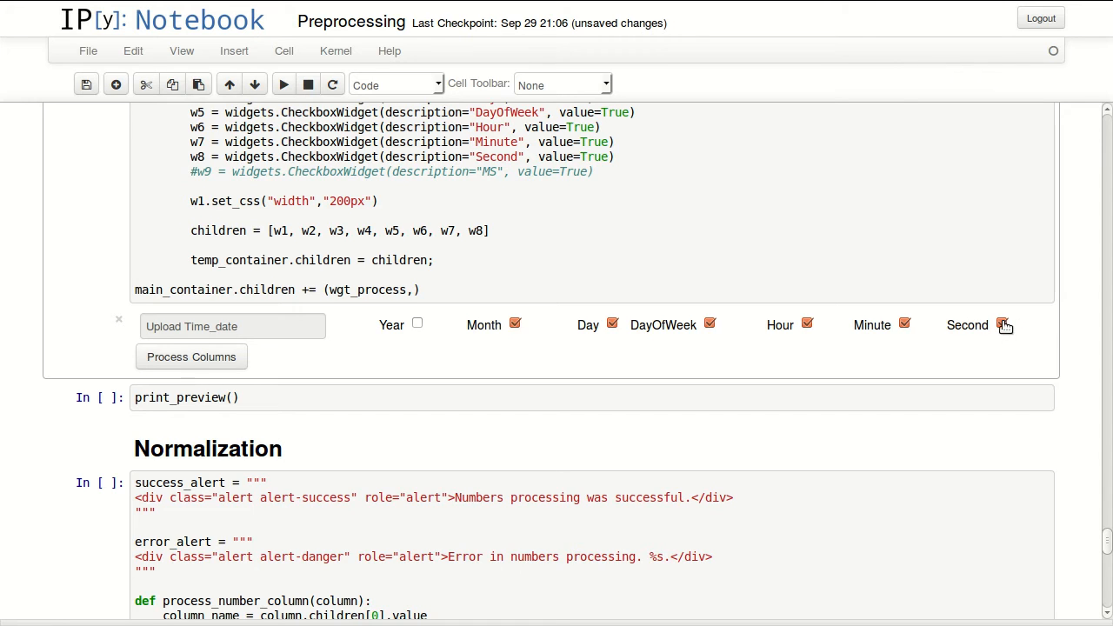
mouse_move(459, 351)
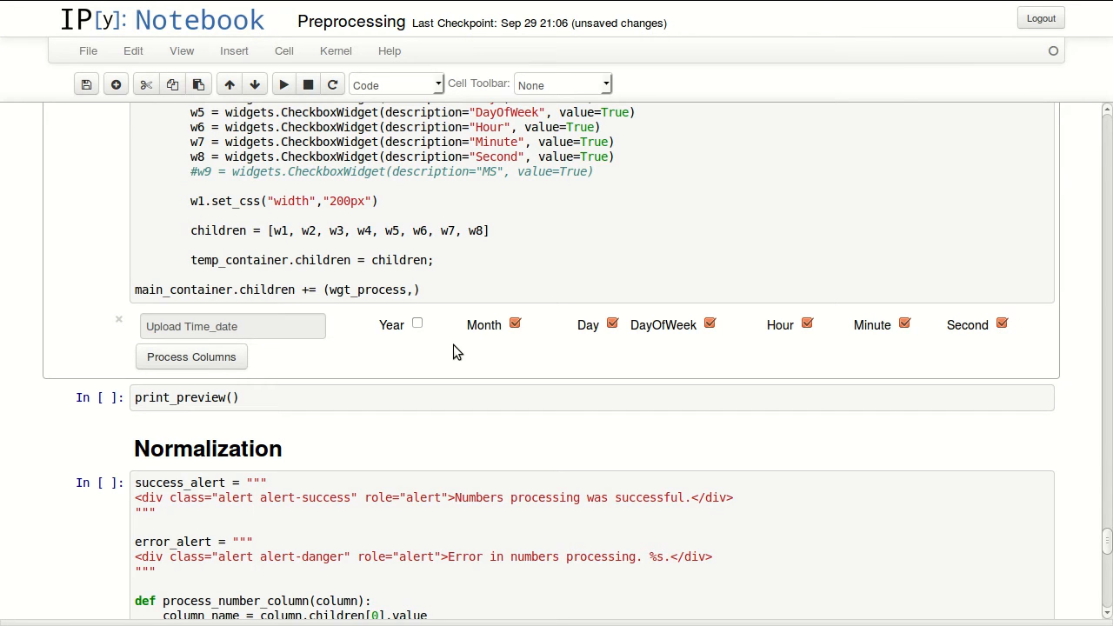
click(417, 322)
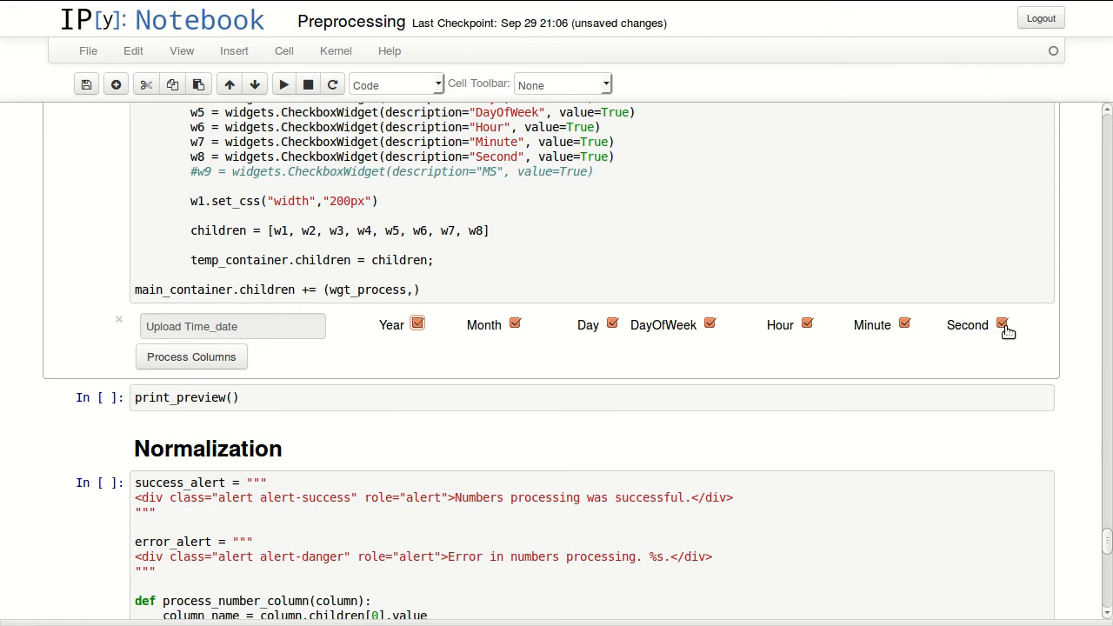
click(1002, 325)
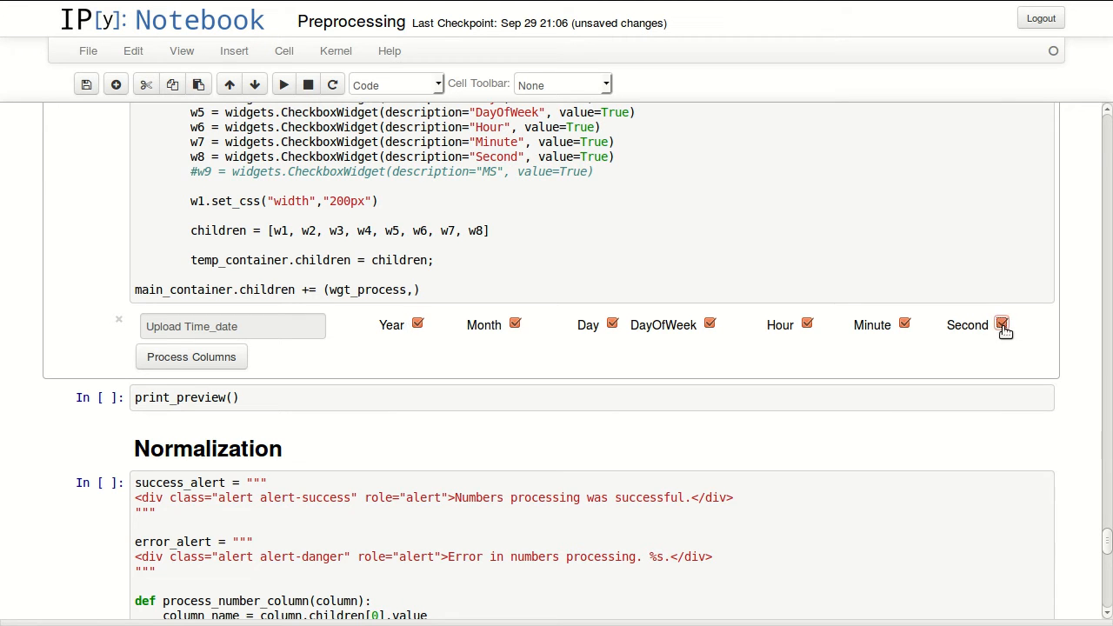
click(1002, 323)
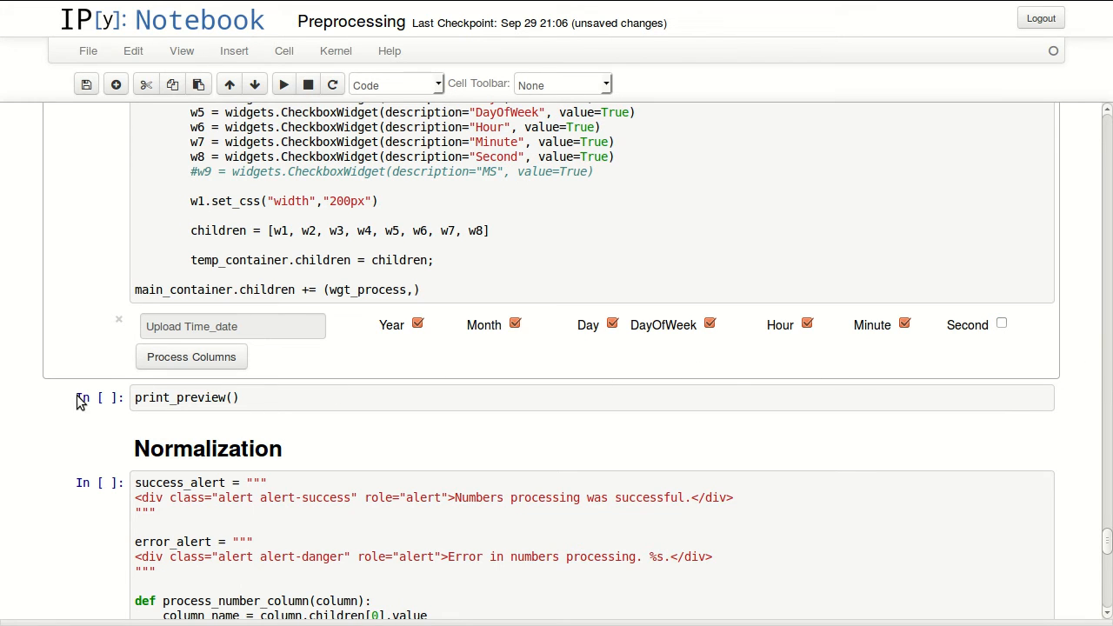
click(191, 357)
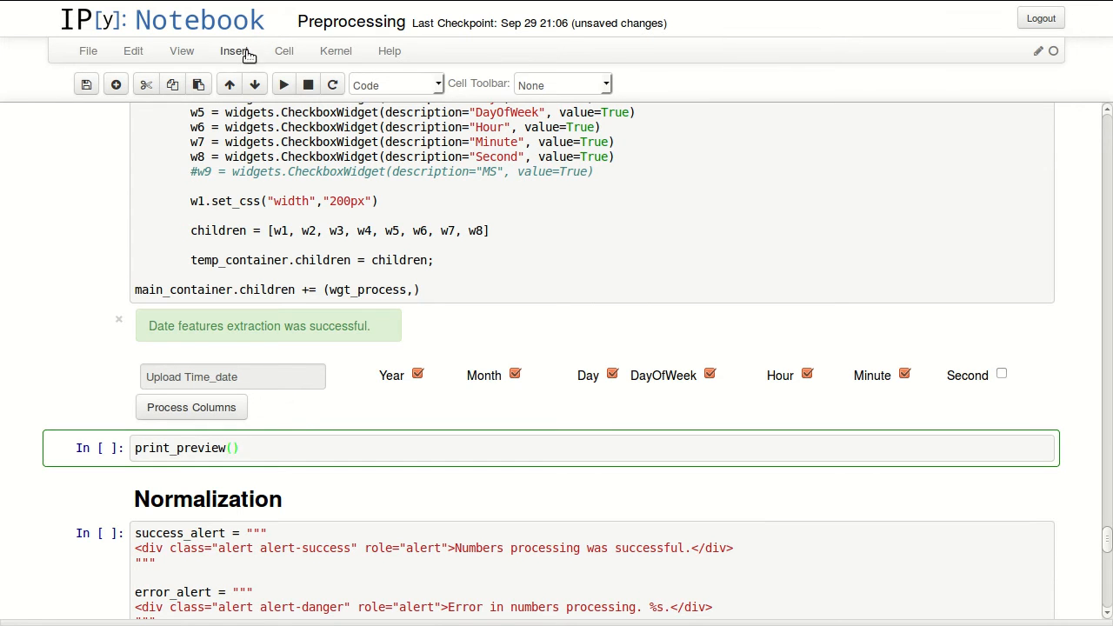
Rerun print_preview() and review the new Upload Time_date year, month, day, dayofweek, hour and minute columns.
click(283, 84)
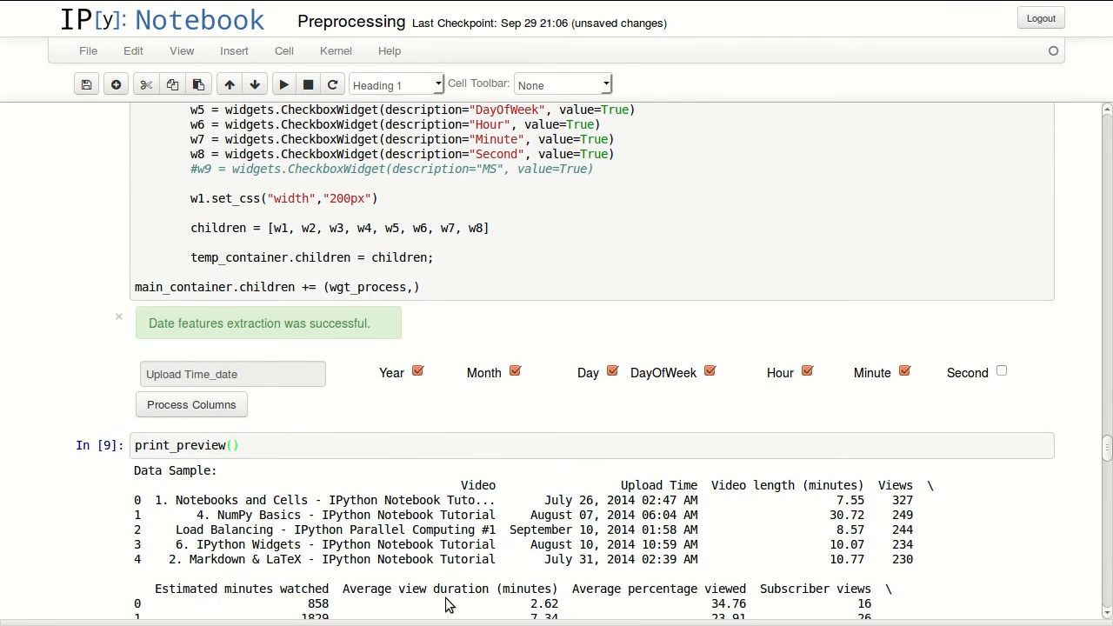
scroll(down, 3)
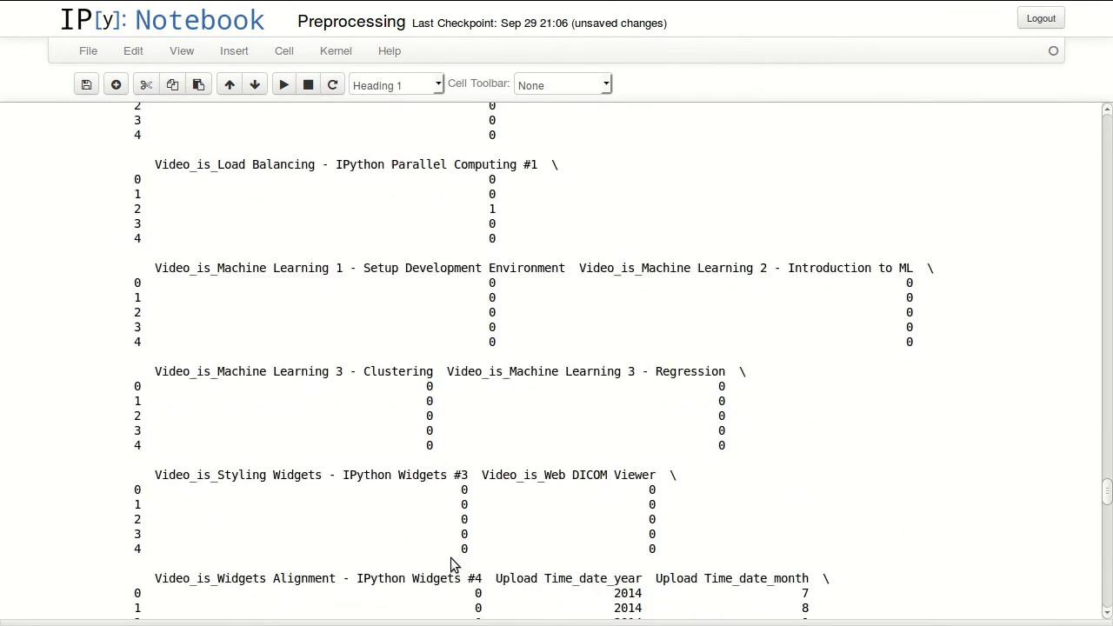
scroll(down, 3)
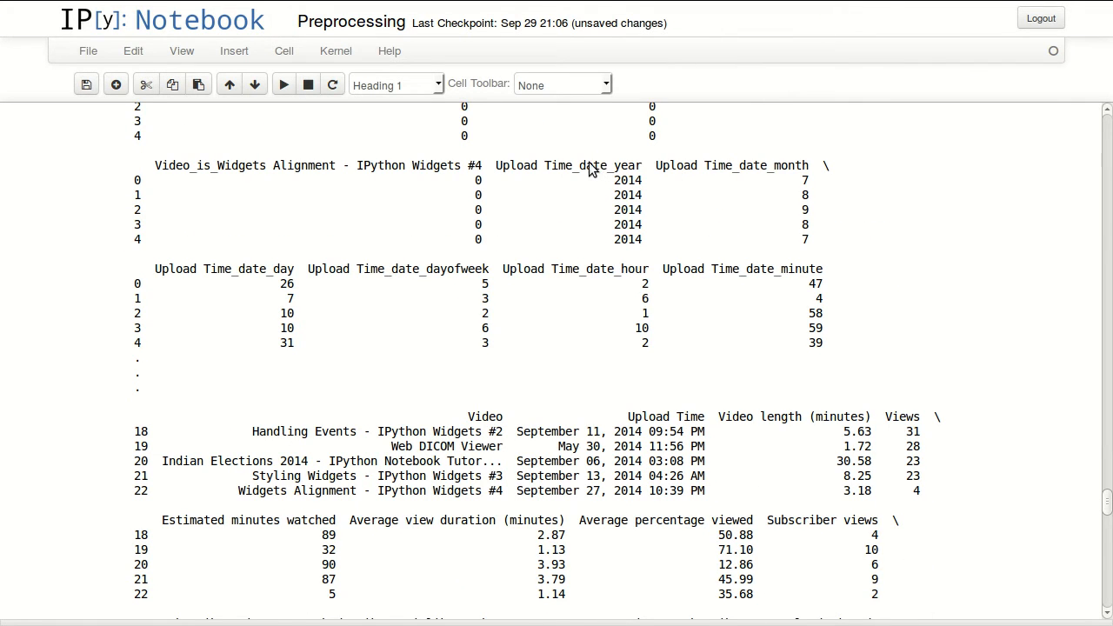
mouse_move(522, 165)
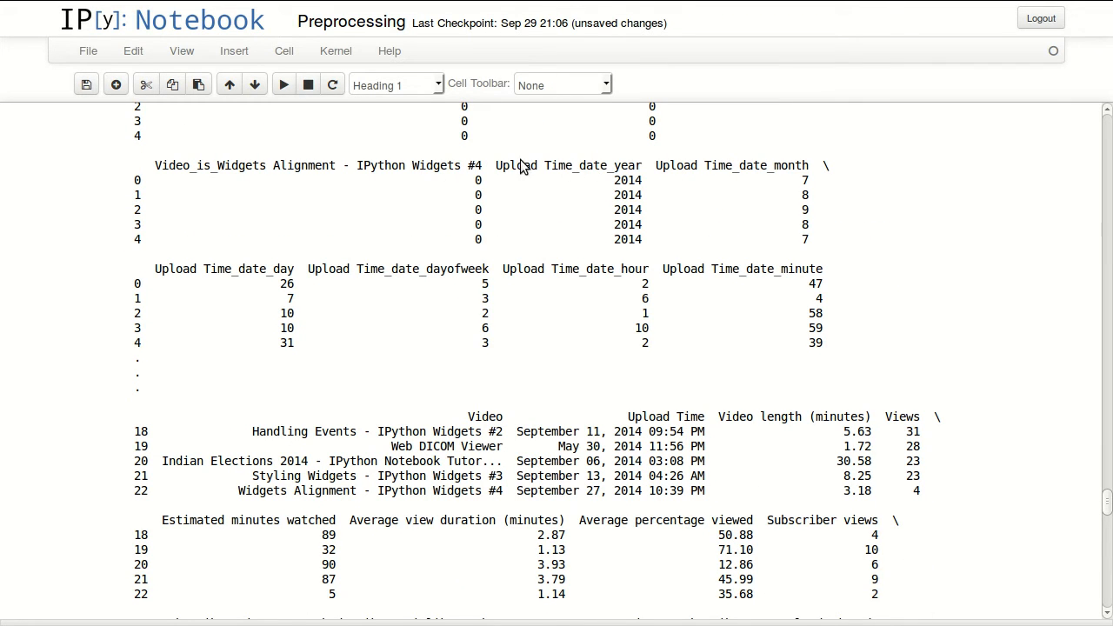
mouse_move(791, 170)
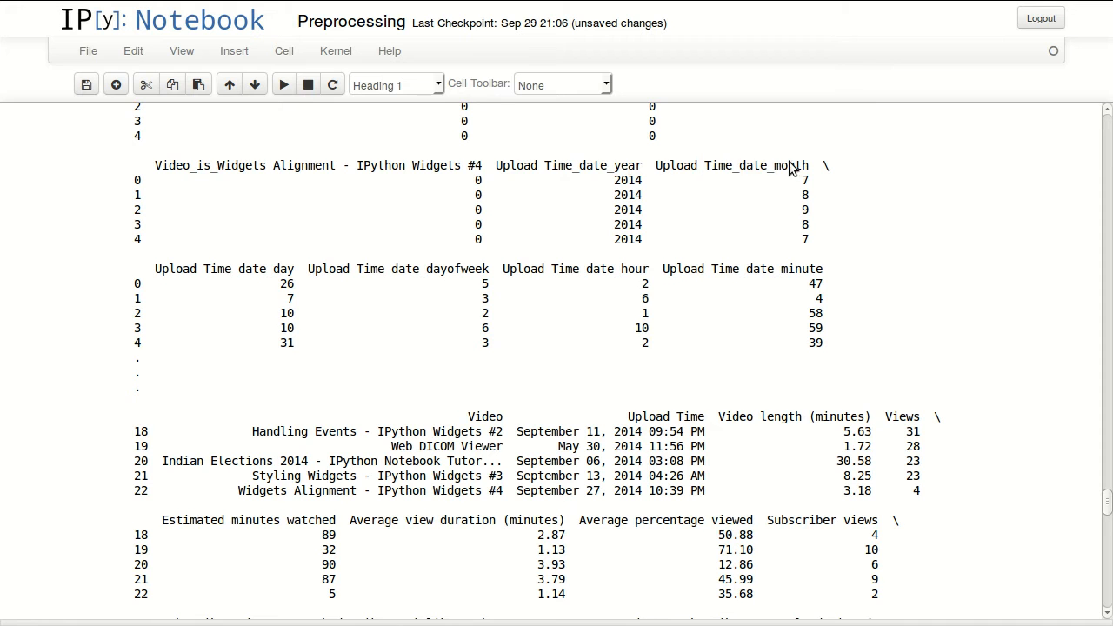
mouse_move(577, 280)
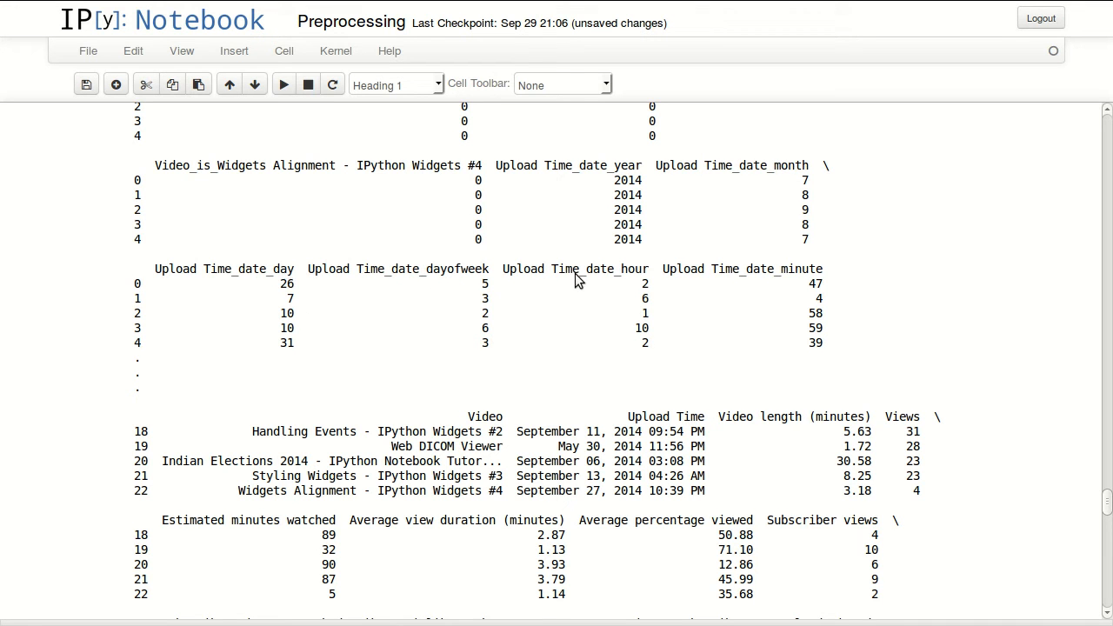
mouse_move(506, 414)
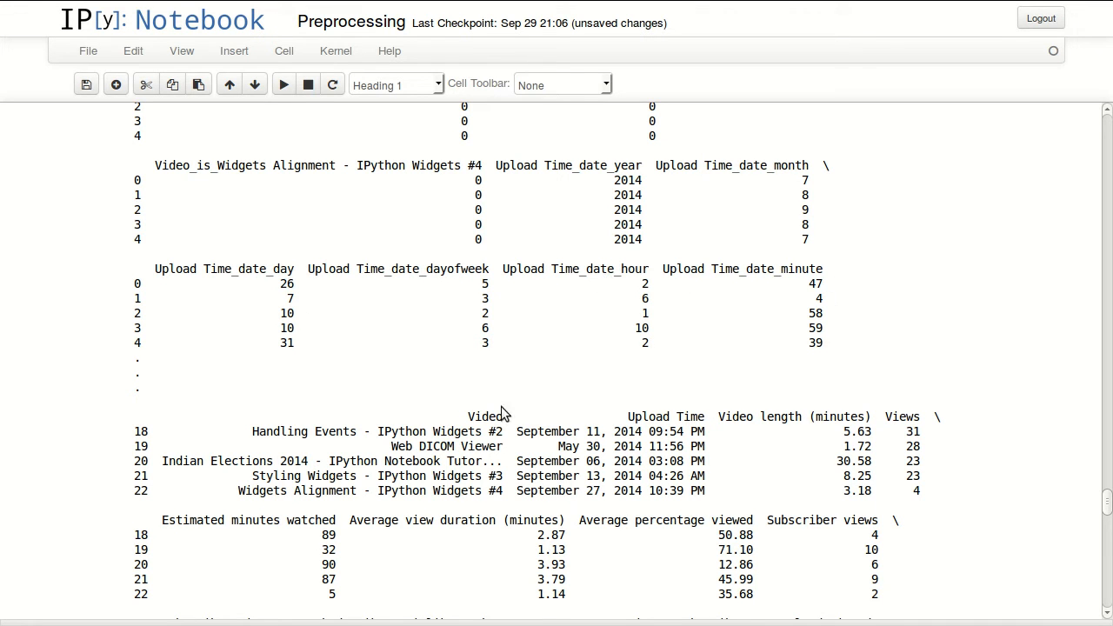
scroll(down, 3)
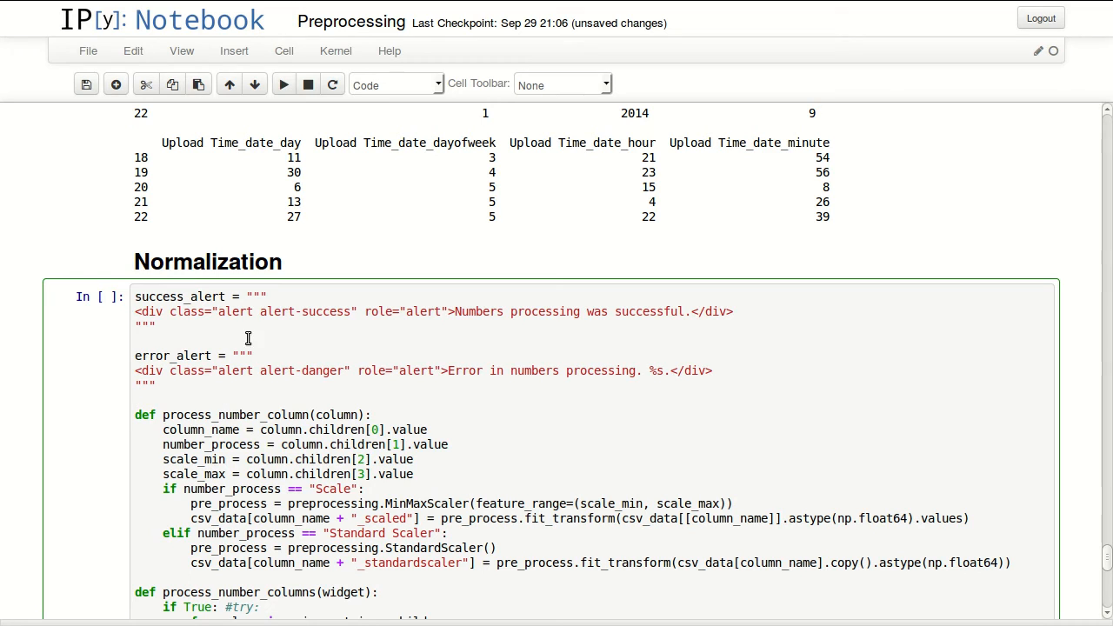
mouse_move(282, 84)
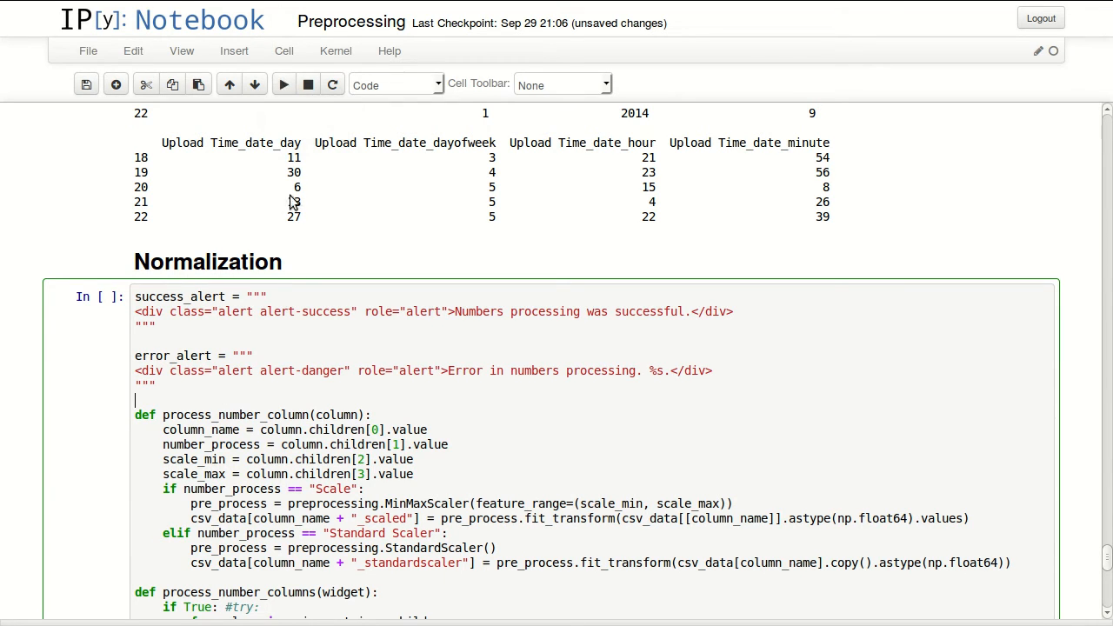
mouse_move(283, 83)
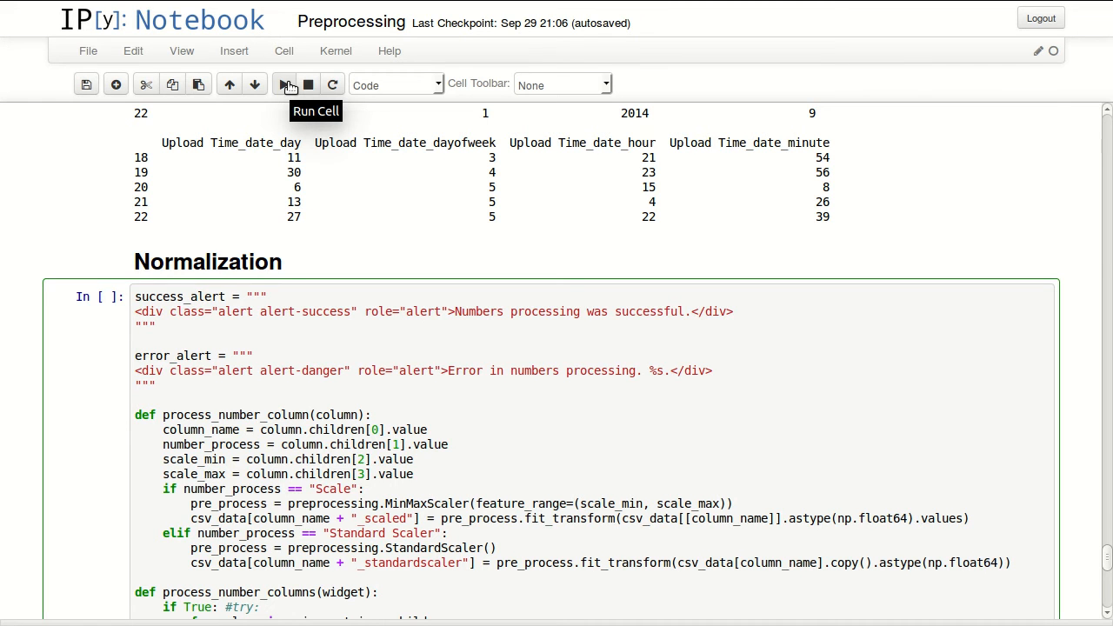
Run the Normalization definitions so each numeric column is listed unprocessed with scale limits 0 and 1.
click(284, 83)
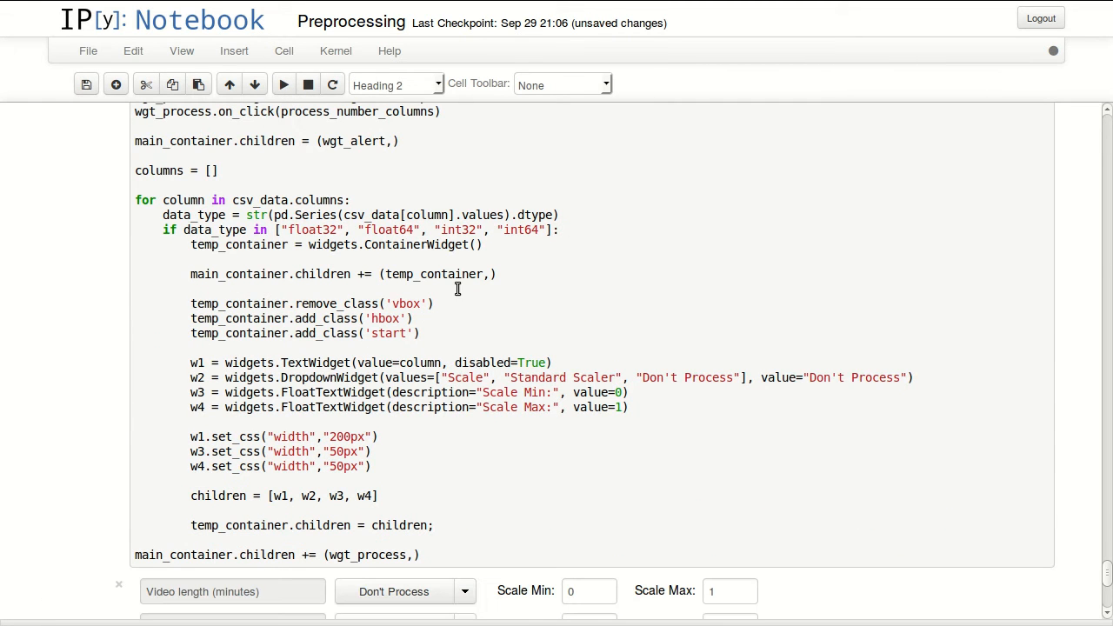
mouse_move(379, 362)
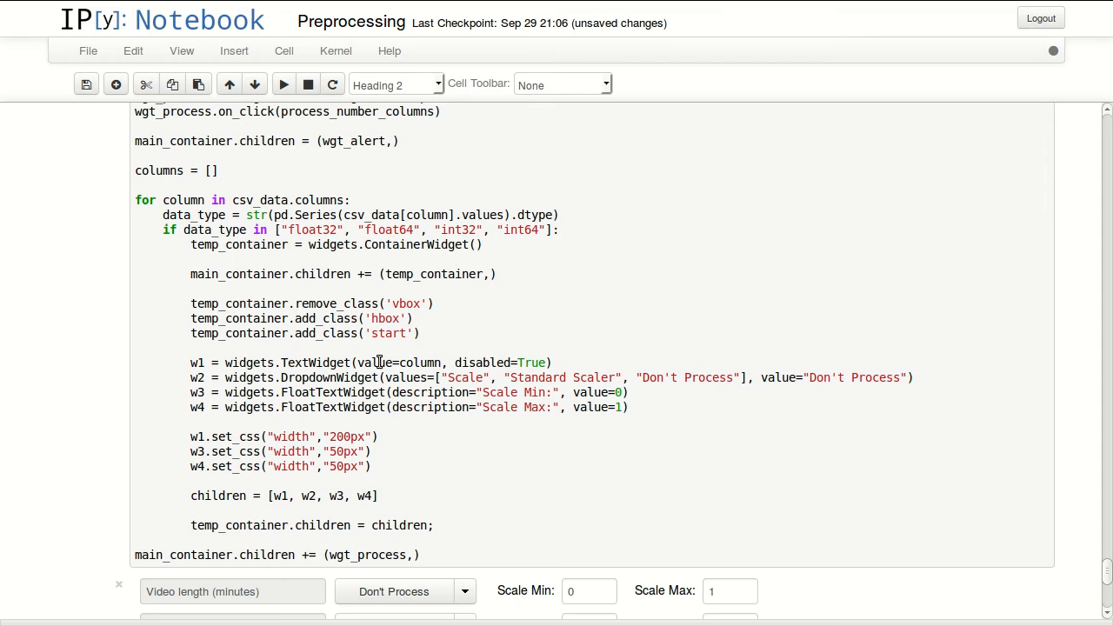
scroll(down, 3)
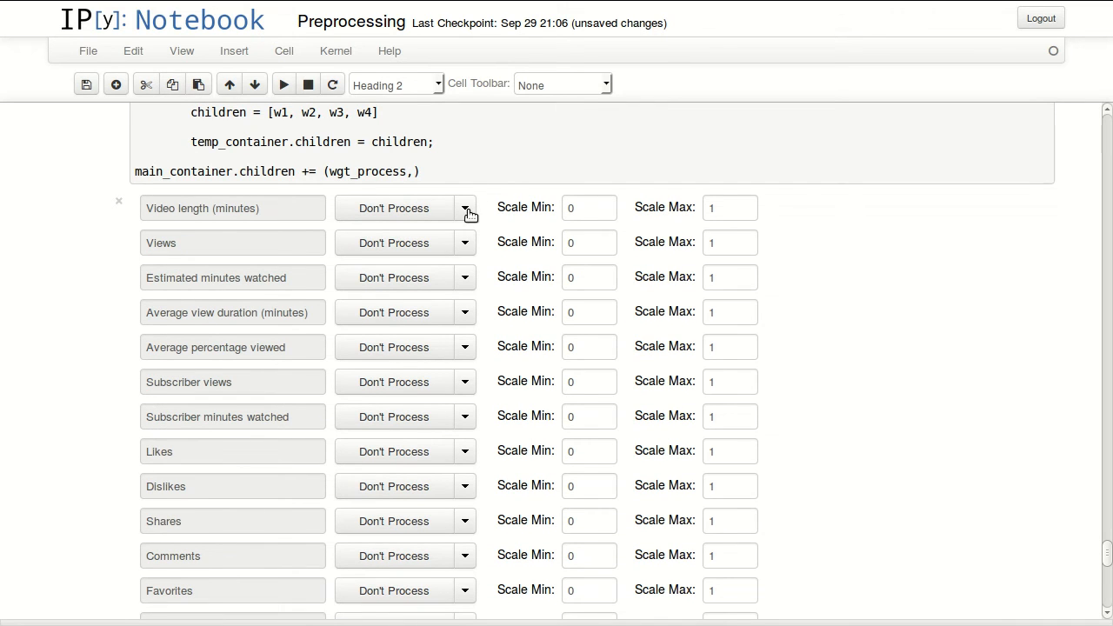
mouse_move(508, 212)
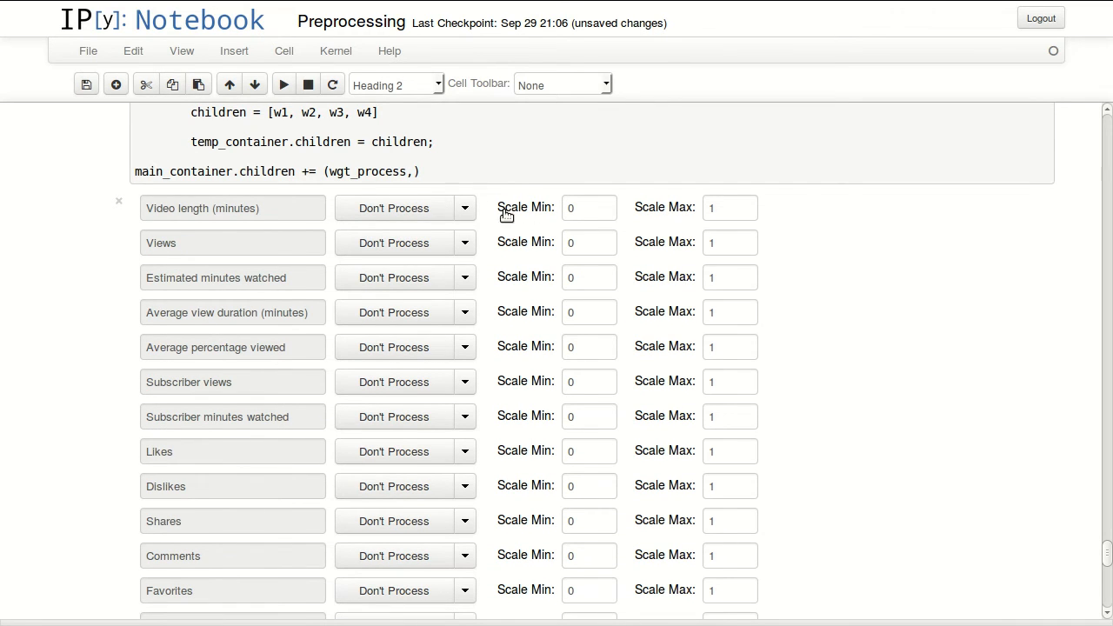
Set Video length (minutes) to Scale and Average percentage viewed to Standard Scaler.
click(464, 209)
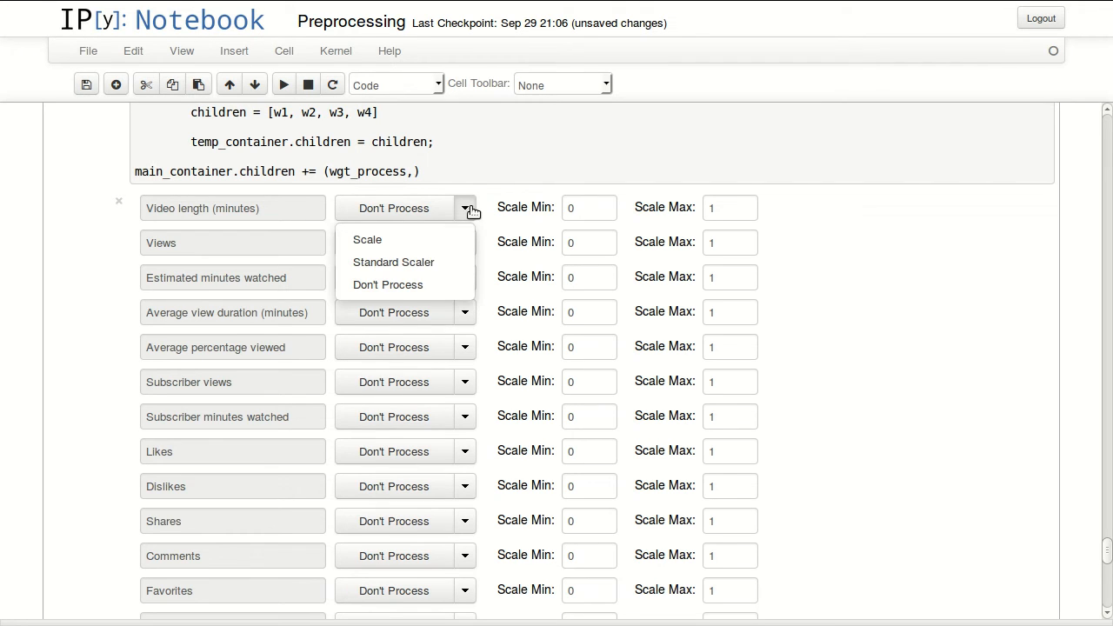
click(366, 240)
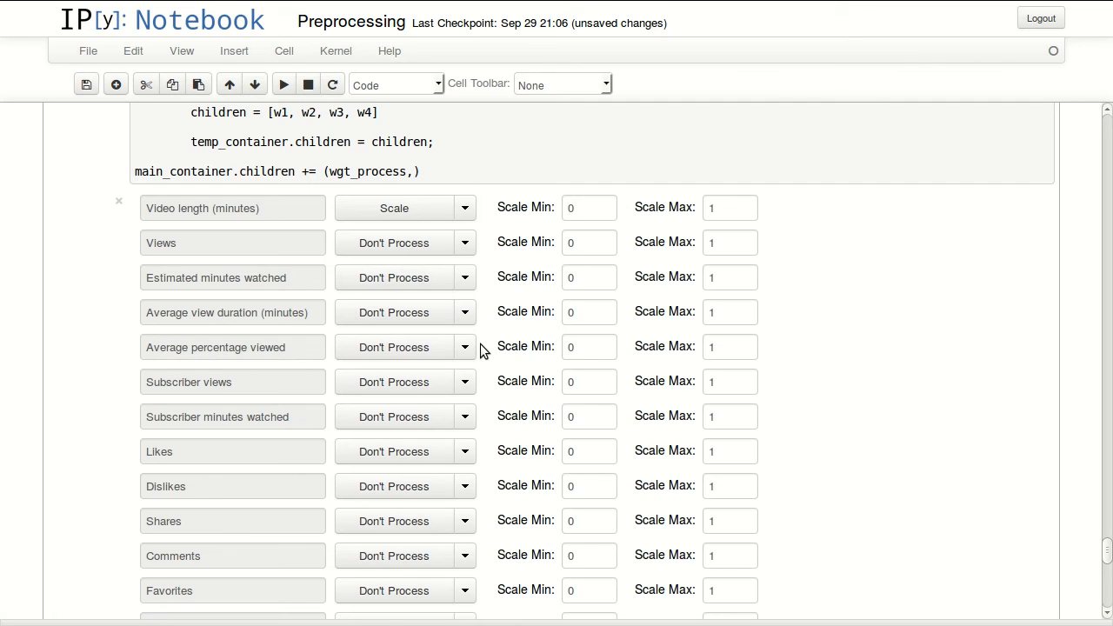
click(462, 348)
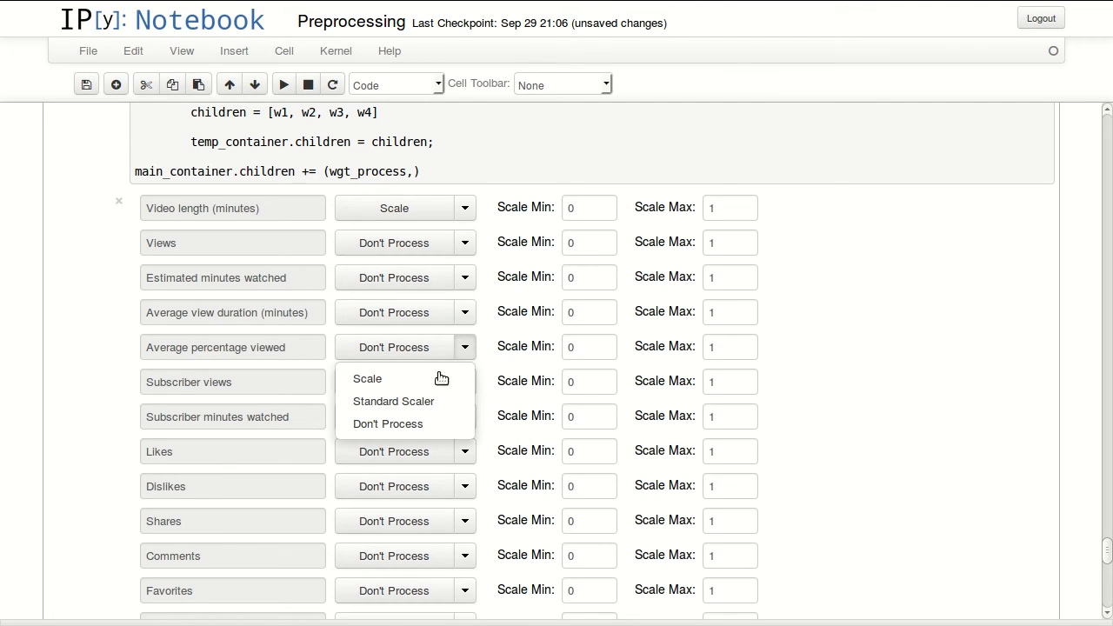
mouse_move(393, 400)
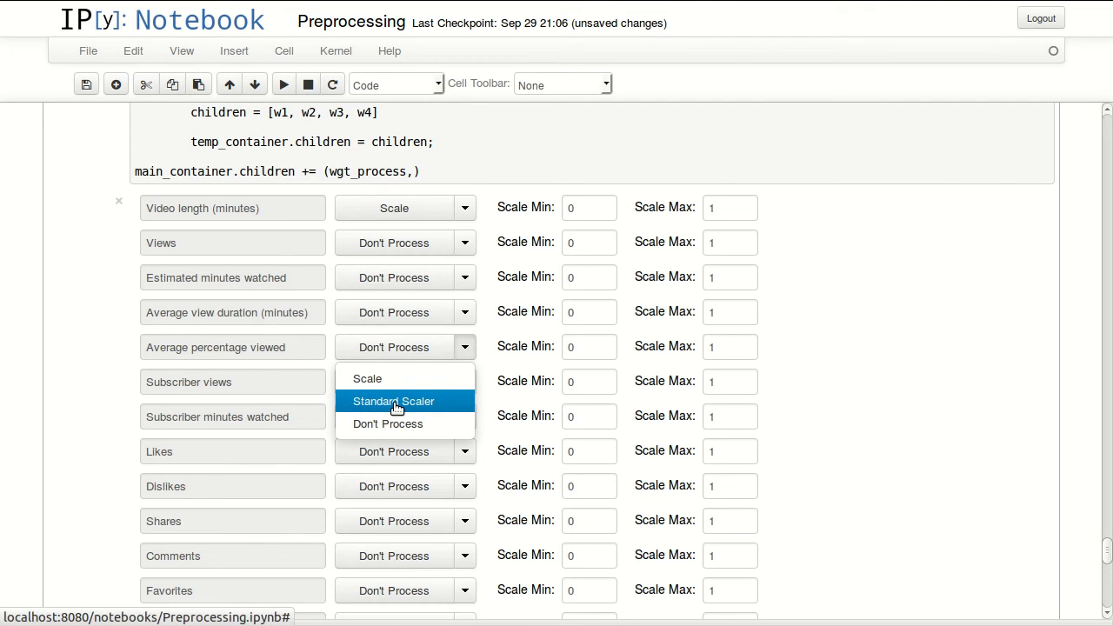
click(392, 400)
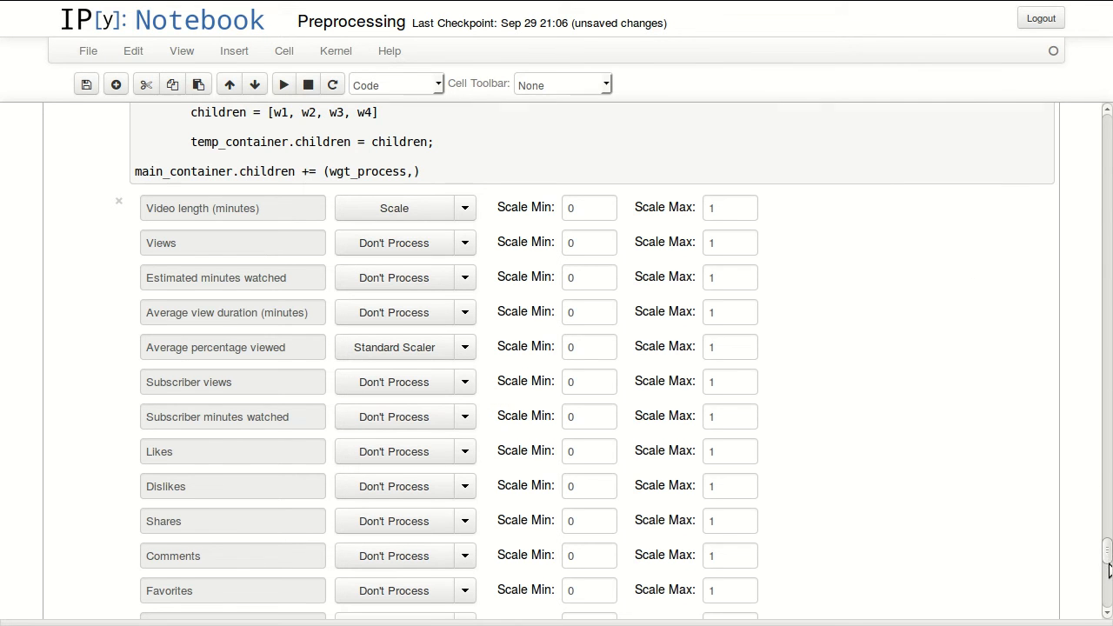
scroll(down, 3)
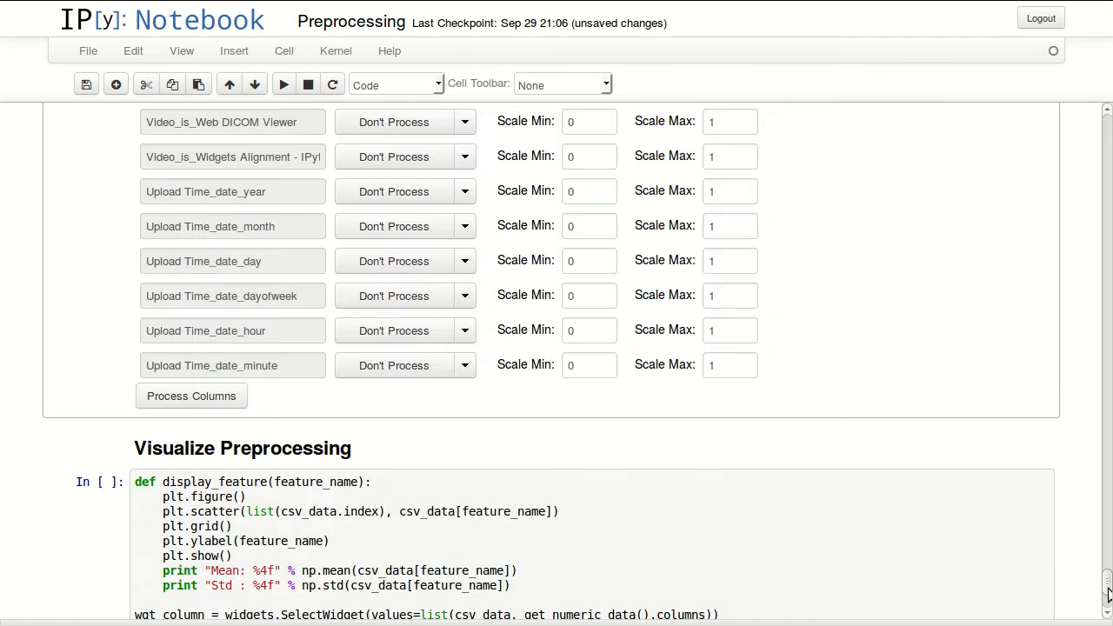
mouse_move(250, 438)
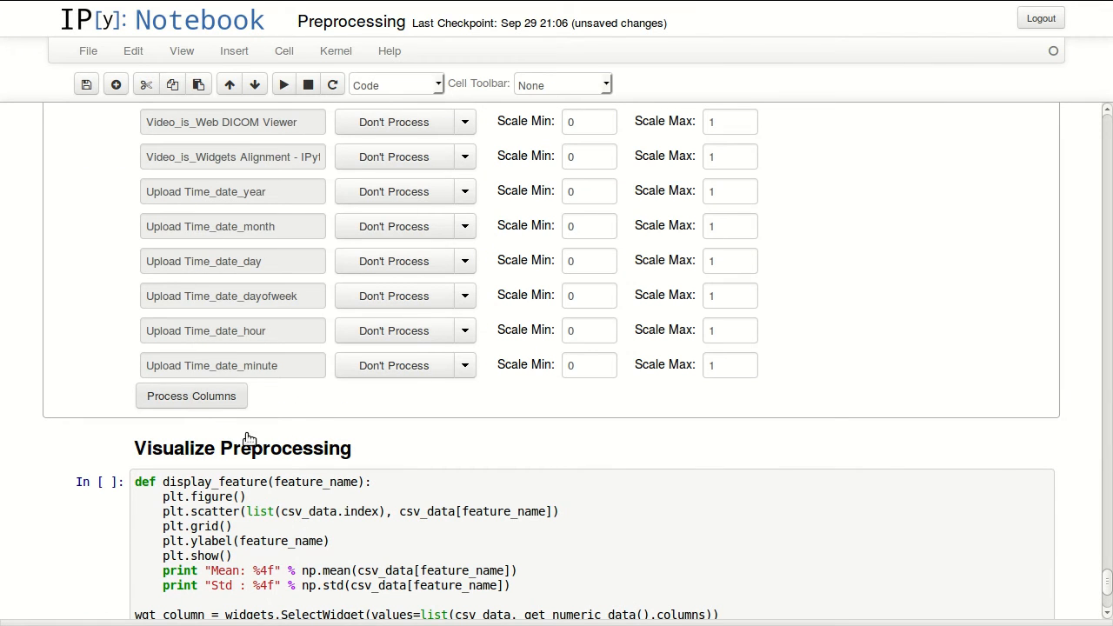
scroll(down, 3)
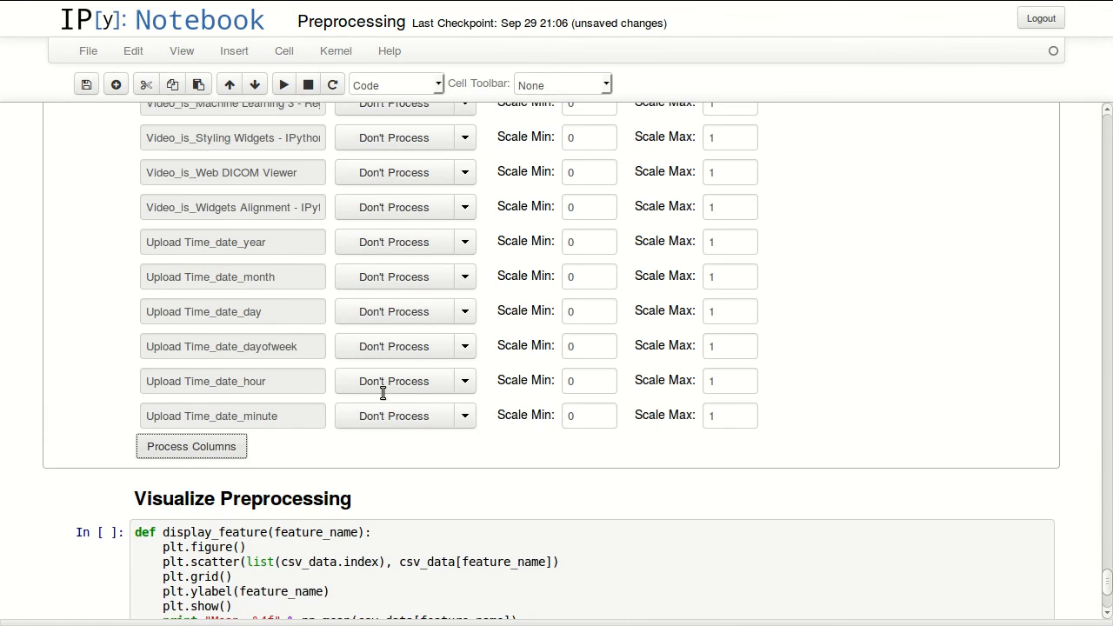
scroll(down, 3)
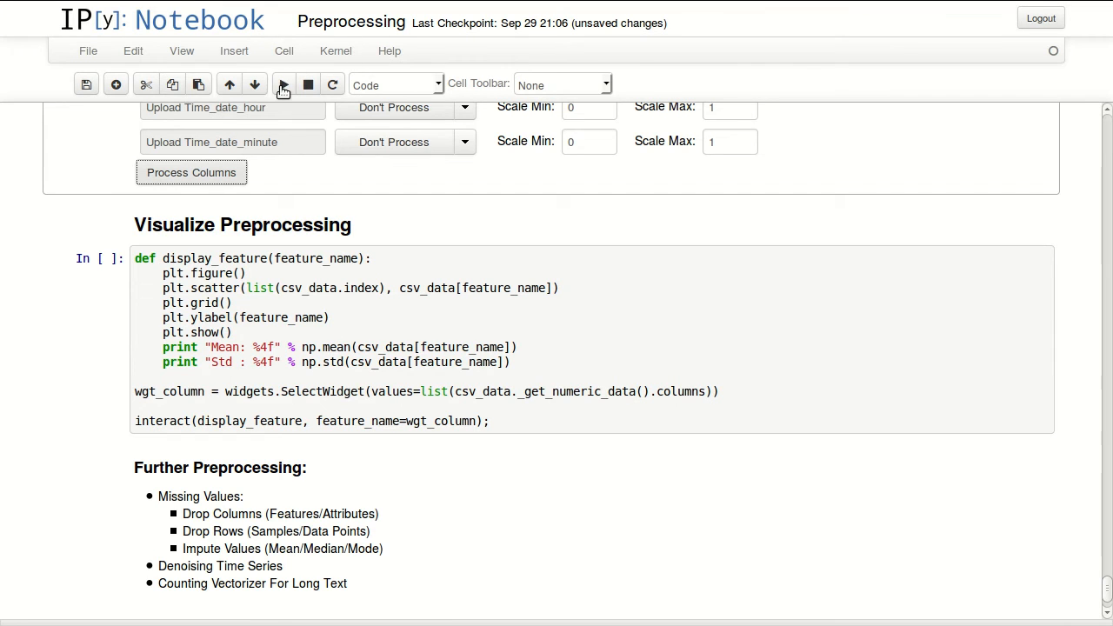
Run Visualize Preprocessing and plot Video length (minutes)_scaled, ranging 0–1 with mean 0.308244.
click(281, 84)
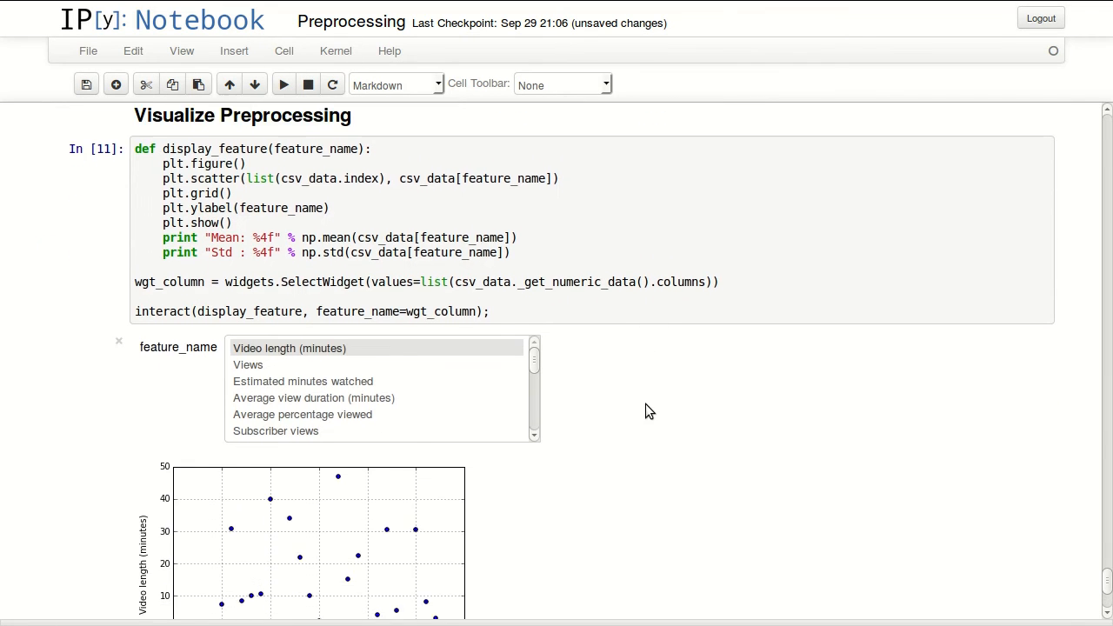
scroll(down, 3)
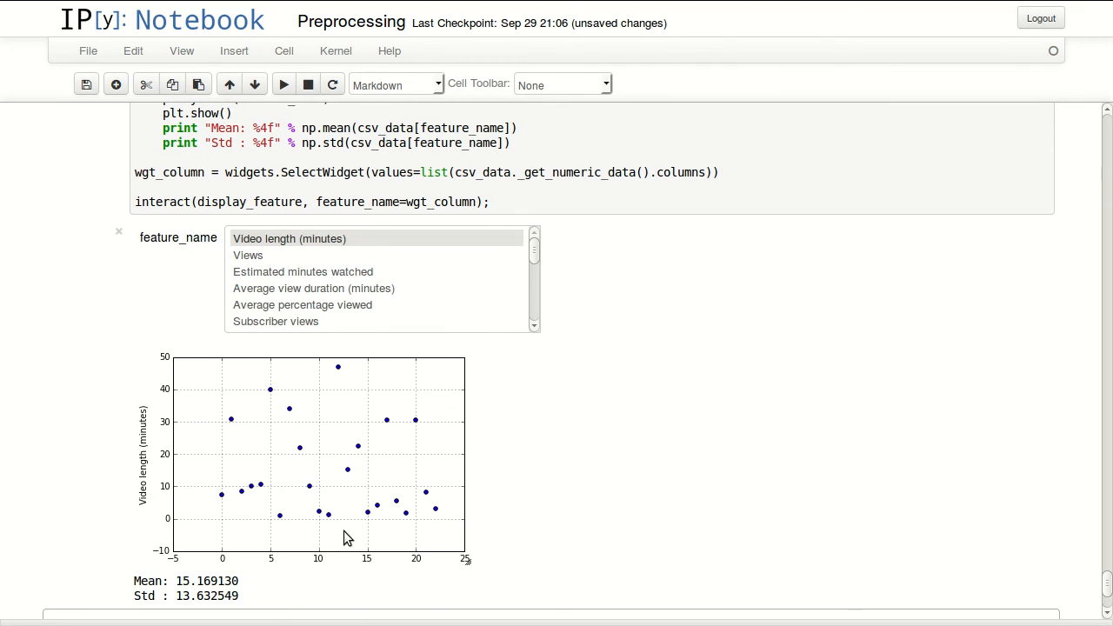
mouse_move(348, 525)
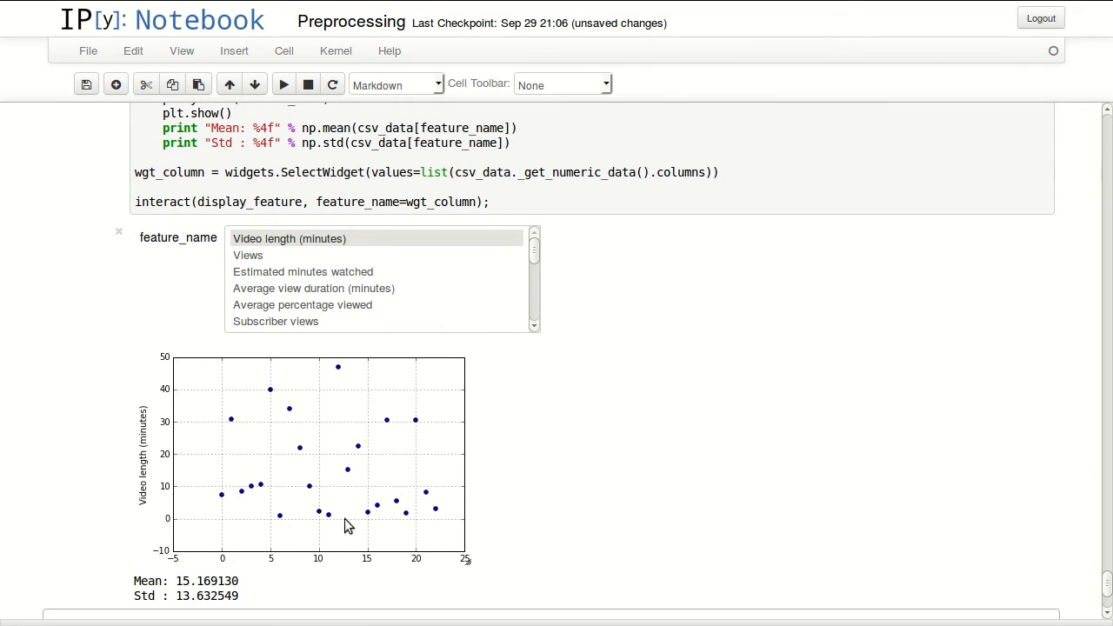
mouse_move(383, 521)
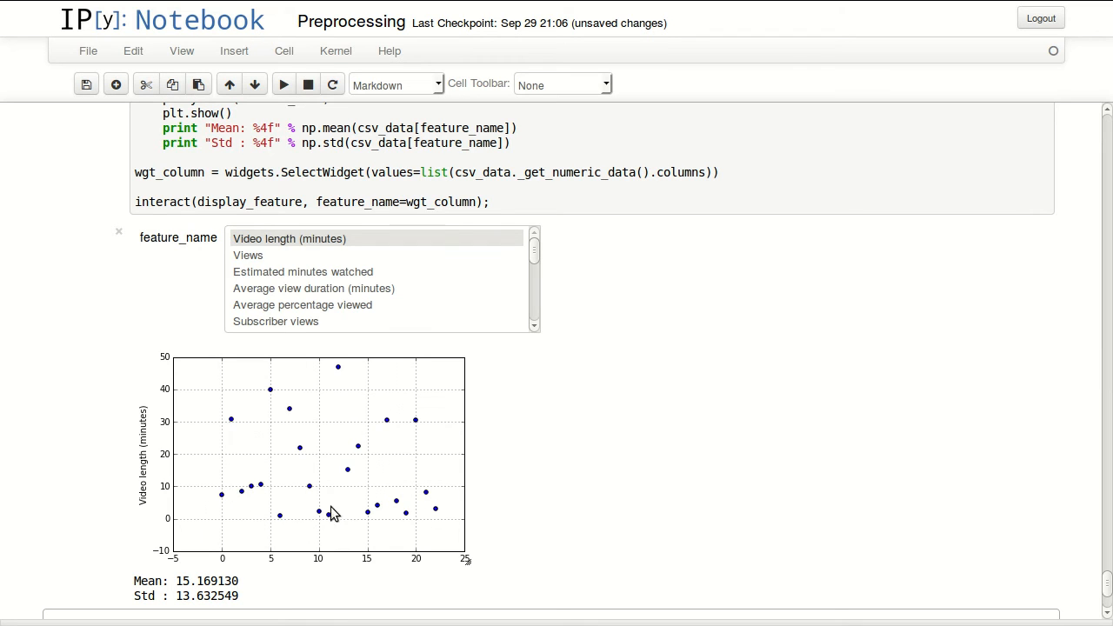
mouse_move(333, 372)
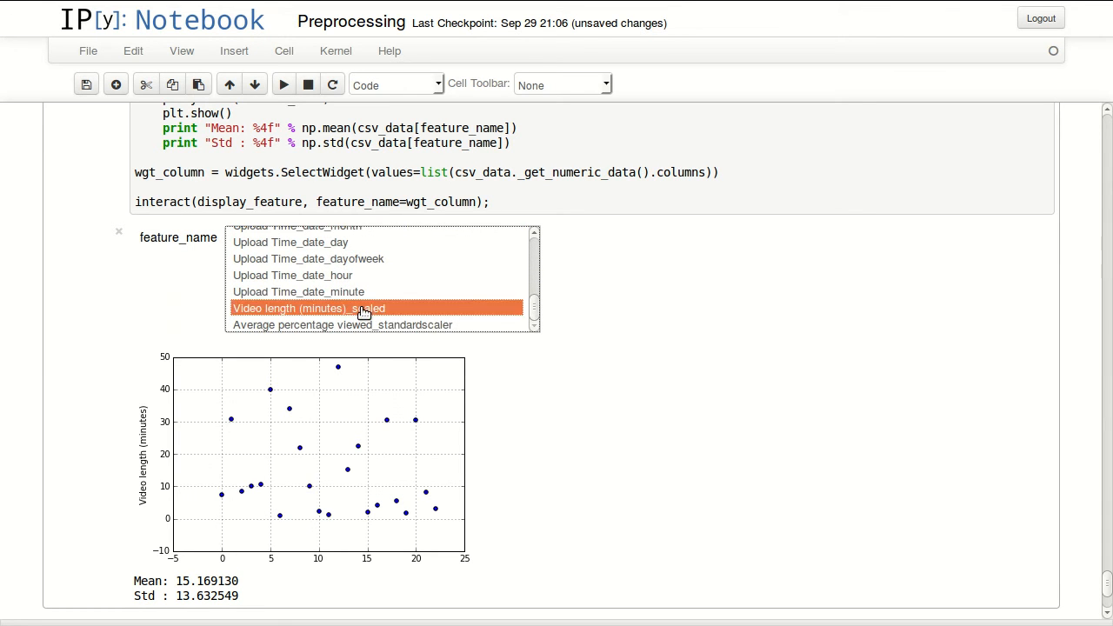
click(309, 307)
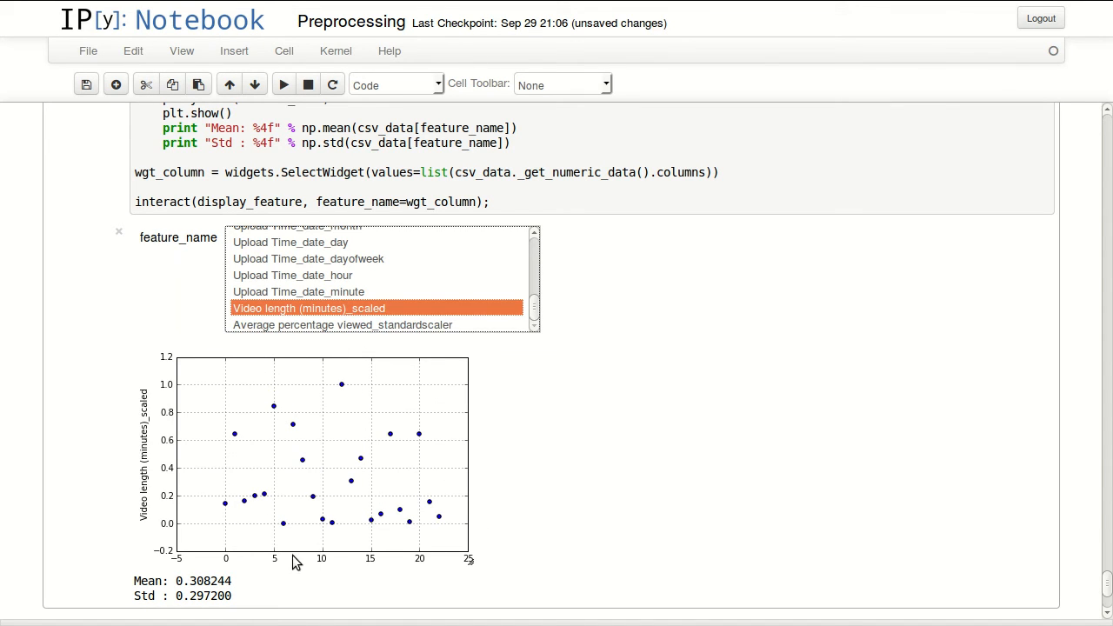
mouse_move(344, 386)
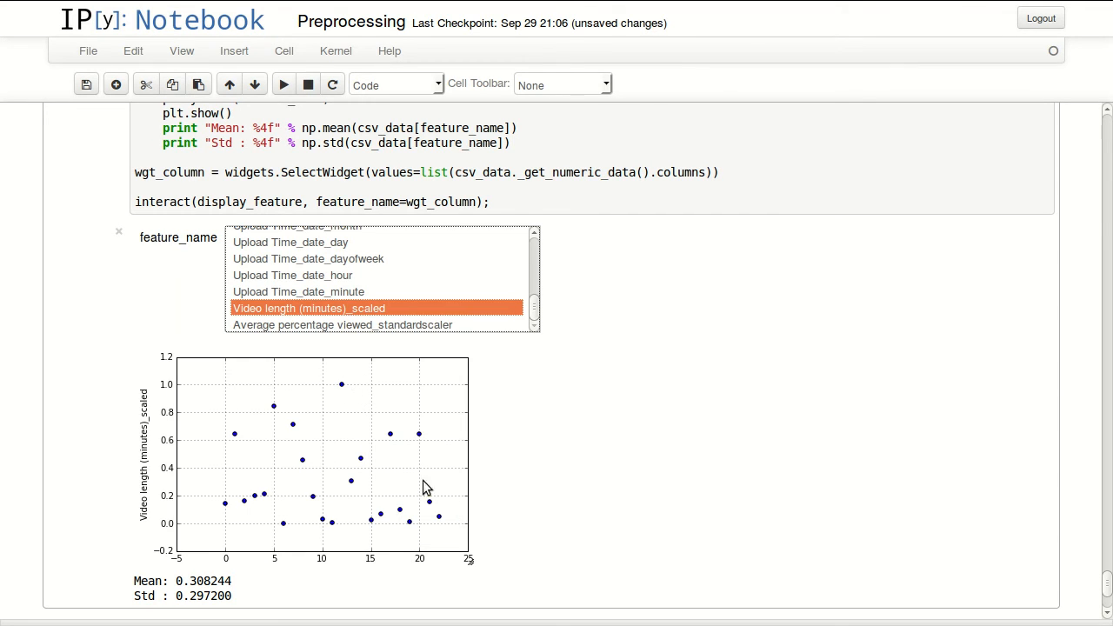
mouse_move(293, 330)
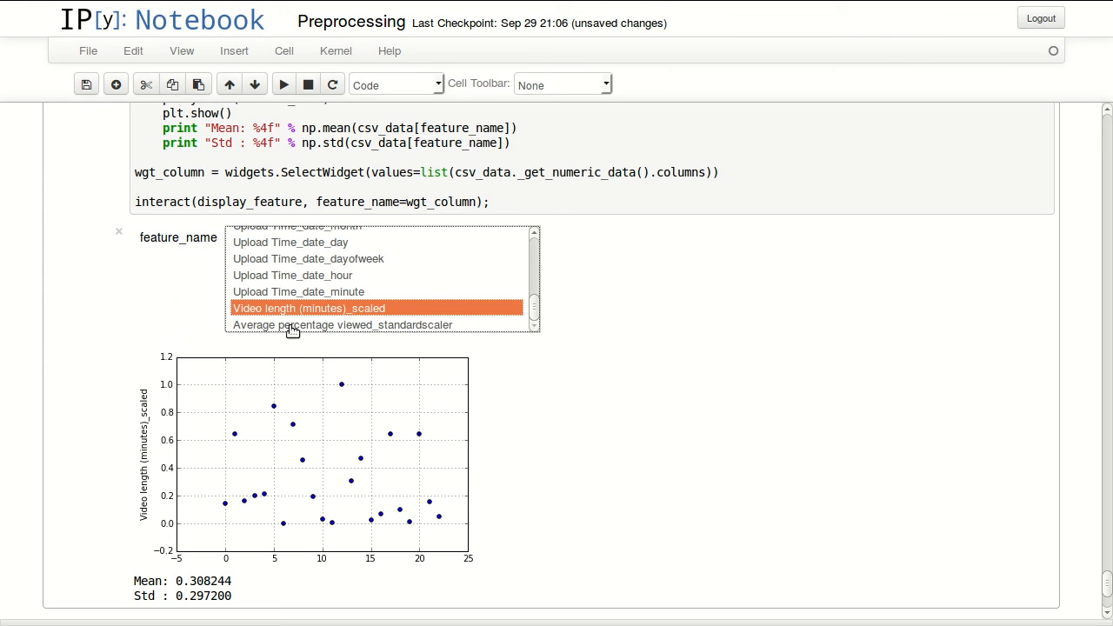
mouse_move(321, 326)
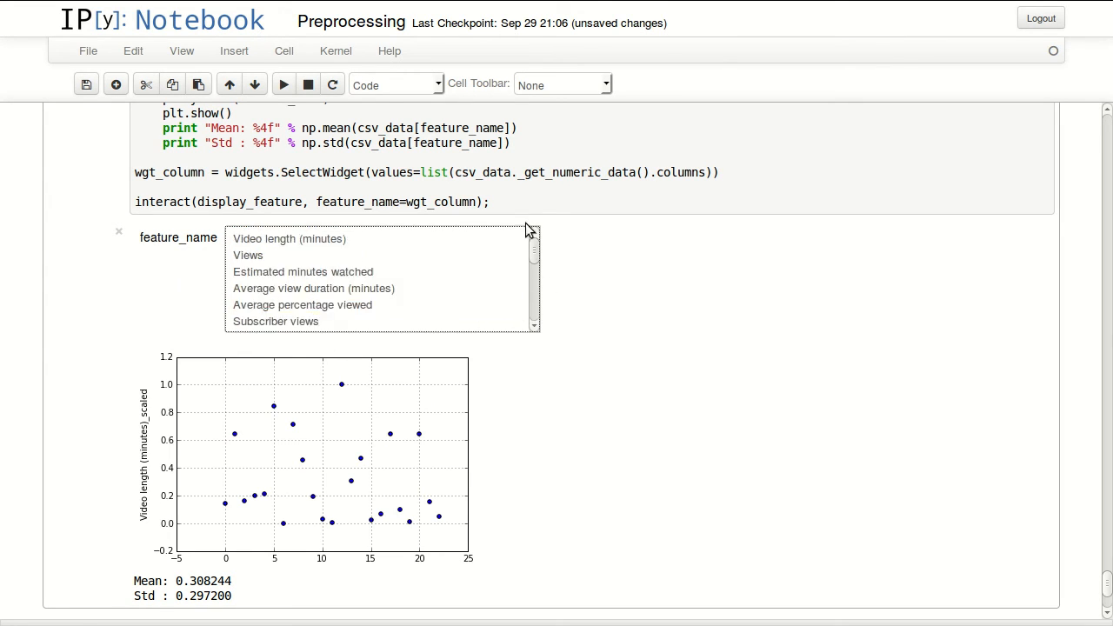
mouse_move(351, 300)
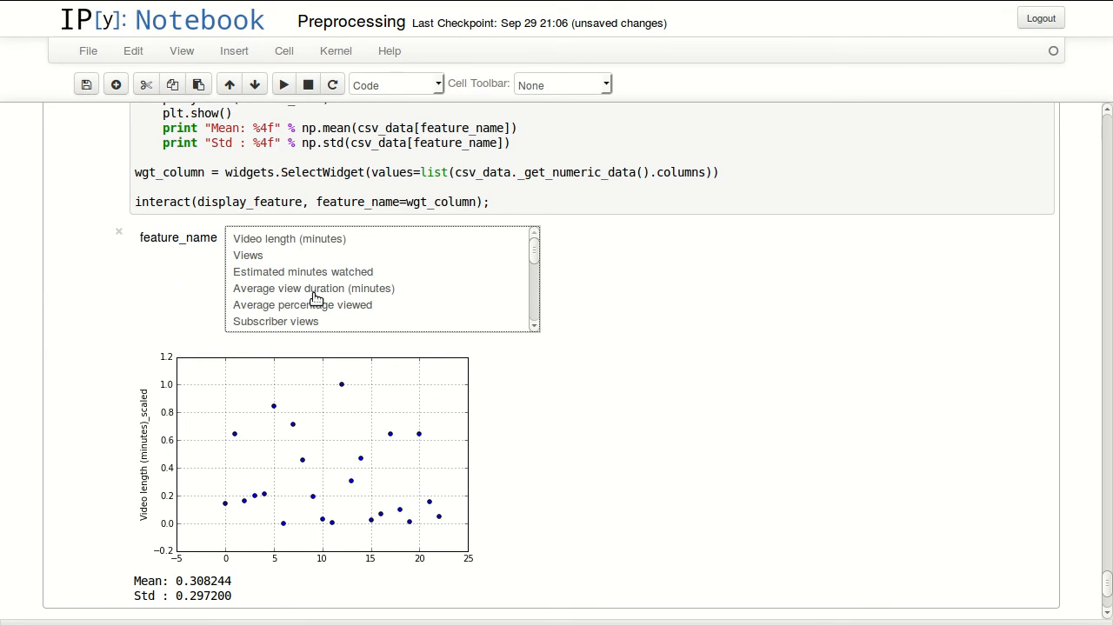
Plot the original Average percentage viewed feature, mean 36.908696 and std 19.563775.
click(302, 305)
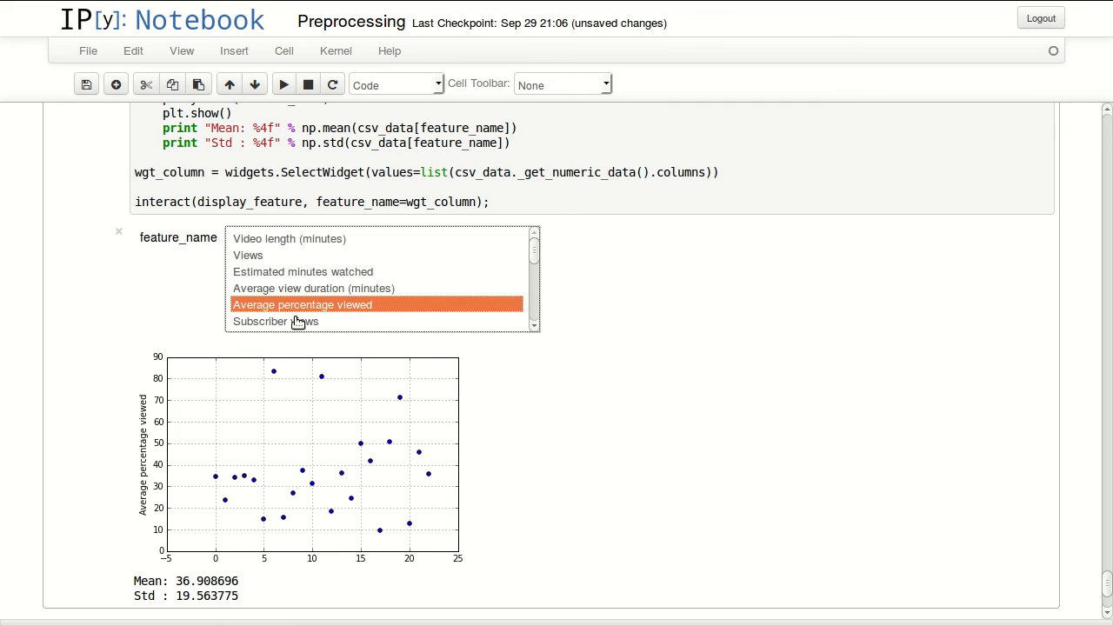
mouse_move(361, 313)
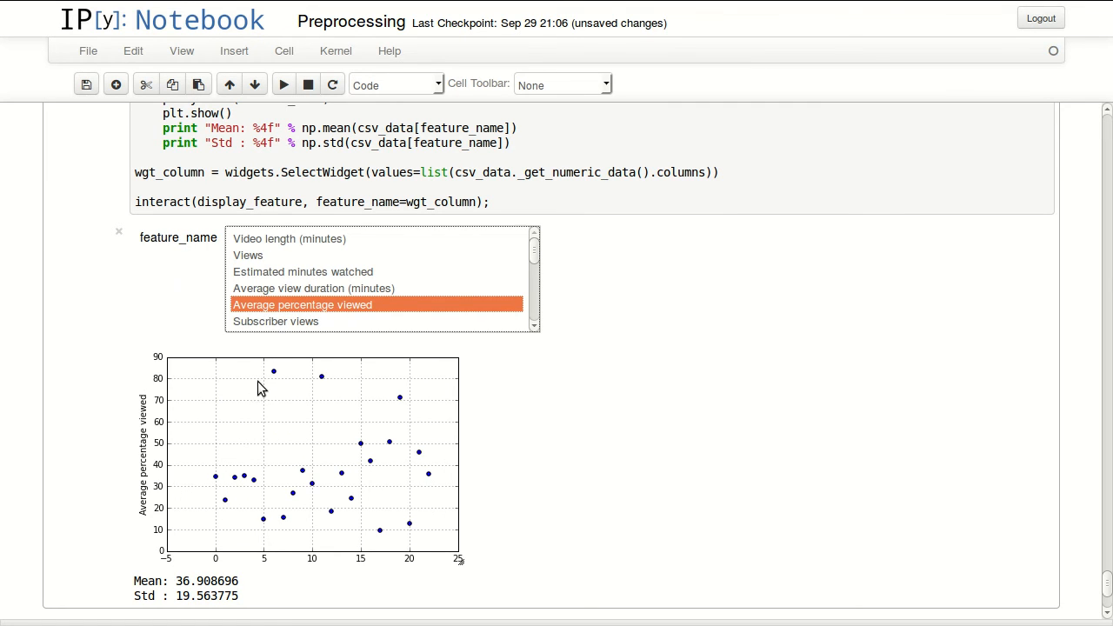
mouse_move(274, 380)
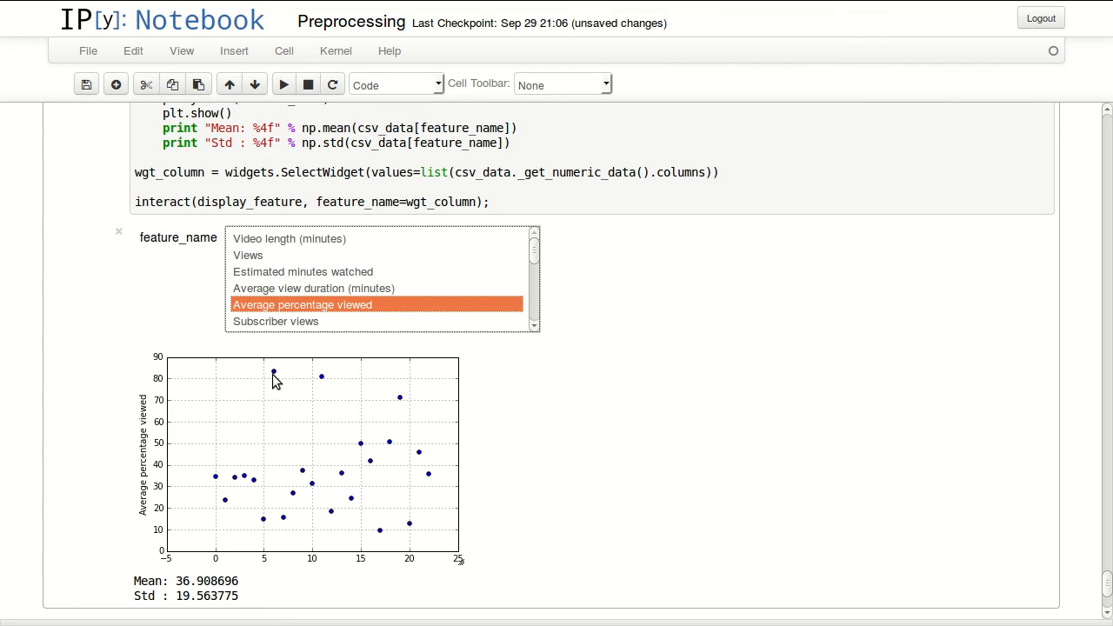
mouse_move(337, 389)
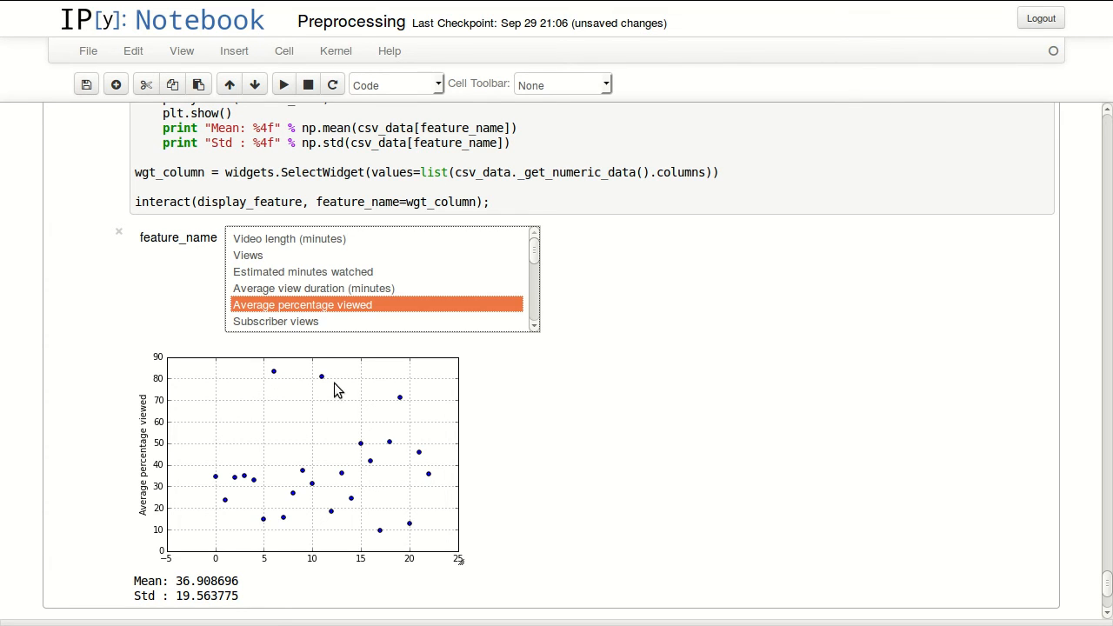
mouse_move(411, 406)
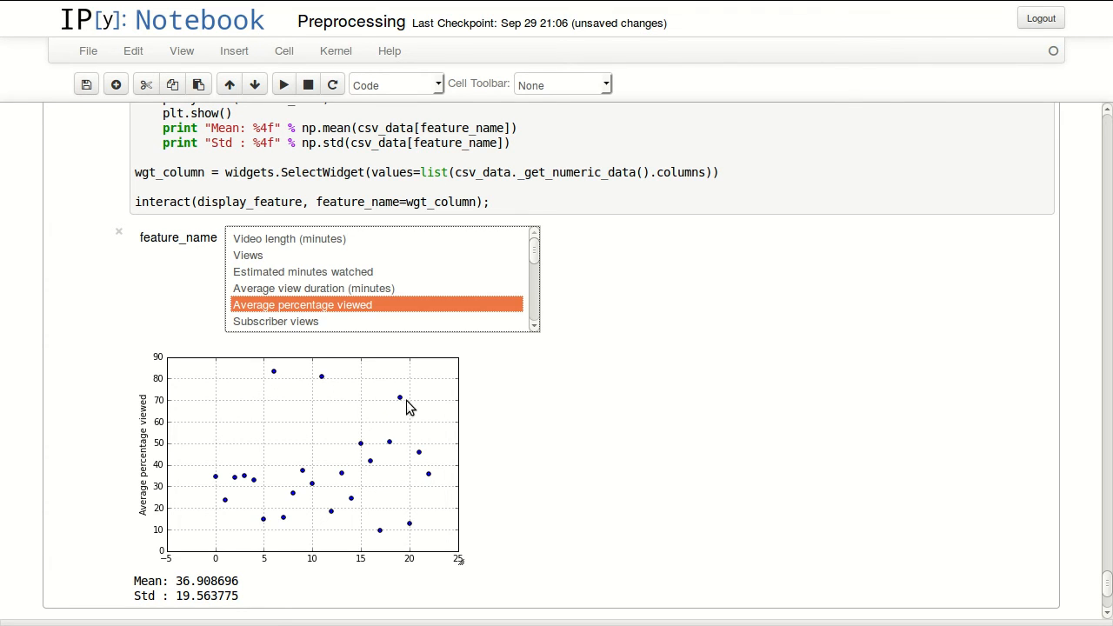
mouse_move(389, 403)
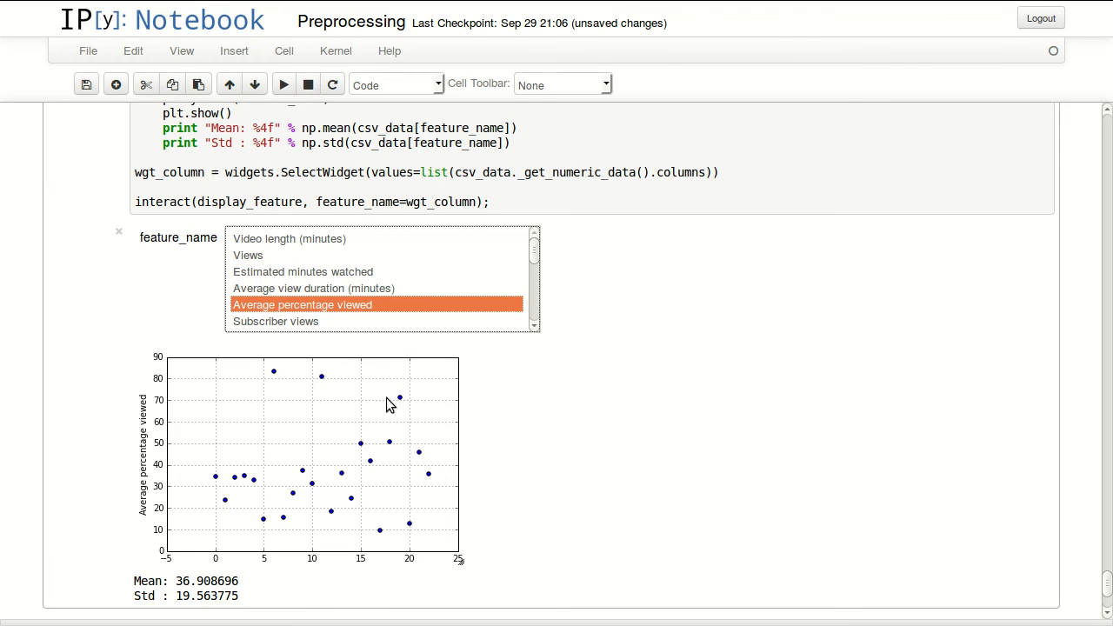
mouse_move(339, 459)
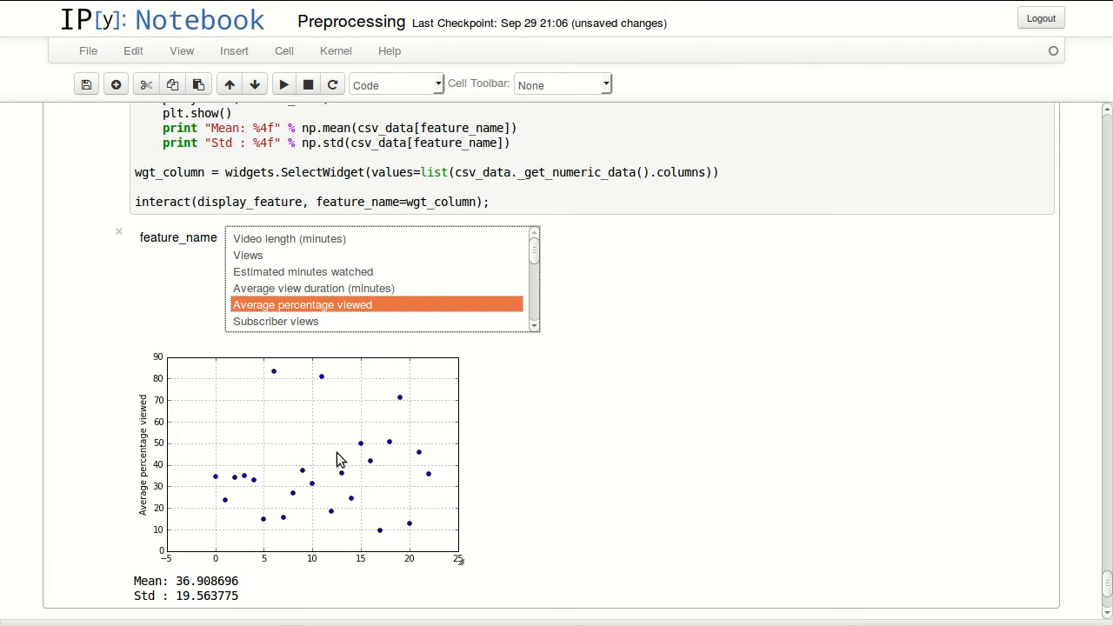
mouse_move(181, 553)
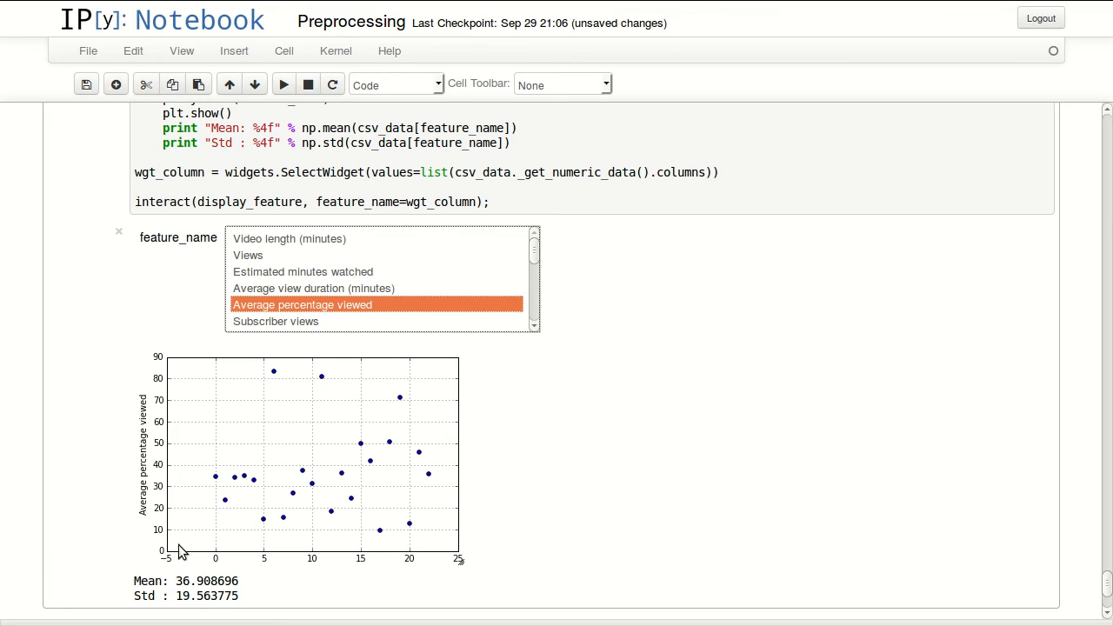
mouse_move(534, 254)
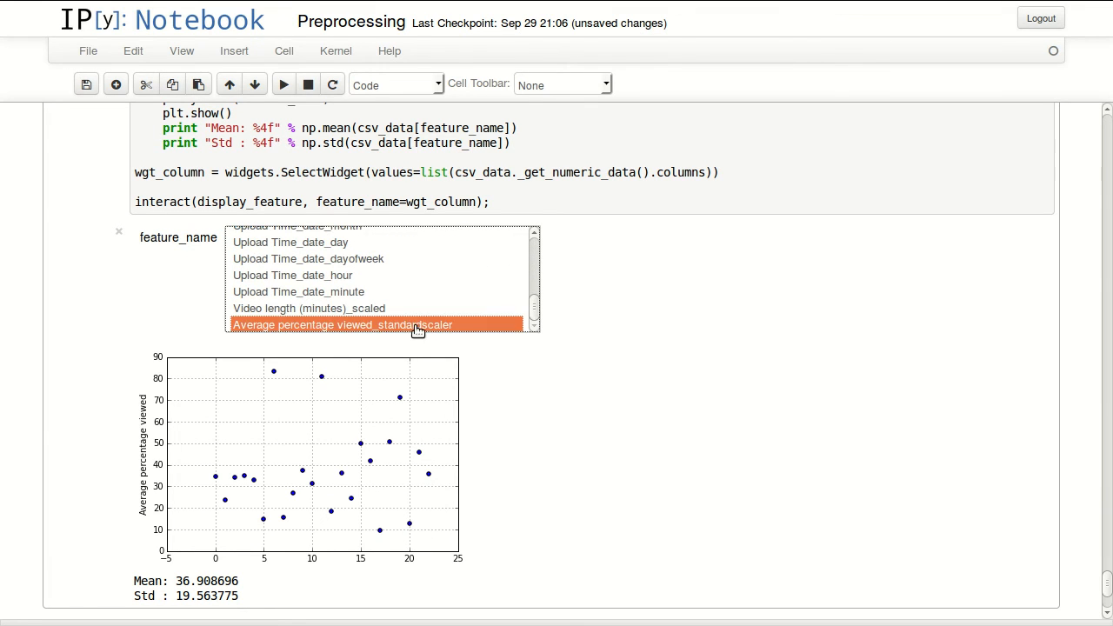
click(341, 325)
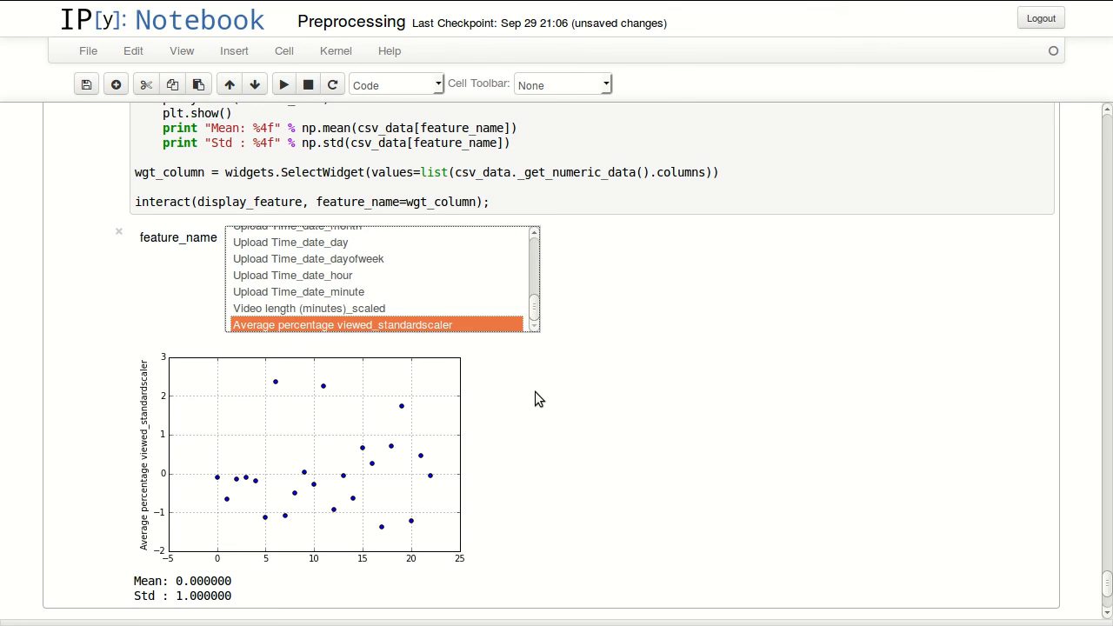
scroll(down, 3)
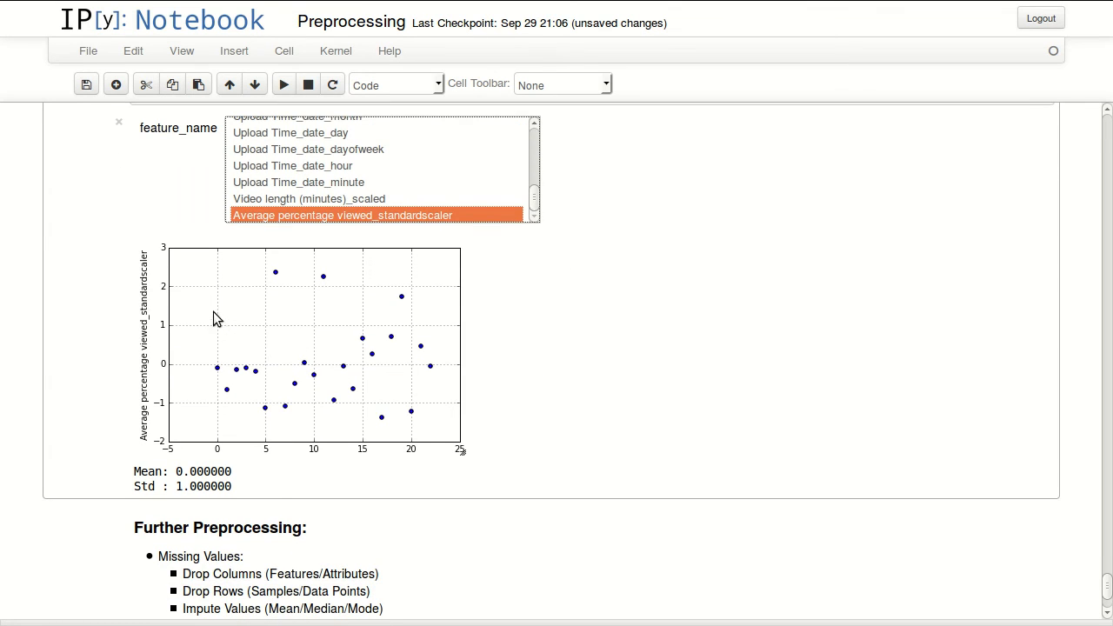
mouse_move(215, 369)
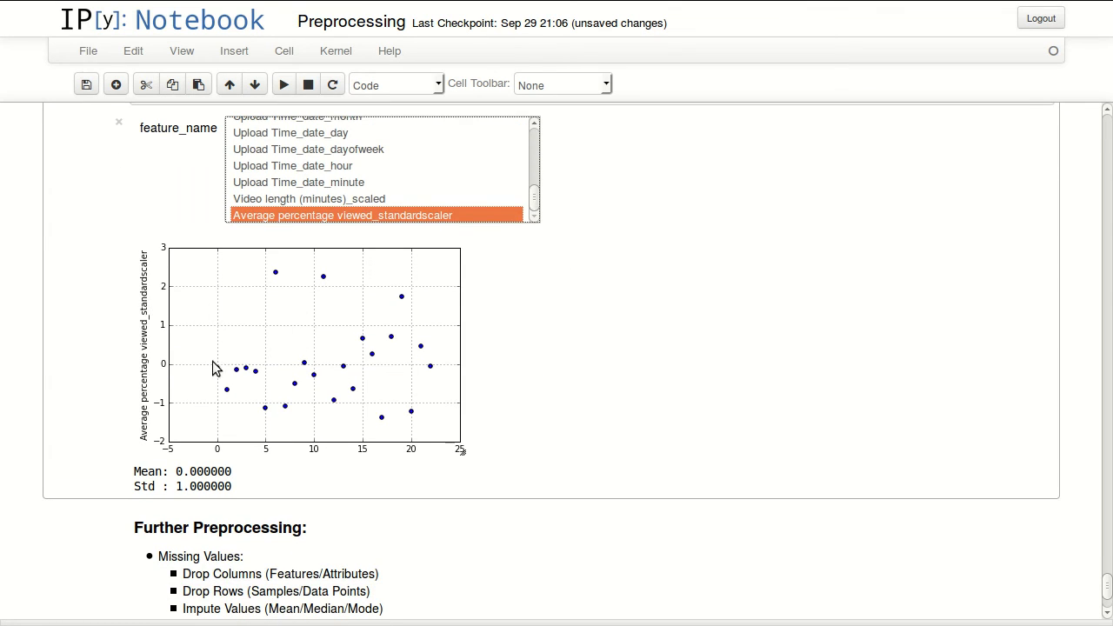
mouse_move(253, 280)
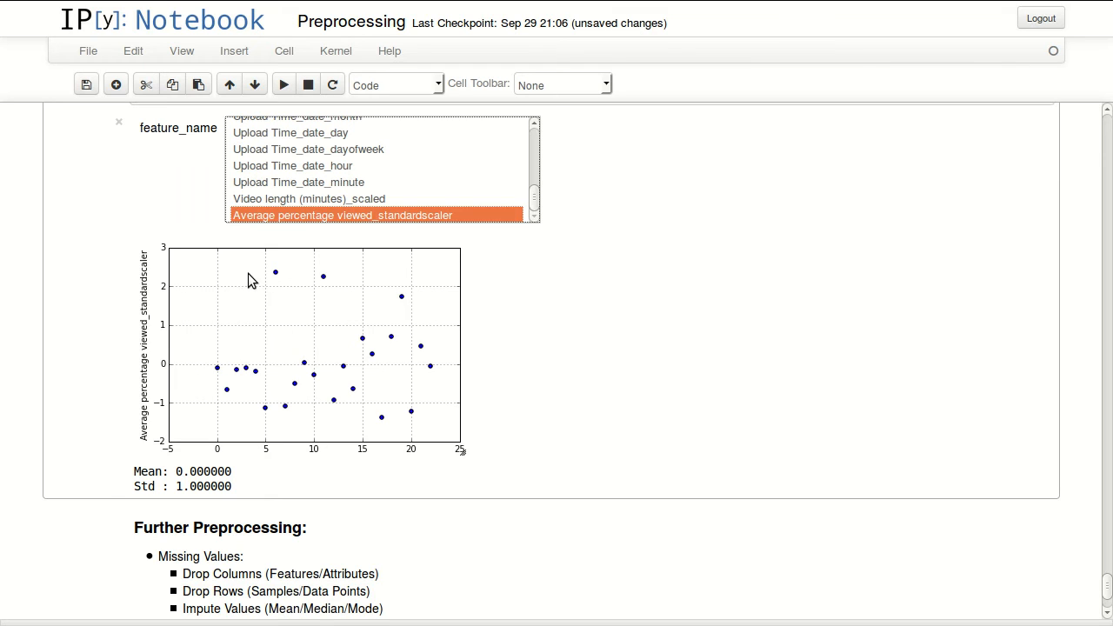
mouse_move(226, 478)
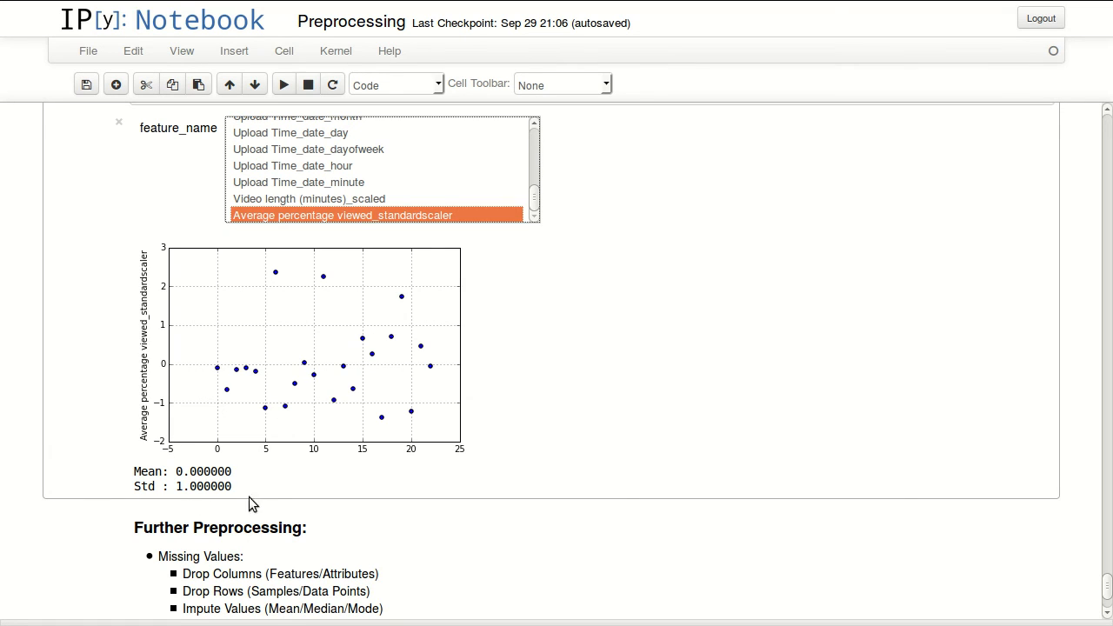
mouse_move(296, 448)
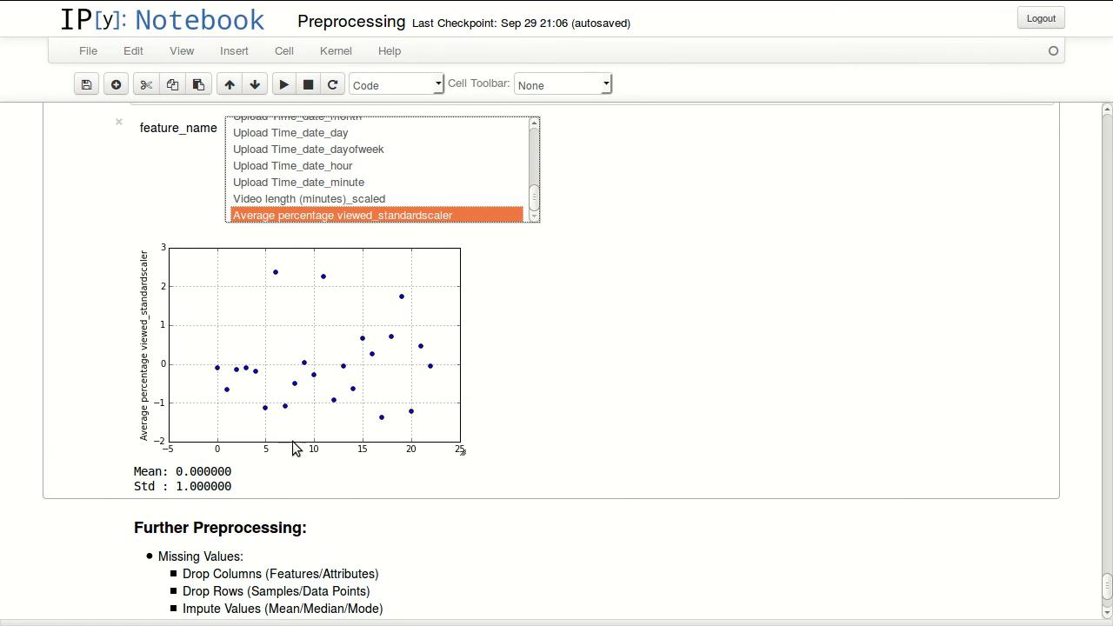
mouse_move(188, 450)
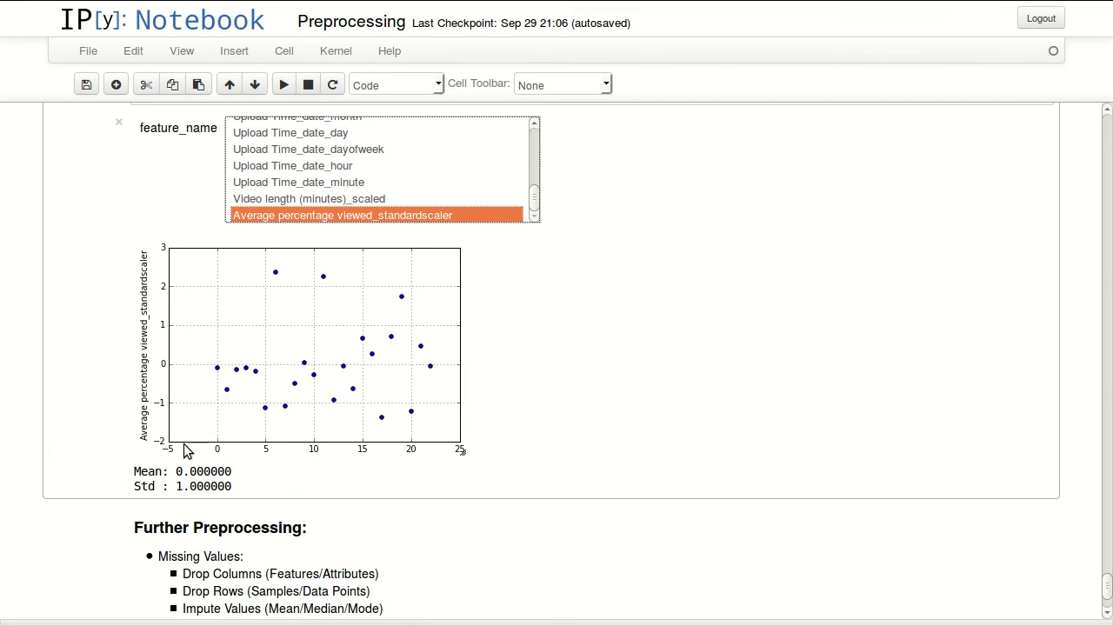
mouse_move(452, 393)
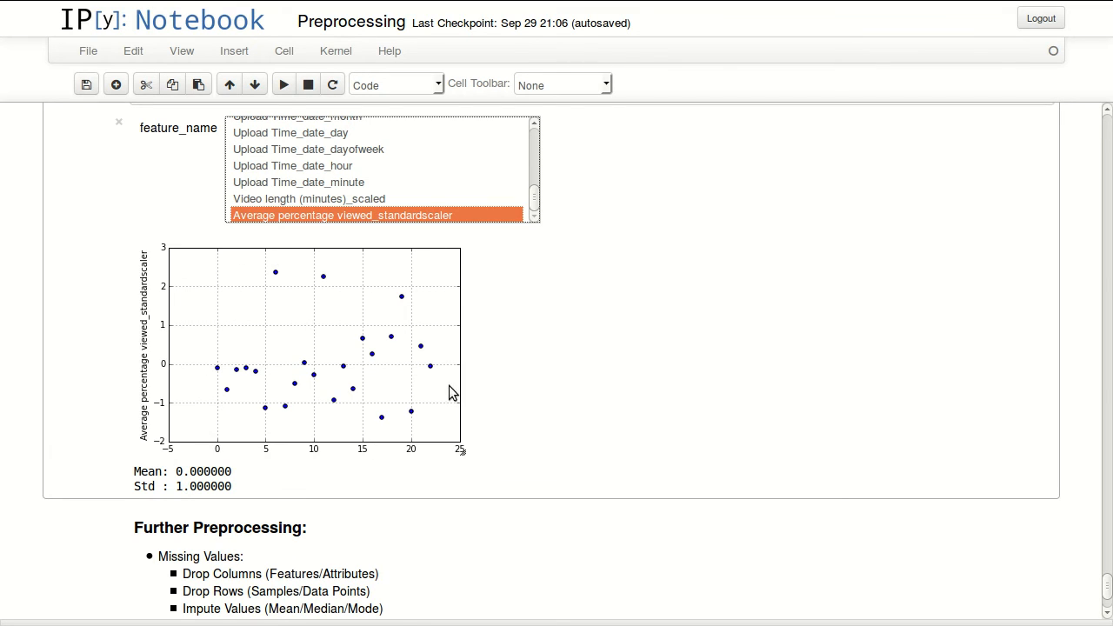
mouse_move(252, 445)
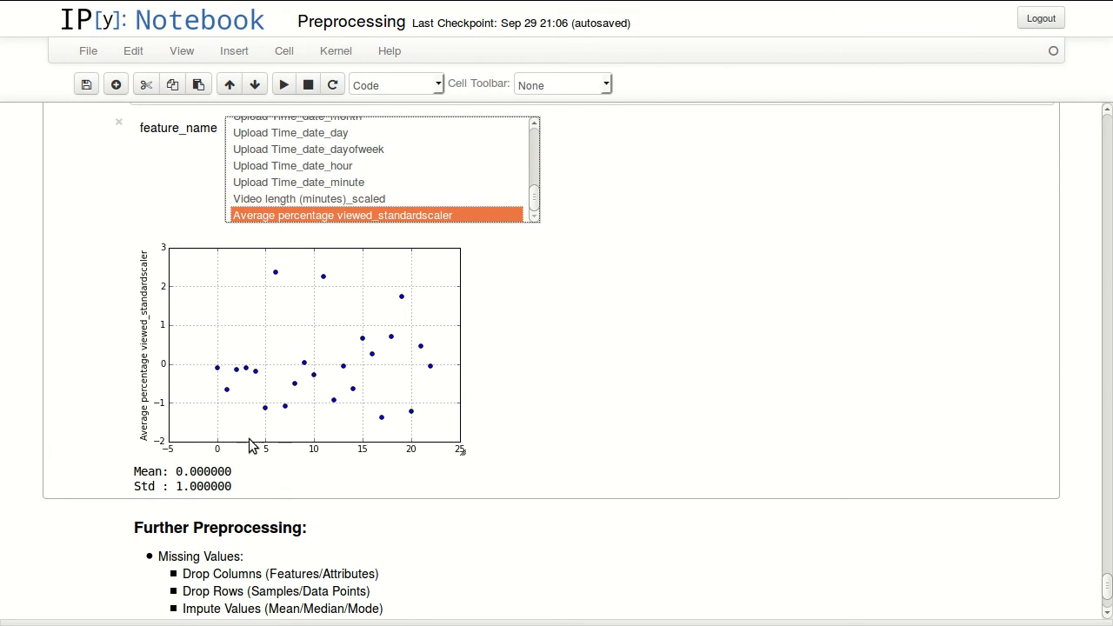
scroll(down, 3)
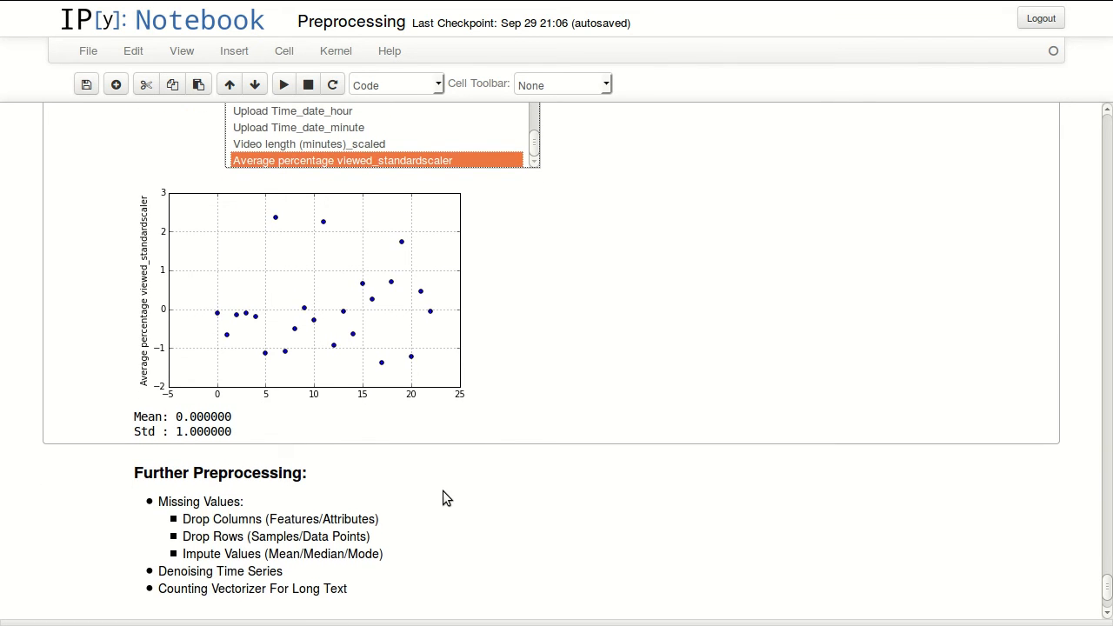
scroll(down, 3)
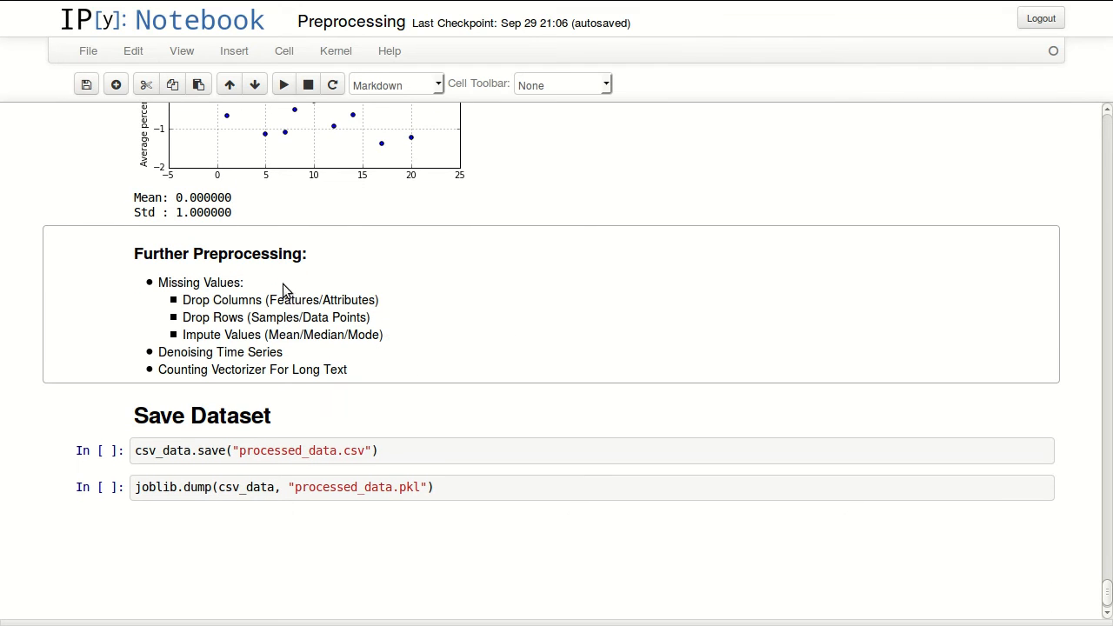
mouse_move(148, 289)
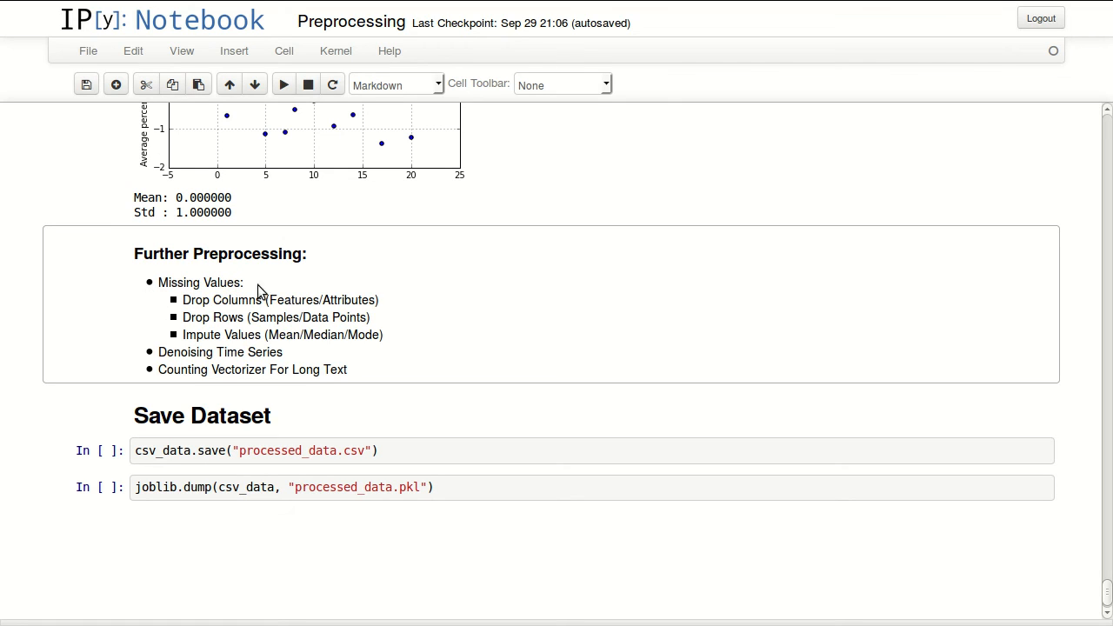
mouse_move(660, 262)
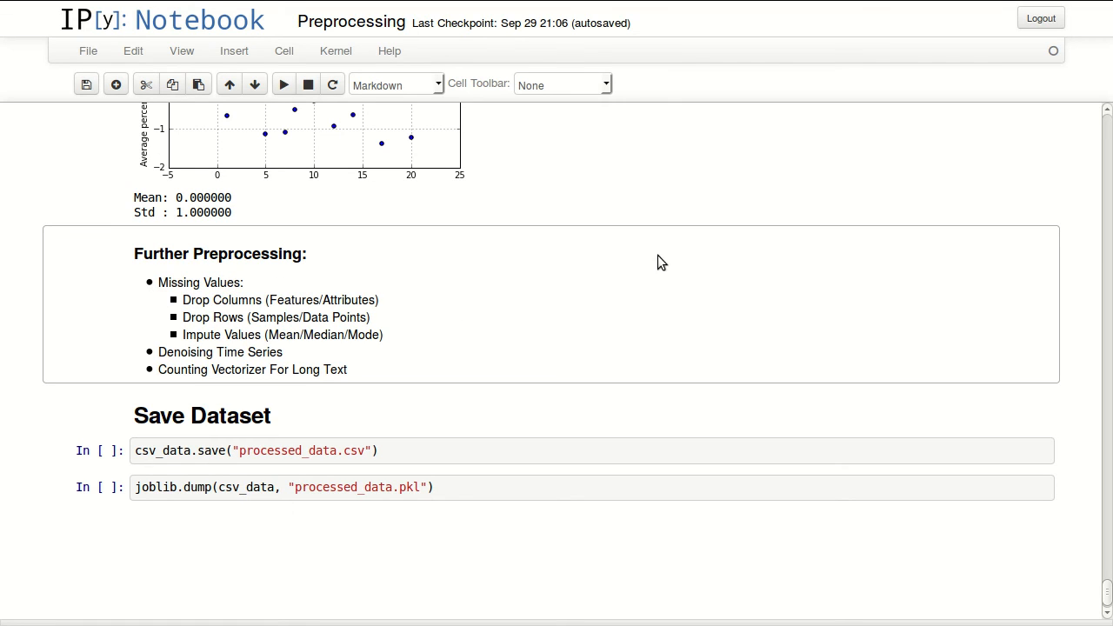
mouse_move(356, 316)
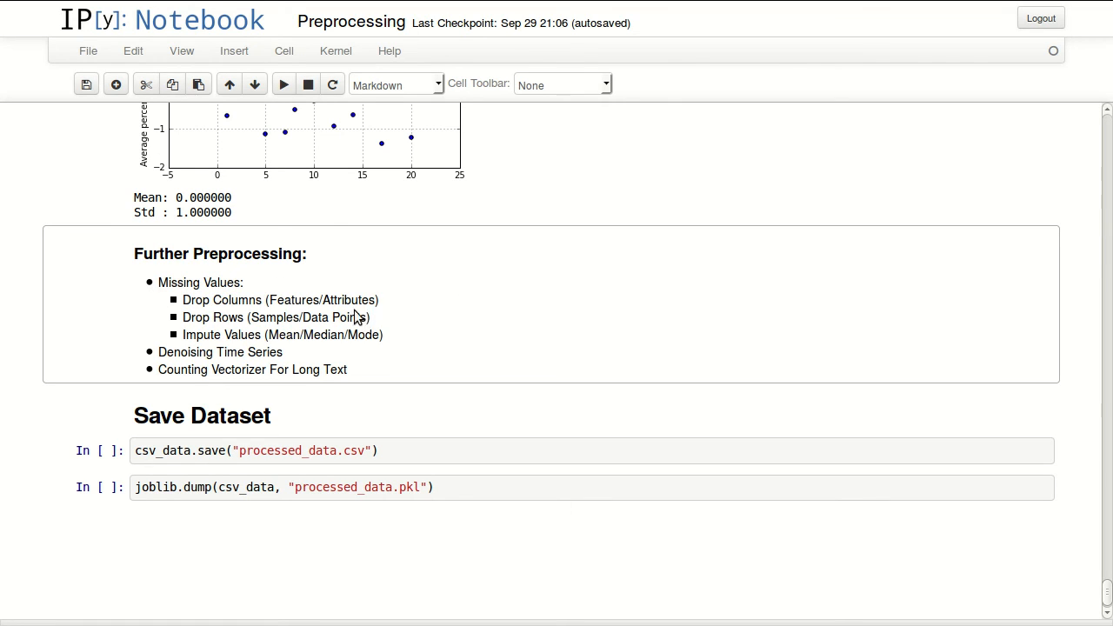
mouse_move(170, 296)
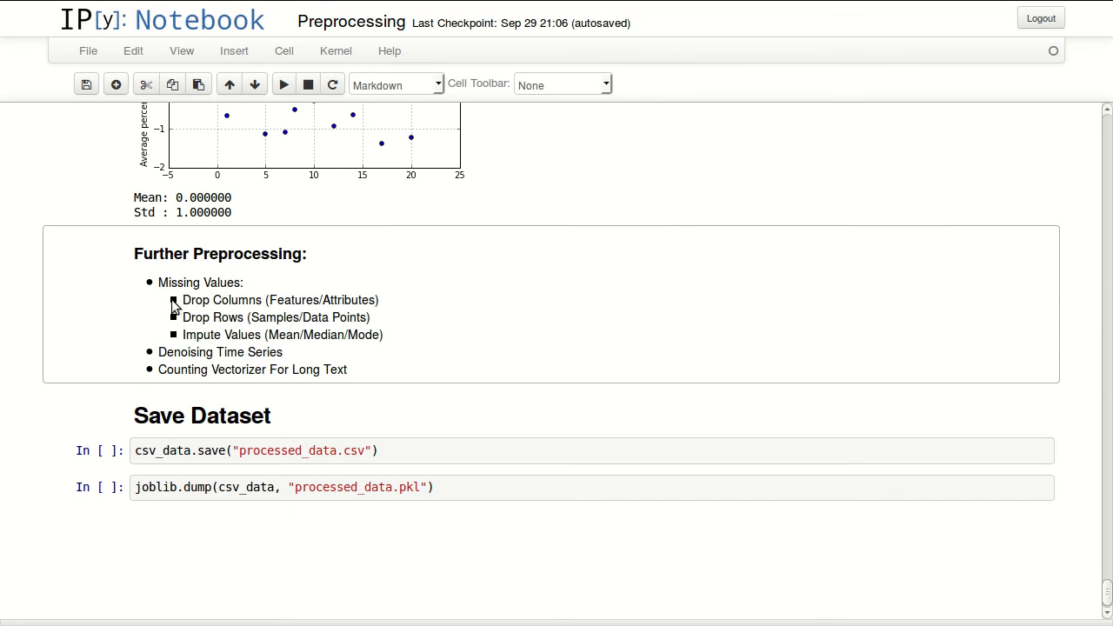
double_click(255, 299)
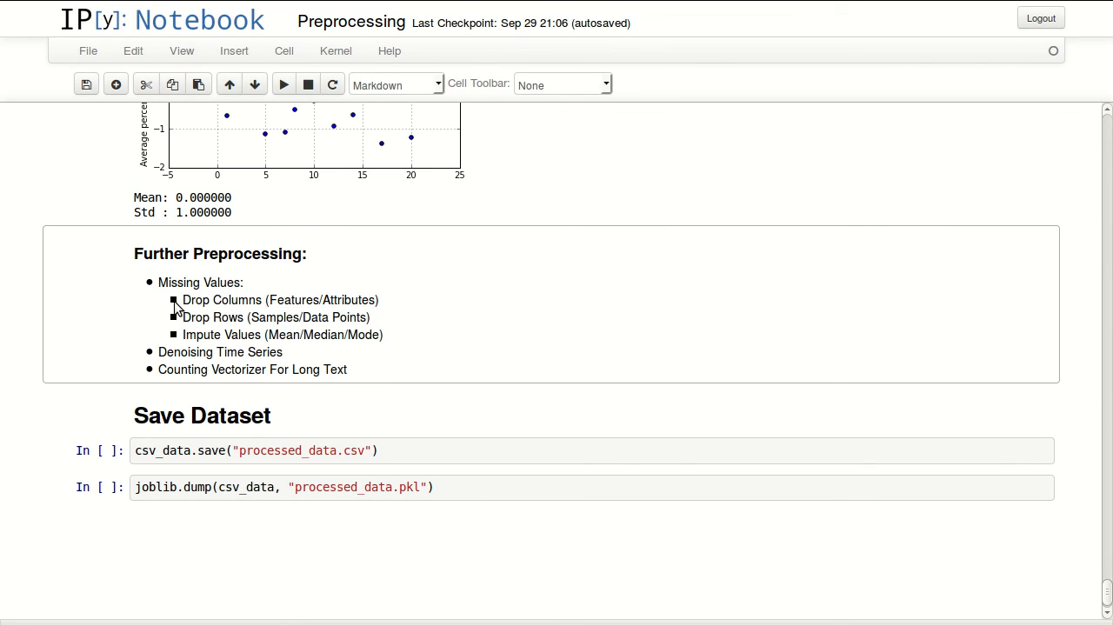
mouse_move(185, 316)
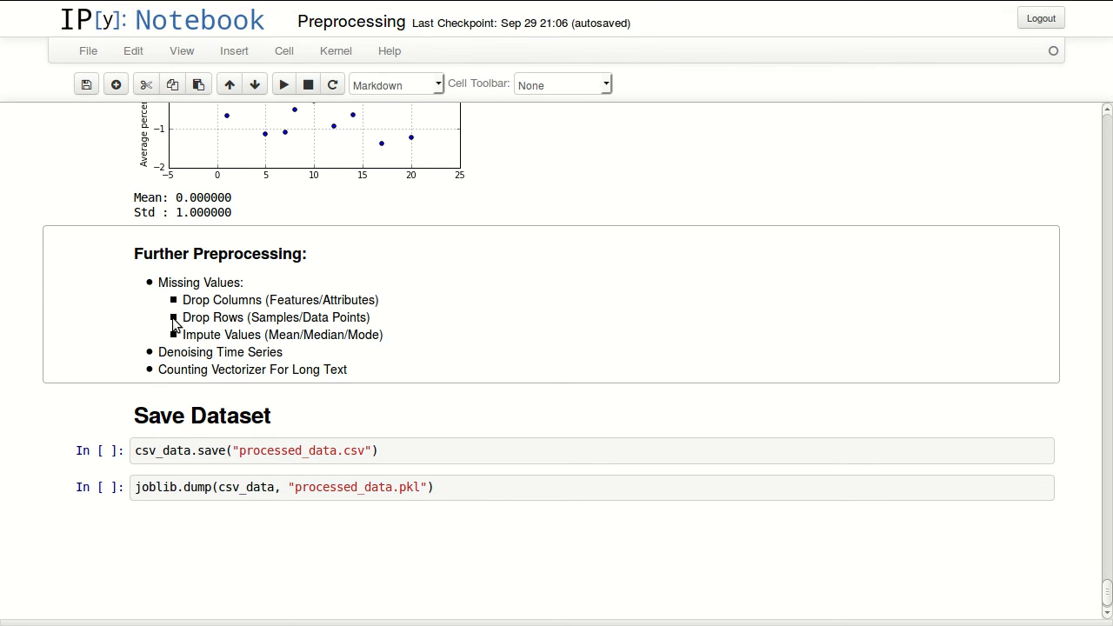
mouse_move(280, 329)
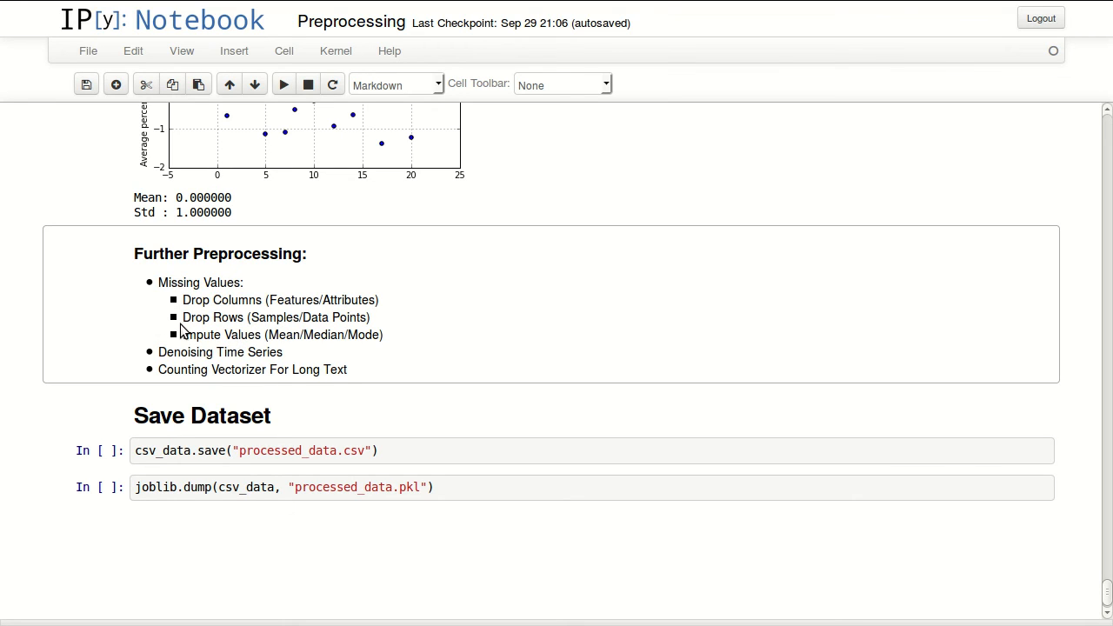
mouse_move(177, 340)
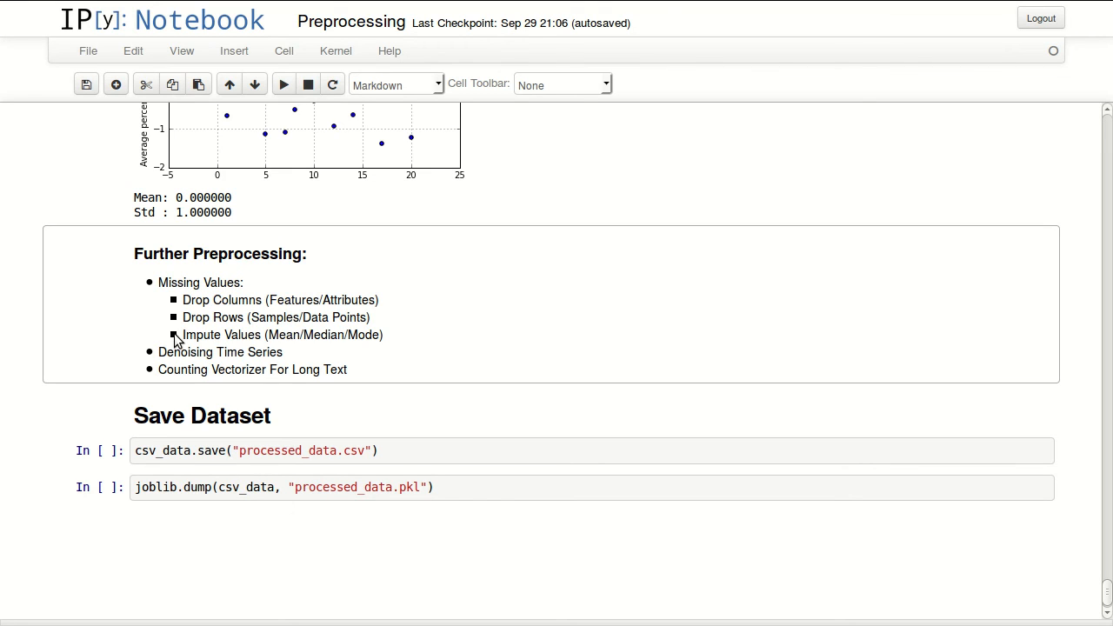
mouse_move(167, 339)
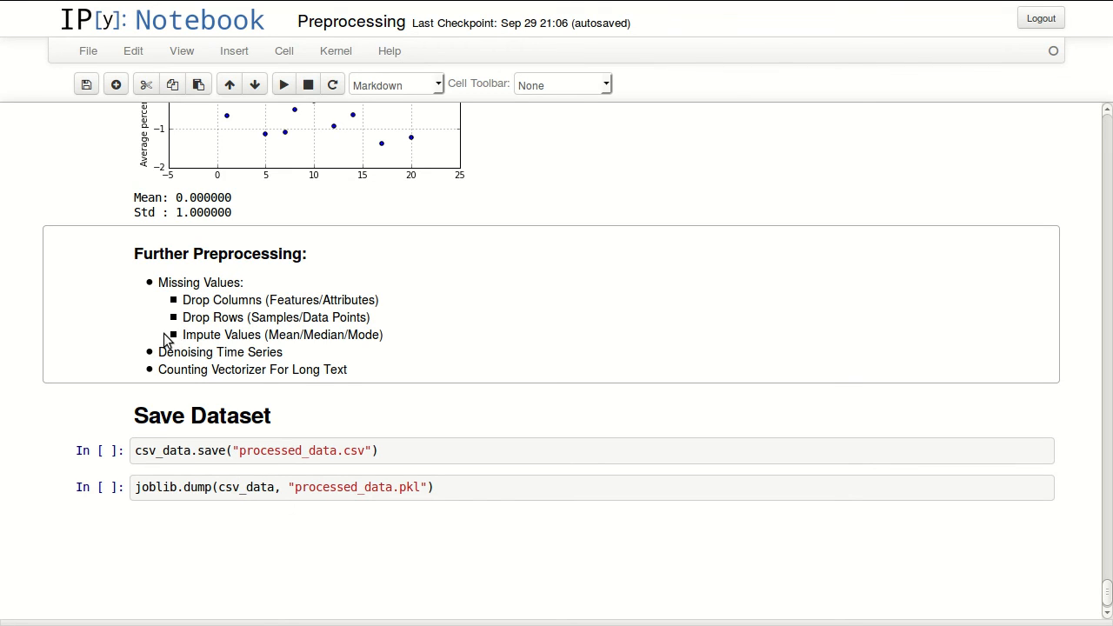
mouse_move(276, 341)
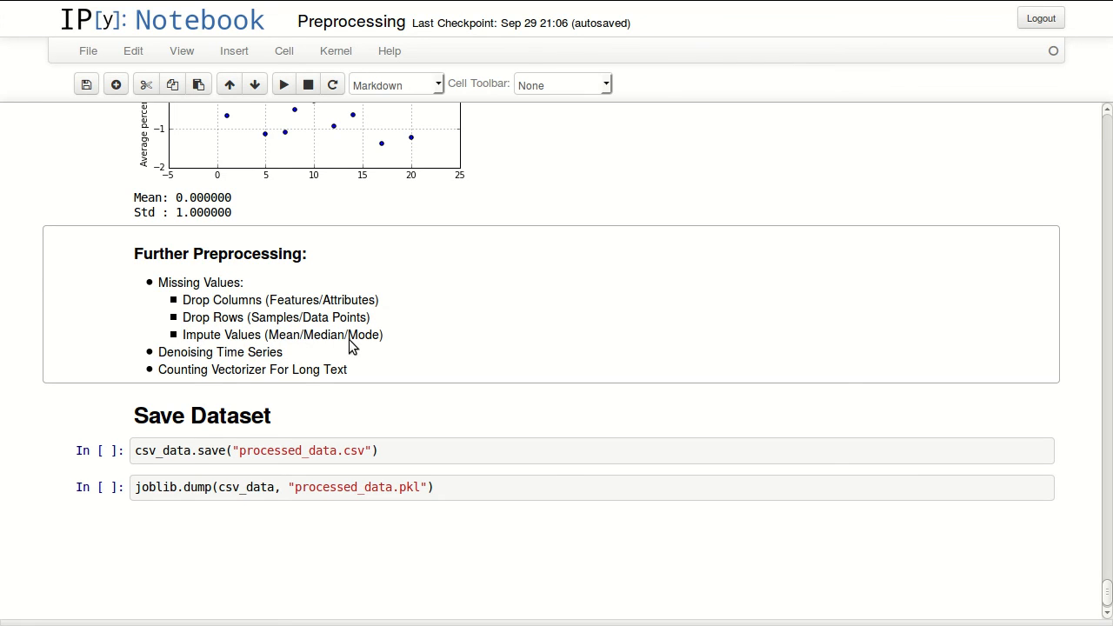
mouse_move(111, 368)
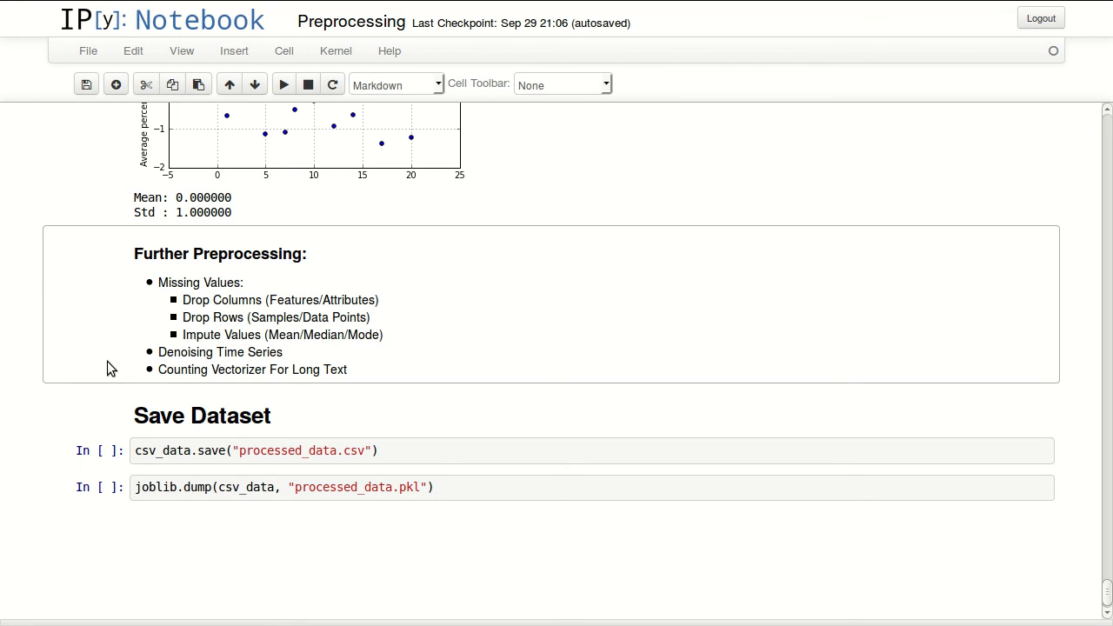
mouse_move(150, 358)
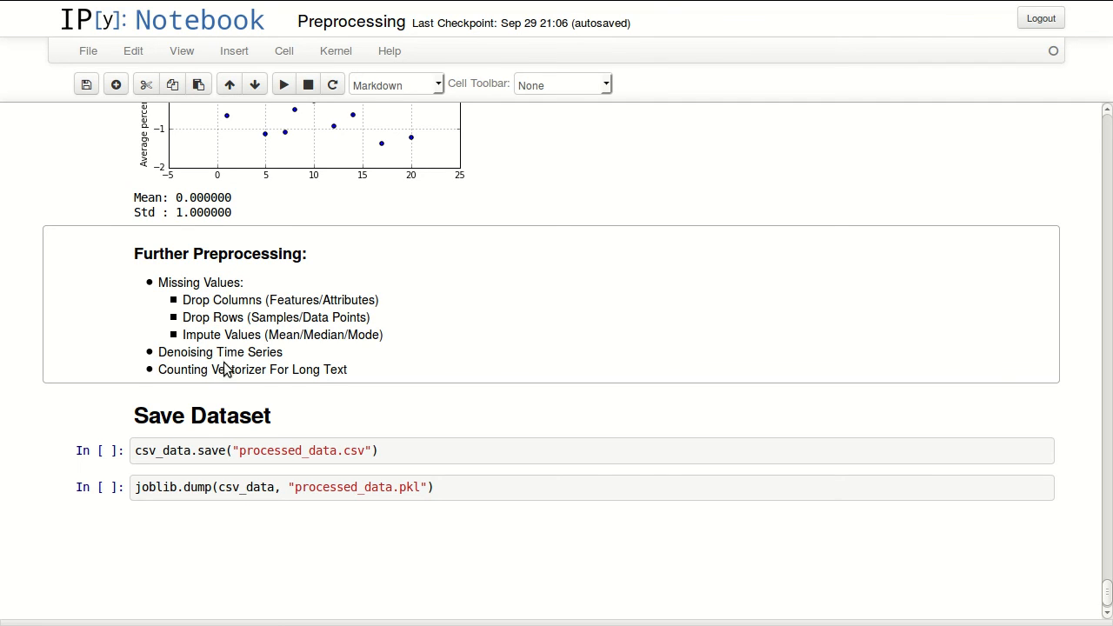
mouse_move(268, 376)
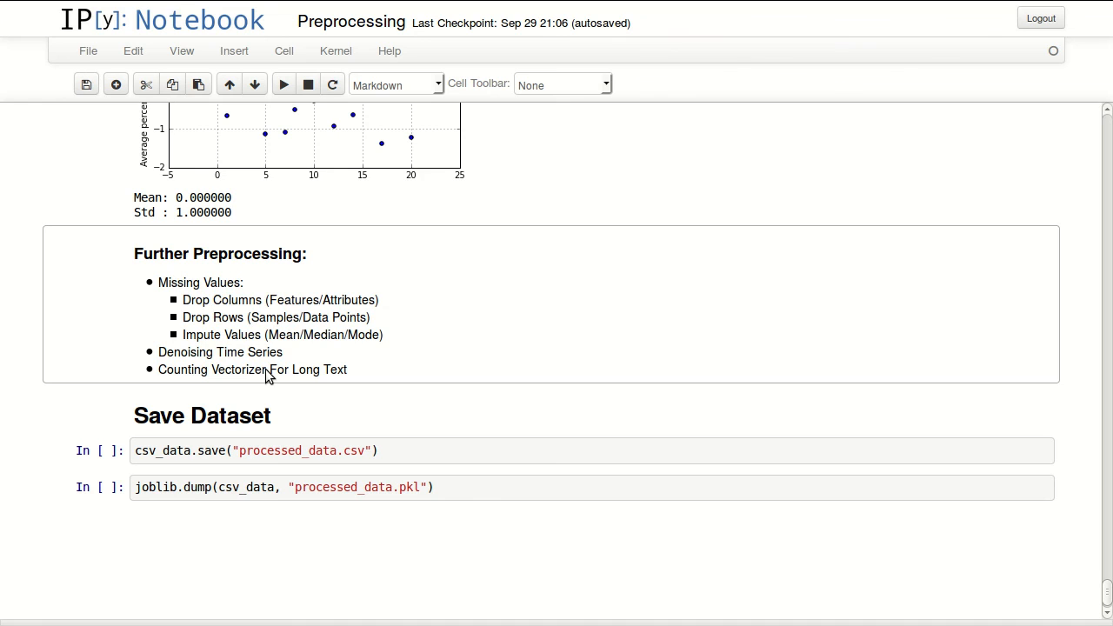
Run the joblib.dump cell to save processed_data.pkl alongside processed_data.csv.
scroll(down, 3)
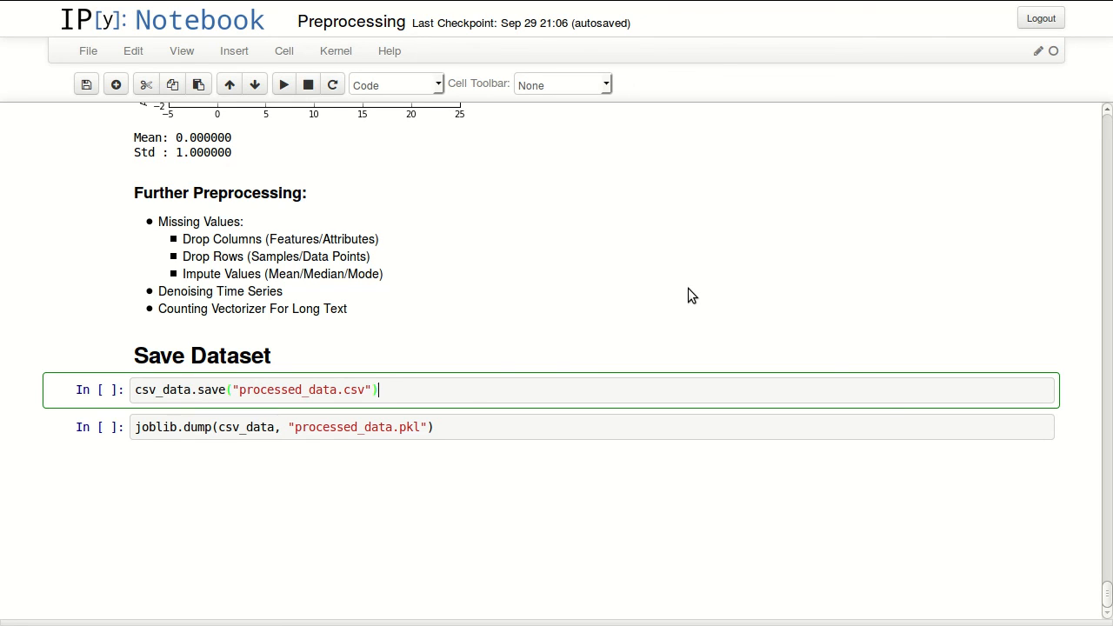
mouse_move(432, 393)
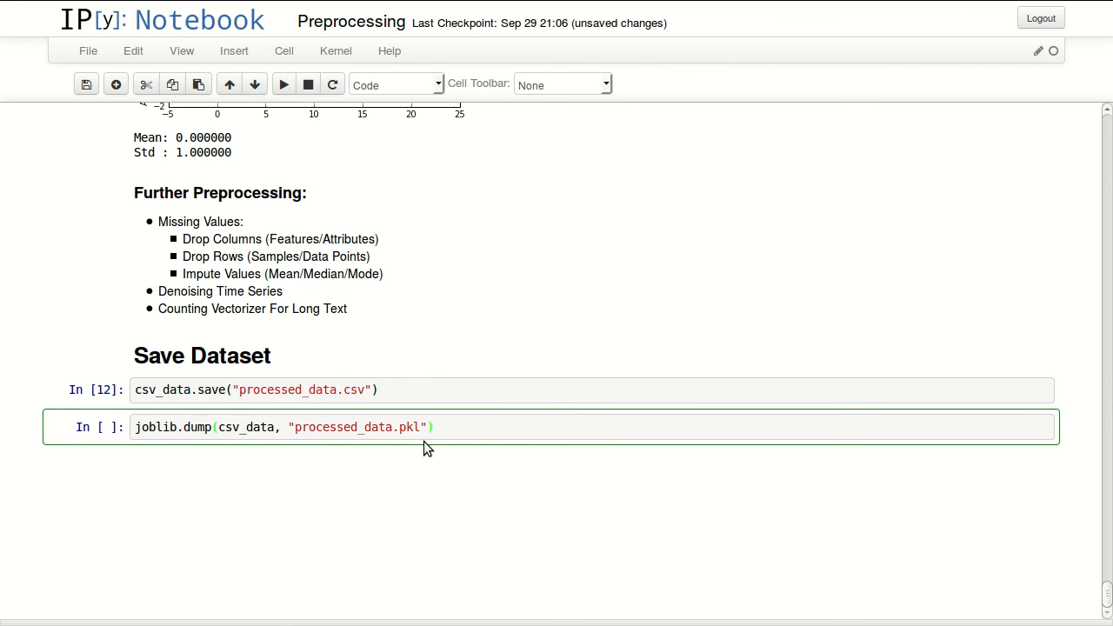
click(155, 428)
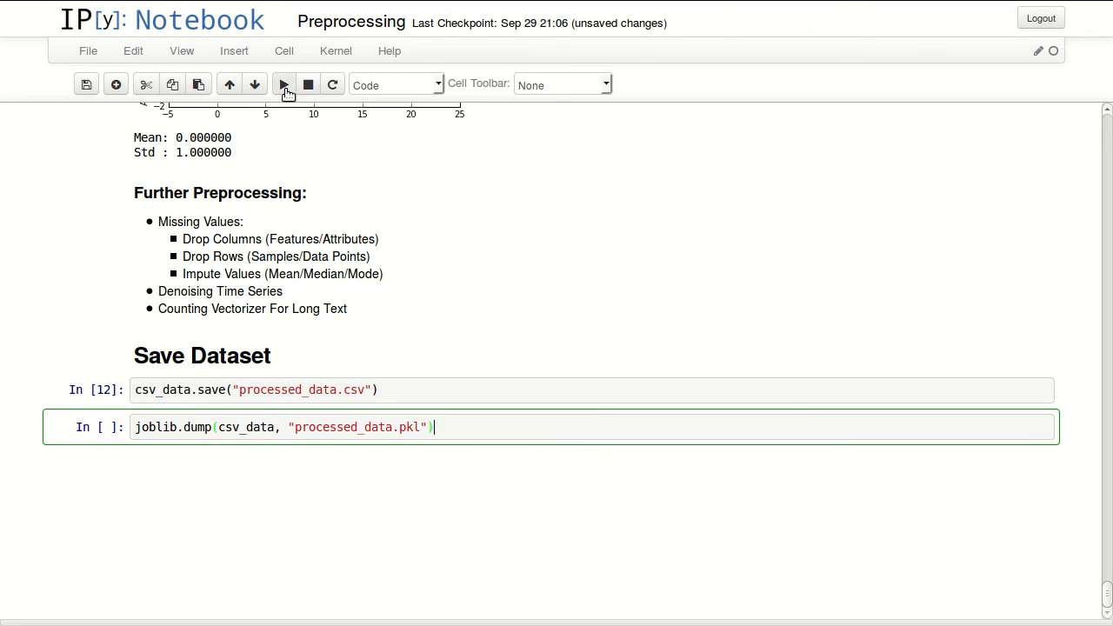
click(282, 84)
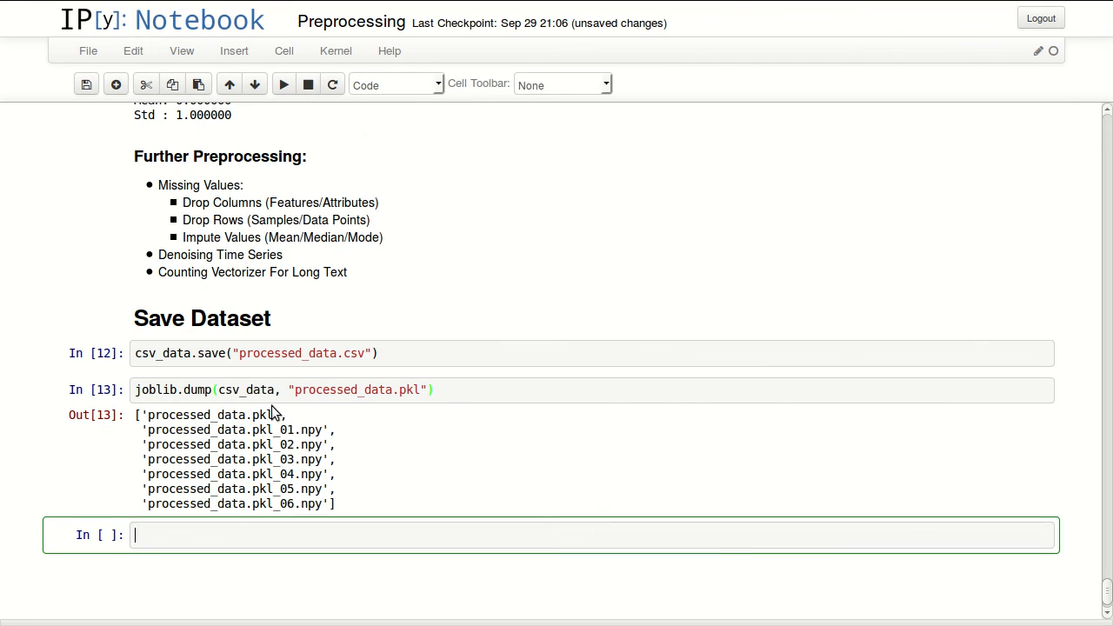
mouse_move(421, 484)
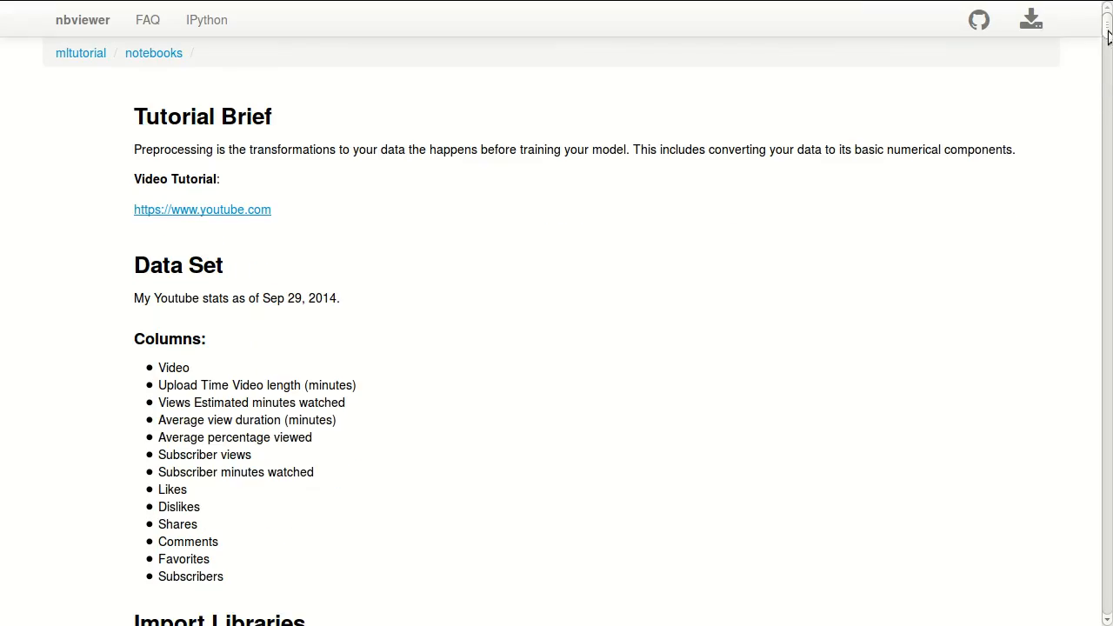
scroll(down, 3)
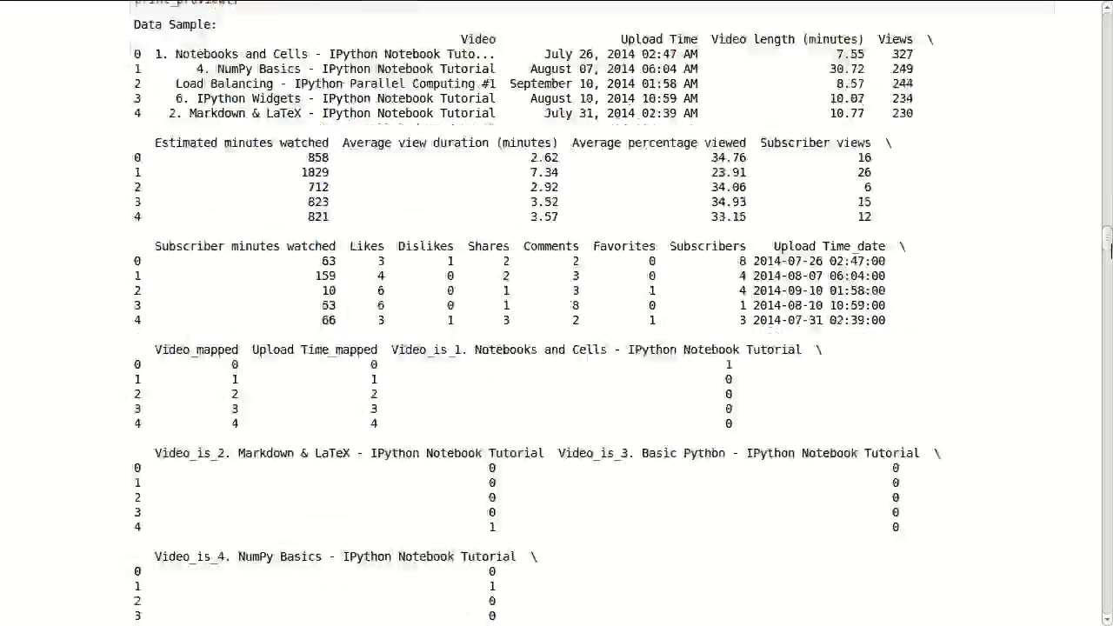
scroll(down, 3)
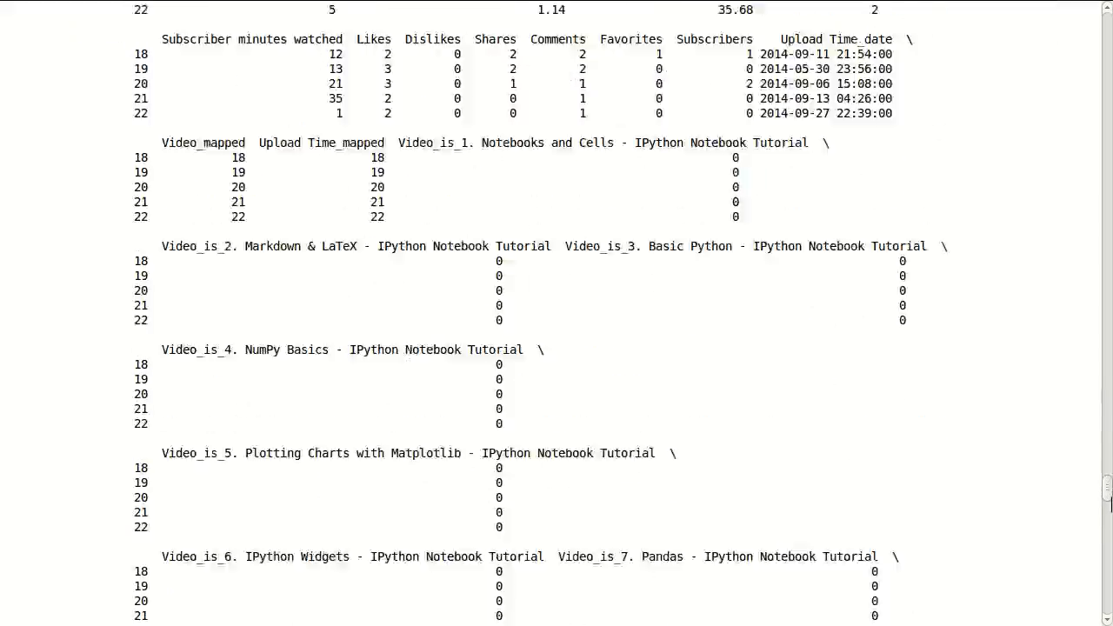
scroll(down, 3)
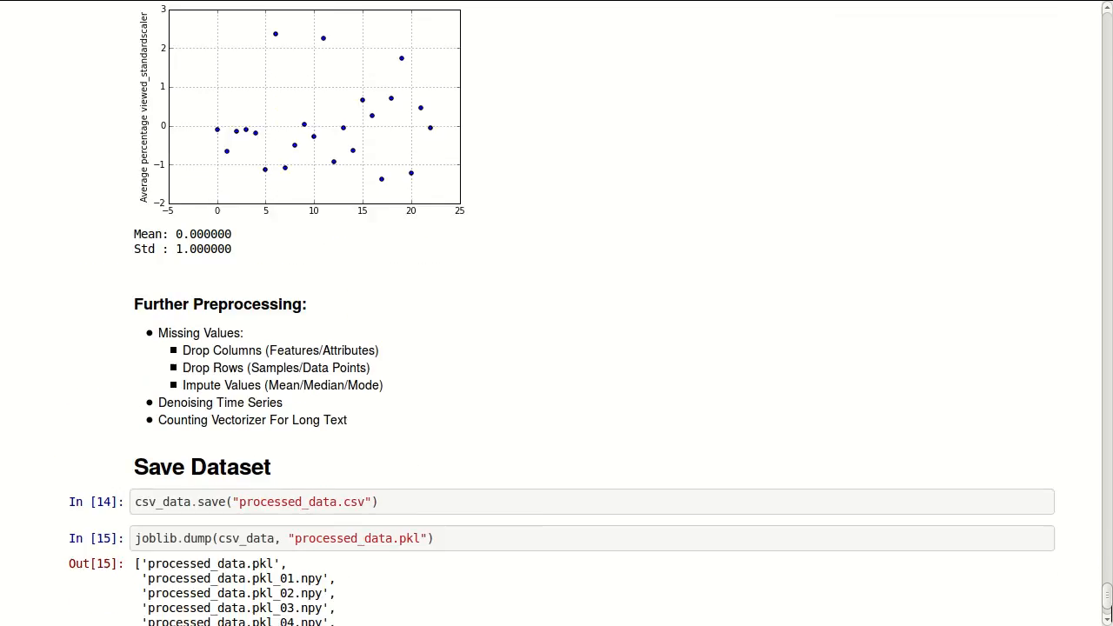